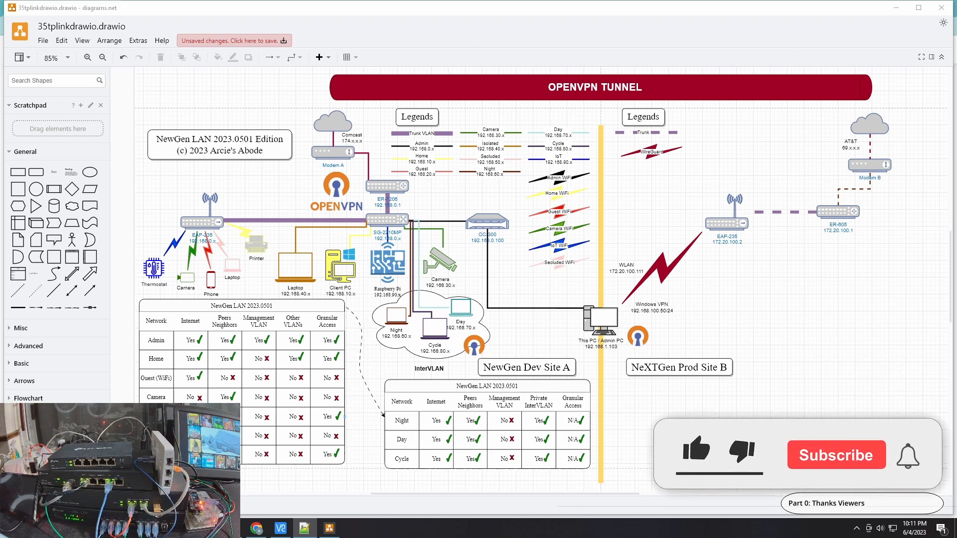
Show the OpenVPN Connect for Windows download page in Chrome.
{"action": "left_click", "coordinate": [696, 451]}
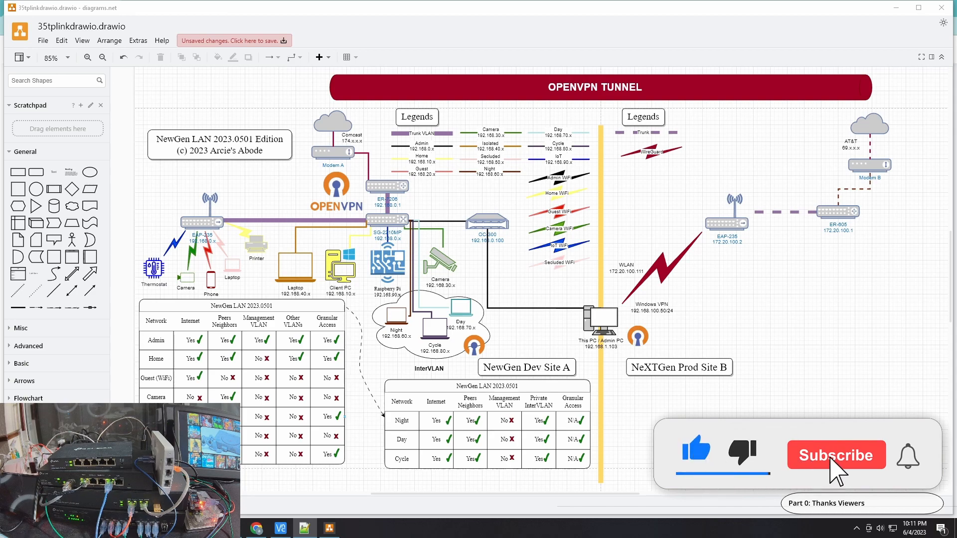
{"action": "left_click", "coordinate": [835, 454]}
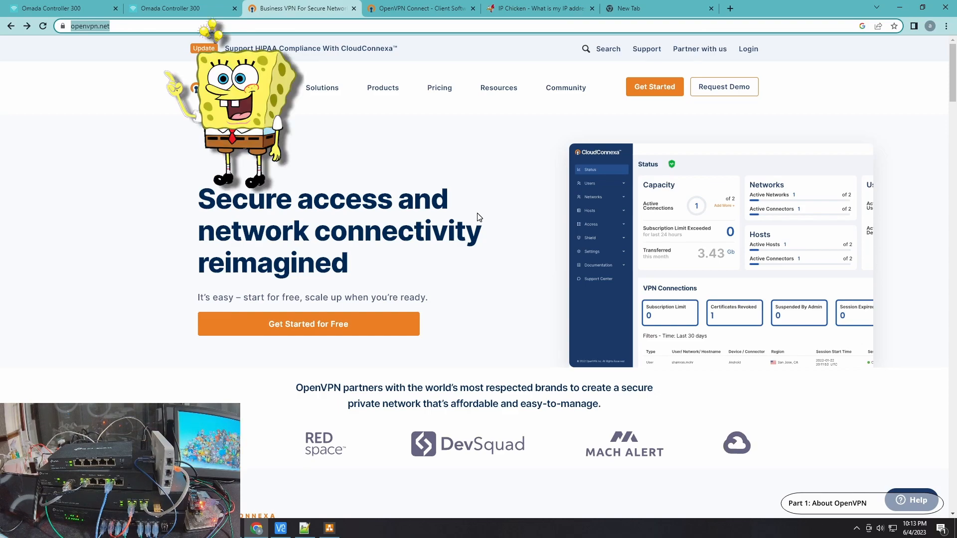
{"action": "mouse_move", "coordinate": [39, 66]}
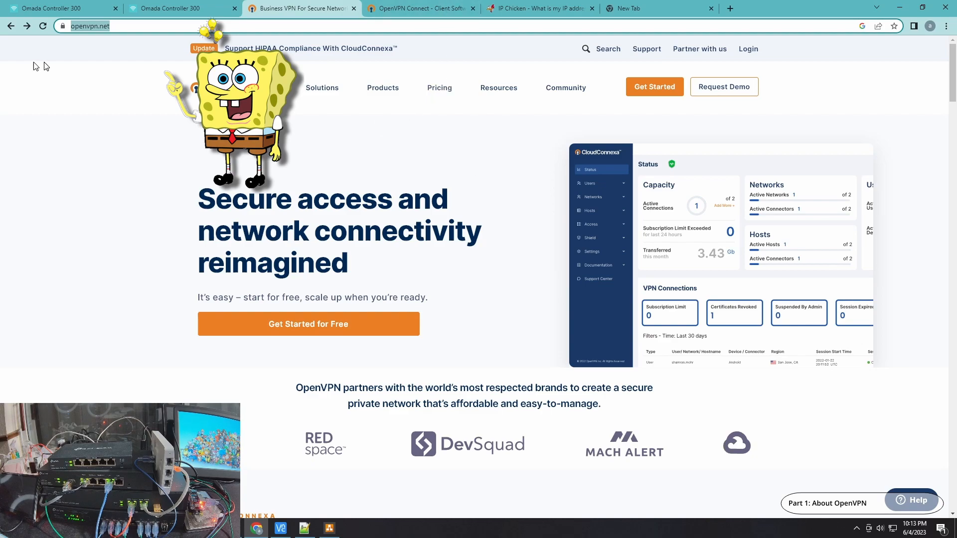
{"action": "mouse_move", "coordinate": [350, 85]}
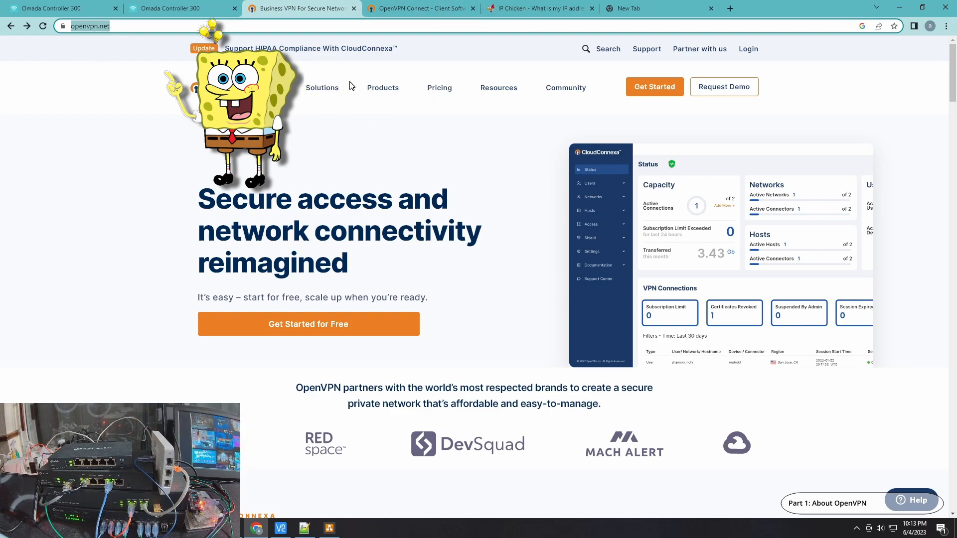
{"action": "mouse_move", "coordinate": [401, 106]}
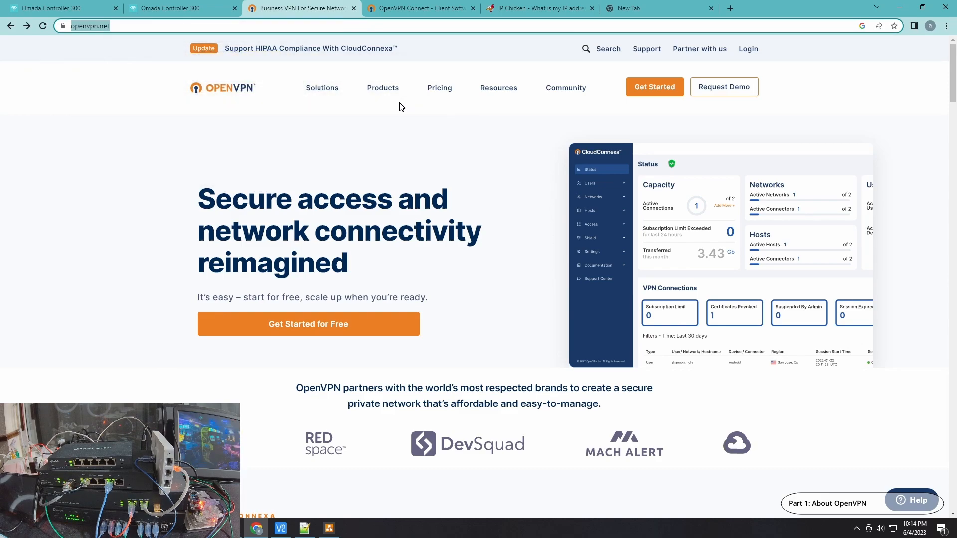
{"action": "mouse_move", "coordinate": [361, 136]}
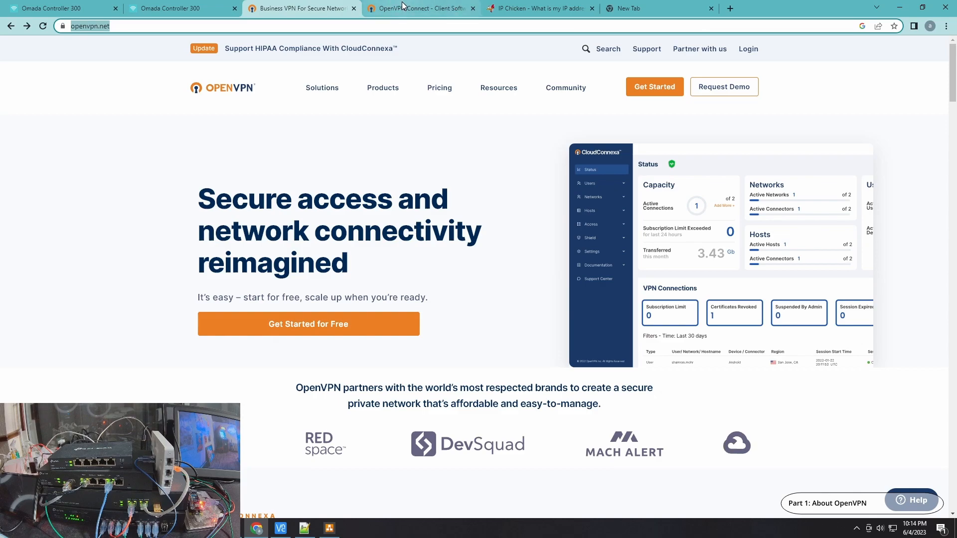
{"action": "left_click", "coordinate": [420, 8]}
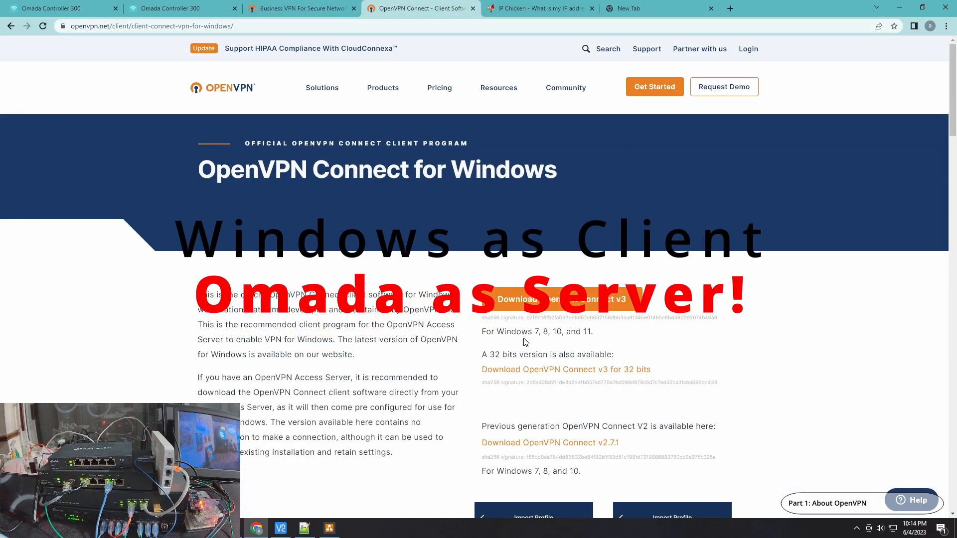
{"action": "mouse_move", "coordinate": [491, 207]}
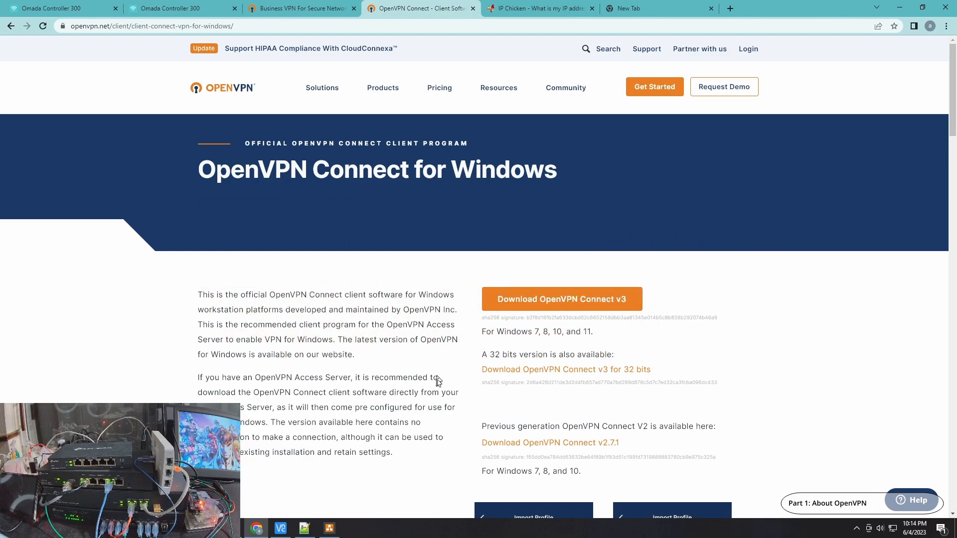
{"action": "mouse_move", "coordinate": [303, 529]}
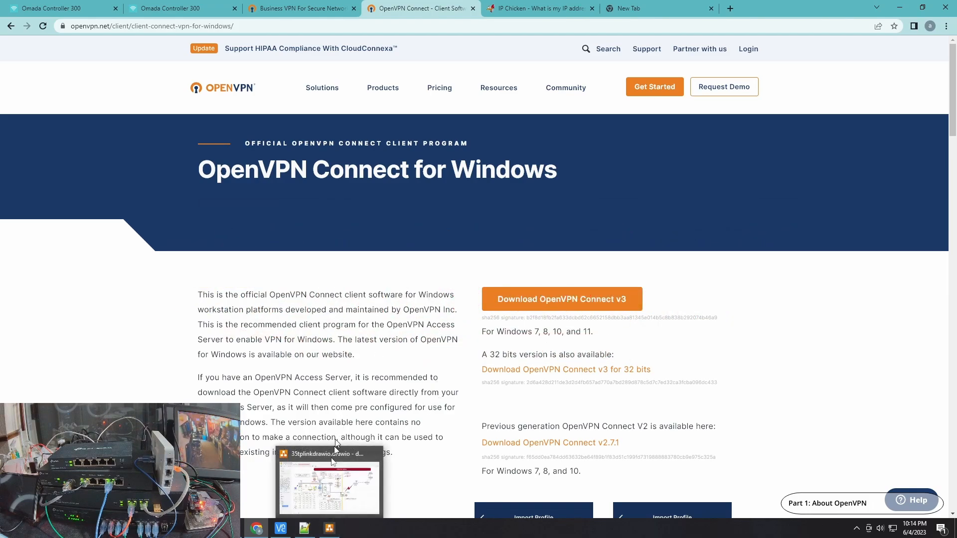
{"action": "left_click", "coordinate": [328, 483]}
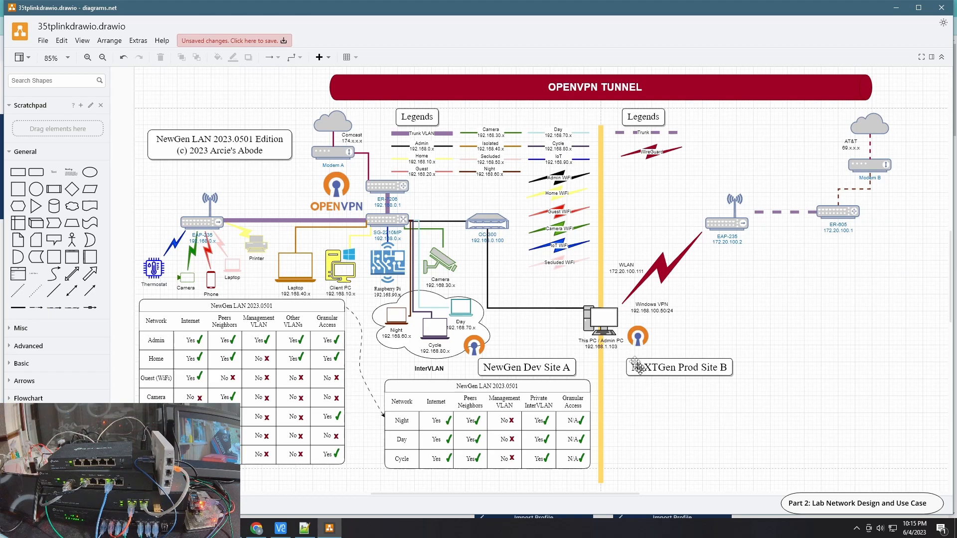
{"action": "left_click", "coordinate": [600, 322]}
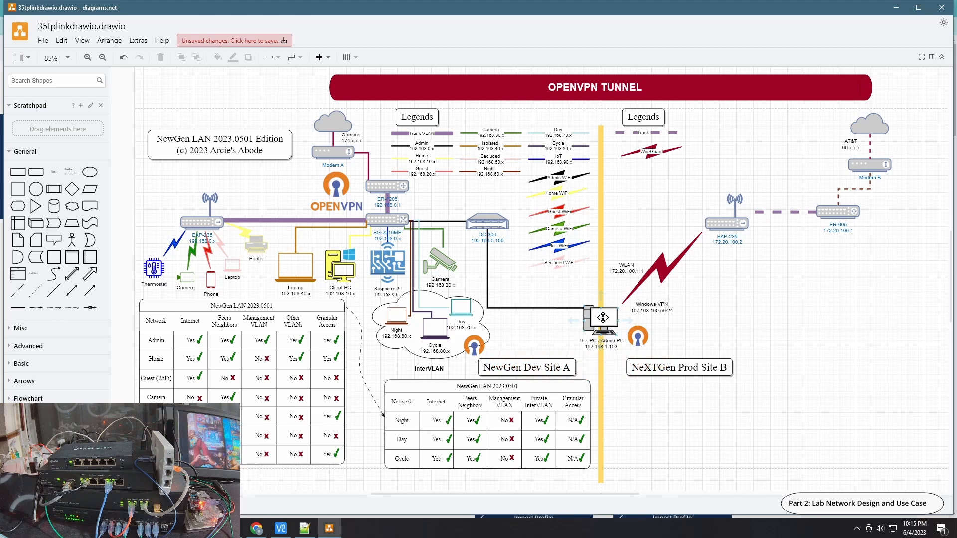
{"action": "mouse_move", "coordinate": [600, 319]}
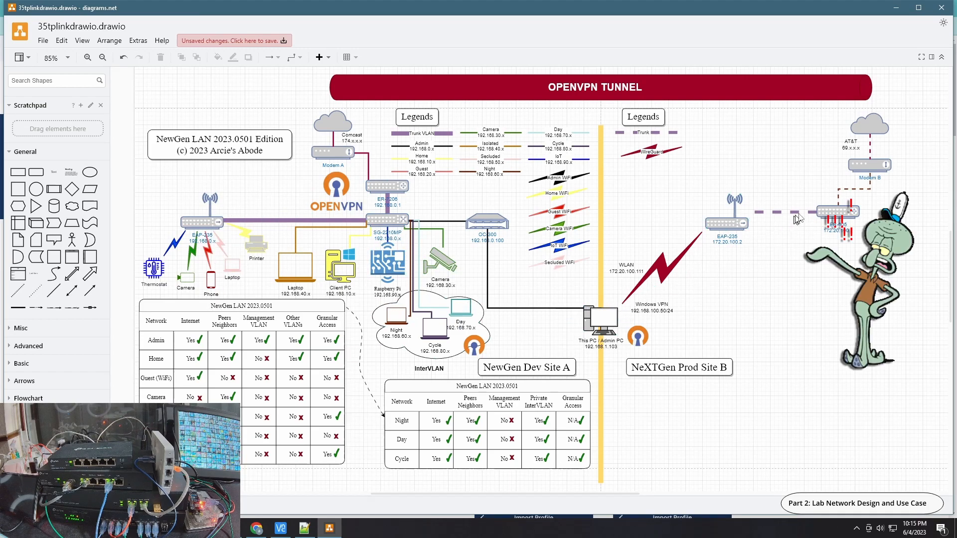
{"action": "mouse_move", "coordinate": [894, 123]}
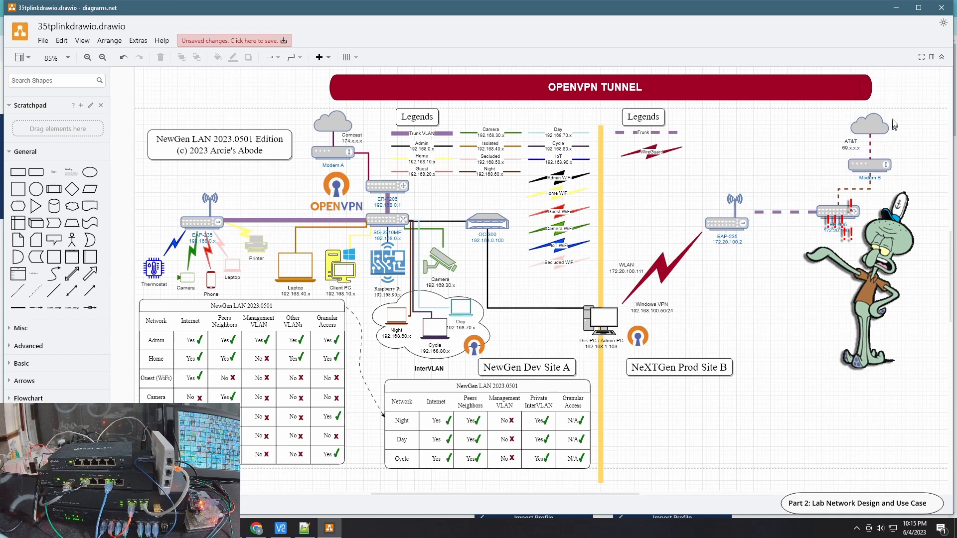
{"action": "mouse_move", "coordinate": [743, 131]}
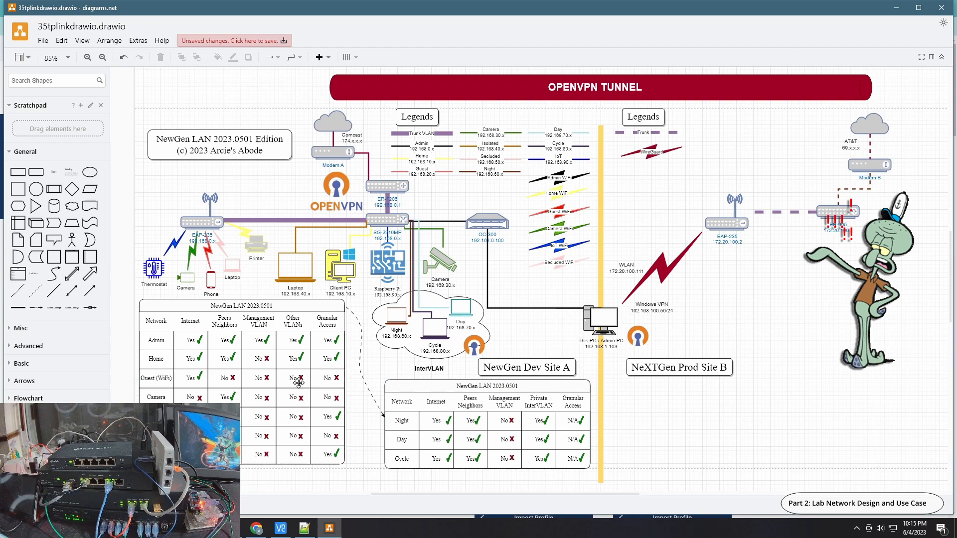
{"action": "mouse_move", "coordinate": [293, 437]}
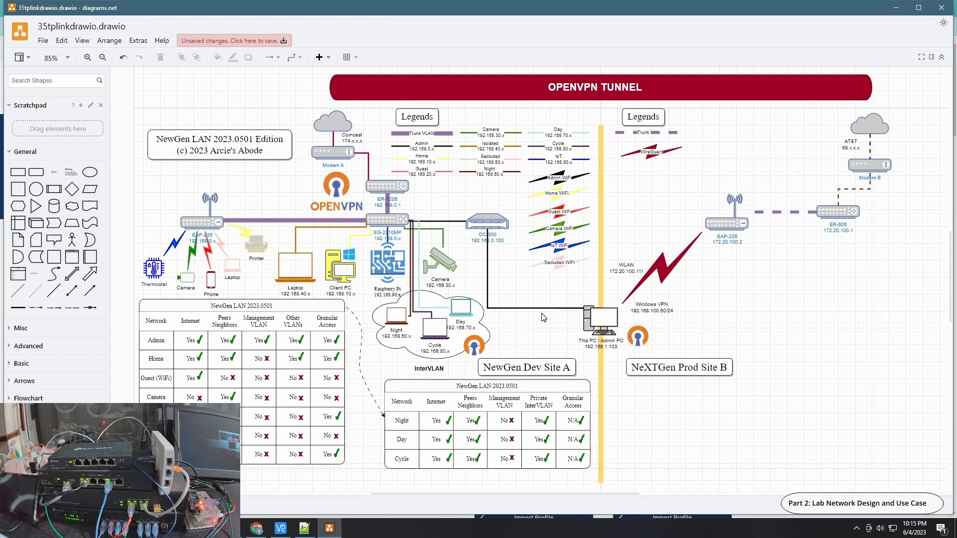
{"action": "mouse_move", "coordinate": [667, 347]}
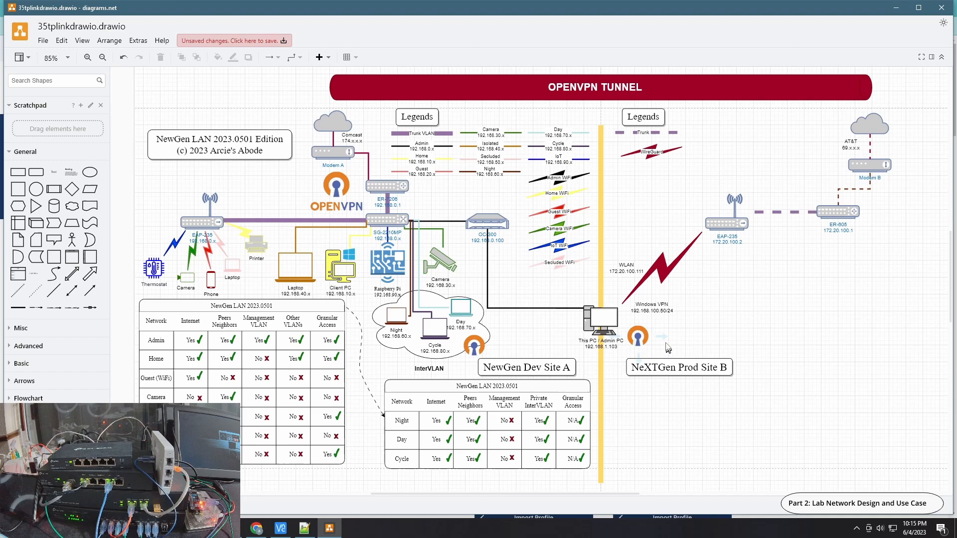
{"action": "left_click", "coordinate": [601, 323]}
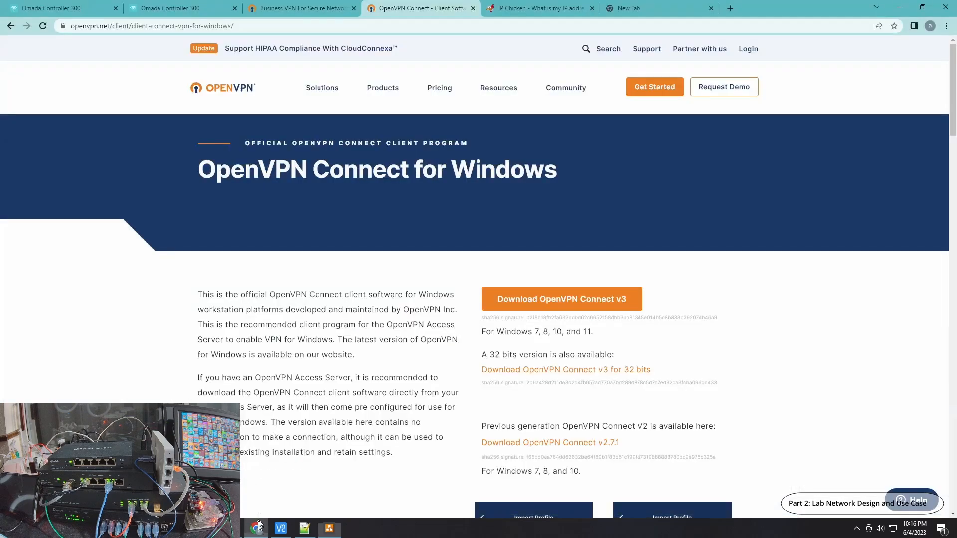
Go to the site's wired LAN networks list in Omada Controller.
{"action": "left_click", "coordinate": [58, 8]}
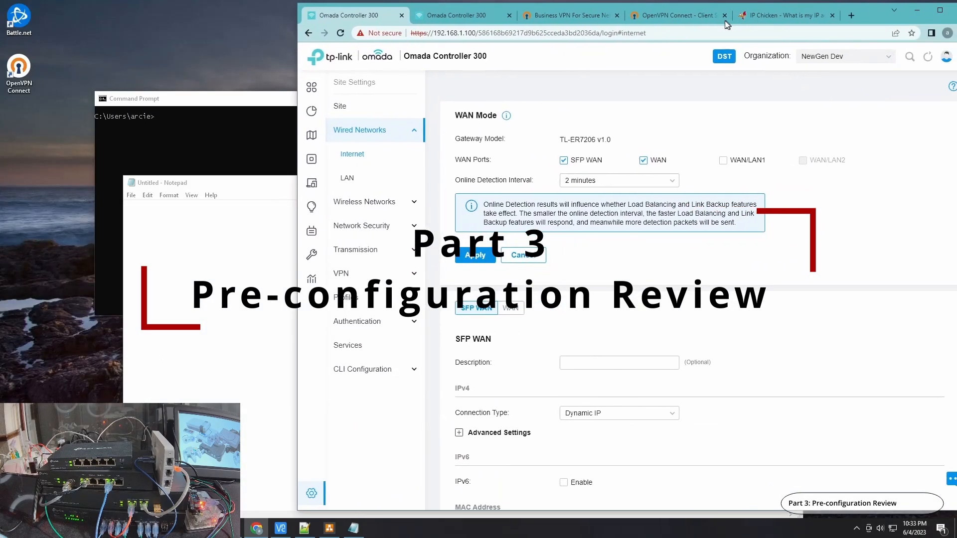
{"action": "left_click", "coordinate": [311, 87]}
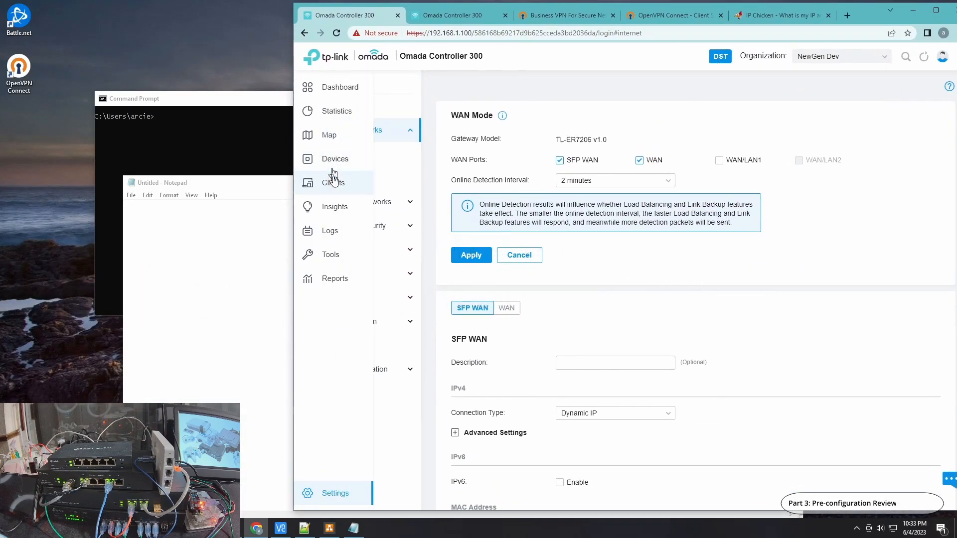
{"action": "left_click", "coordinate": [334, 493]}
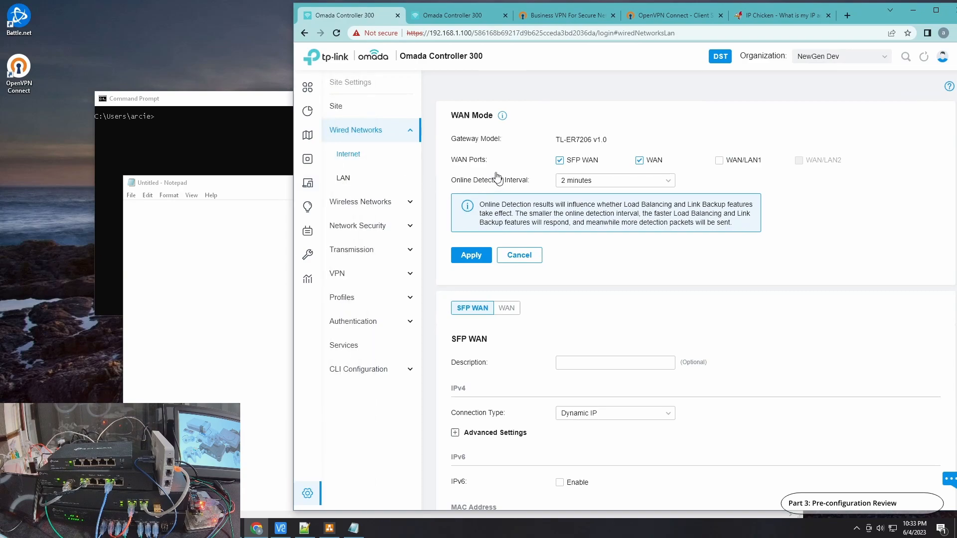
{"action": "left_click", "coordinate": [342, 177]}
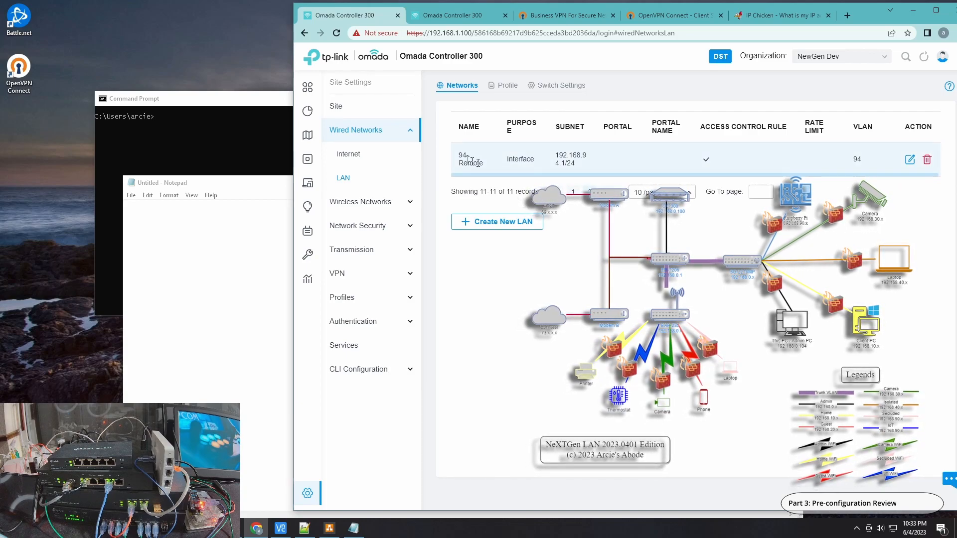
Review the 94-Remote LAN (VLAN 94, 192.168.94.1/24) in its edit form.
{"action": "left_click", "coordinate": [589, 191]}
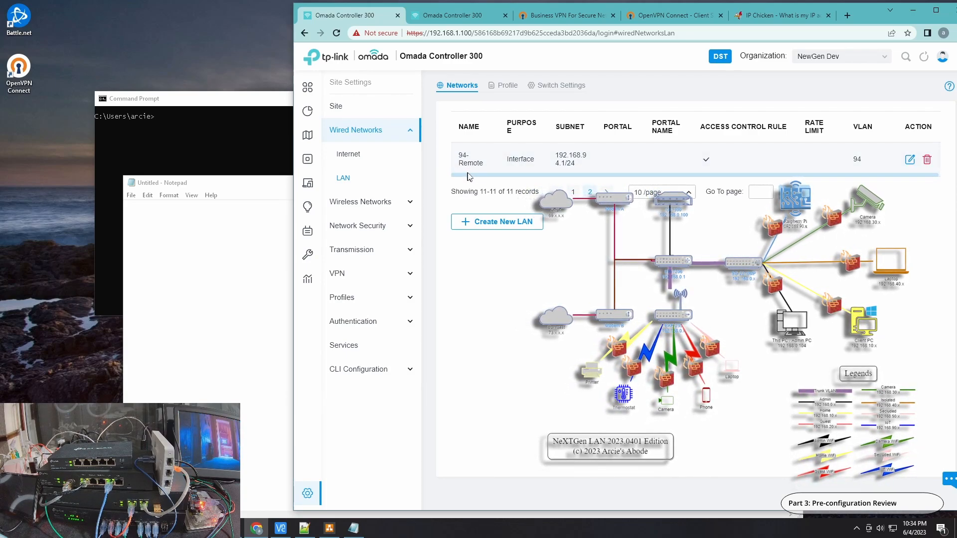
{"action": "left_click", "coordinate": [925, 15]}
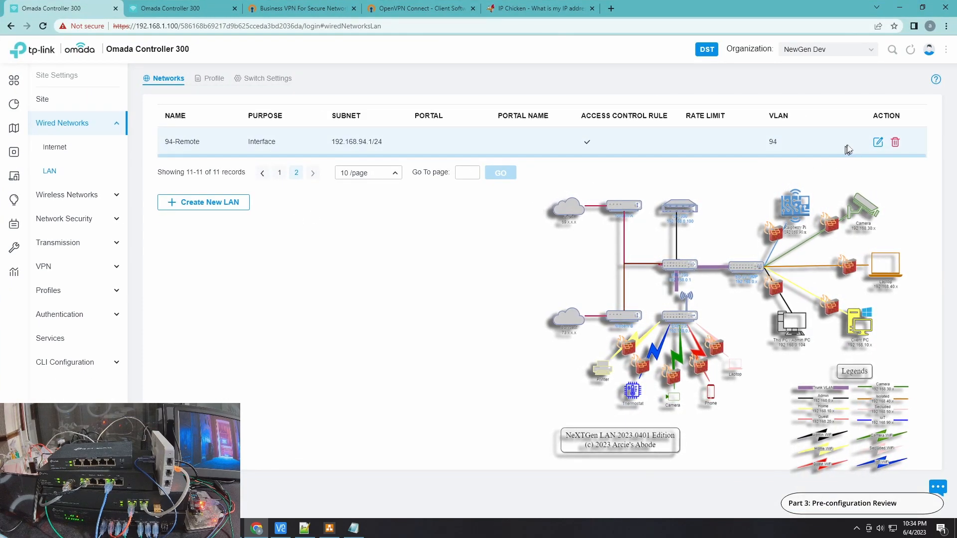
{"action": "left_click", "coordinate": [877, 142]}
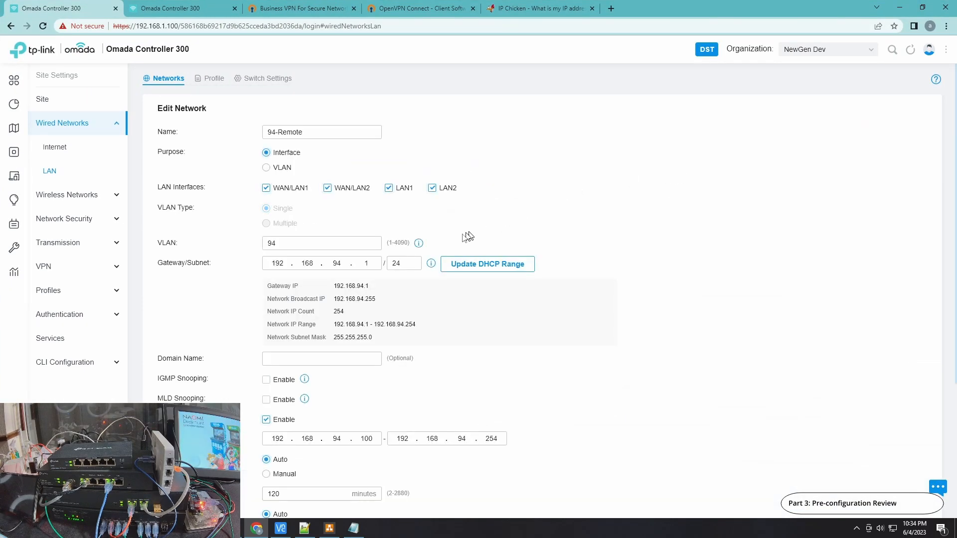
{"action": "mouse_move", "coordinate": [396, 282]}
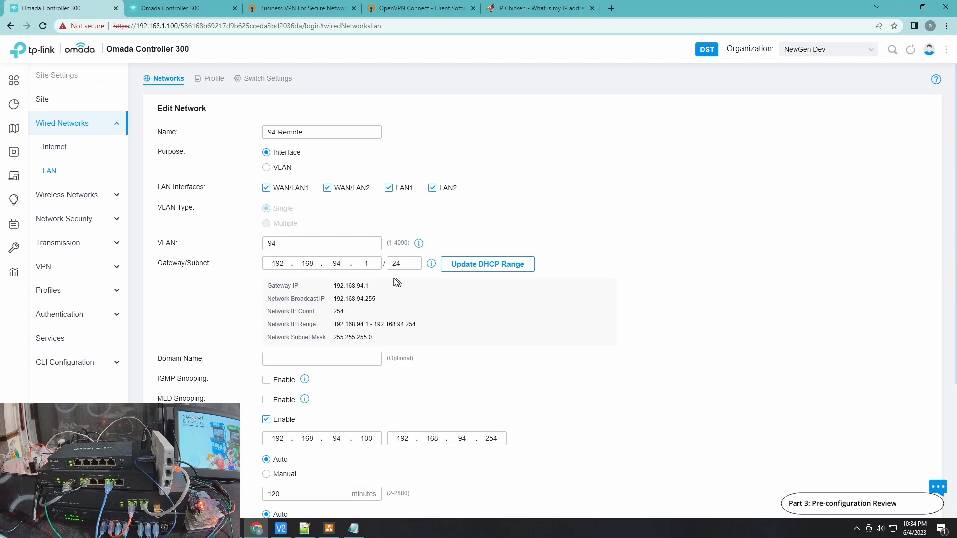
{"action": "scroll", "scroll_direction": "down", "scroll_amount": 3}
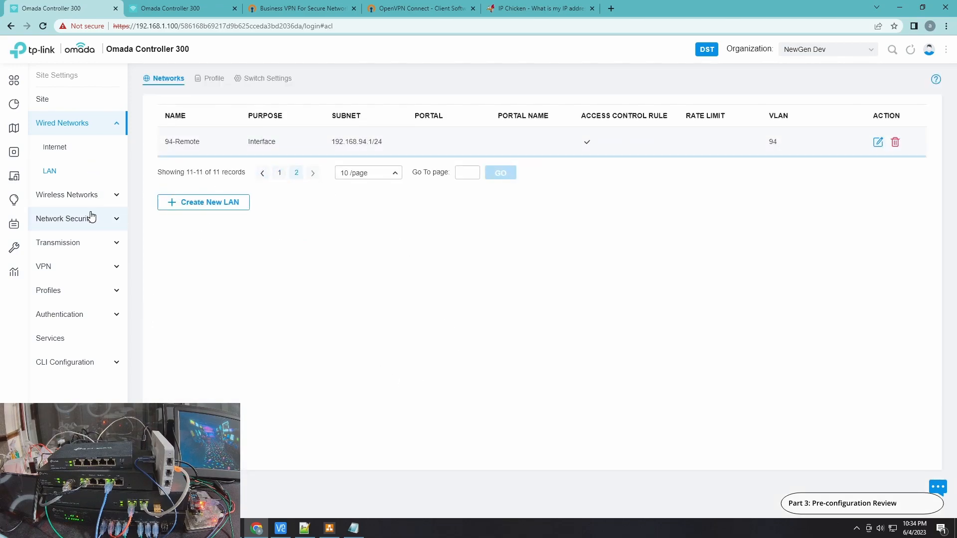
{"action": "left_click", "coordinate": [64, 218]}
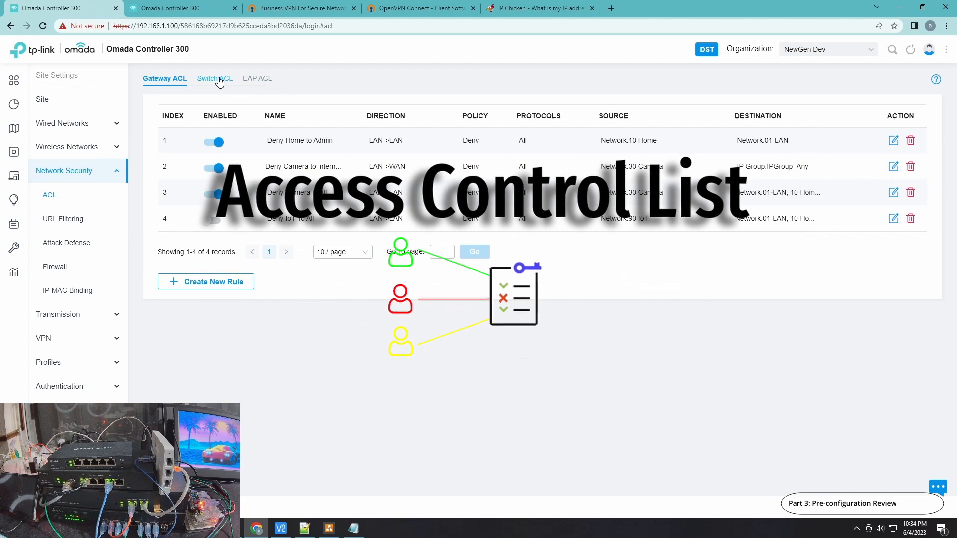
{"action": "left_click", "coordinate": [215, 78]}
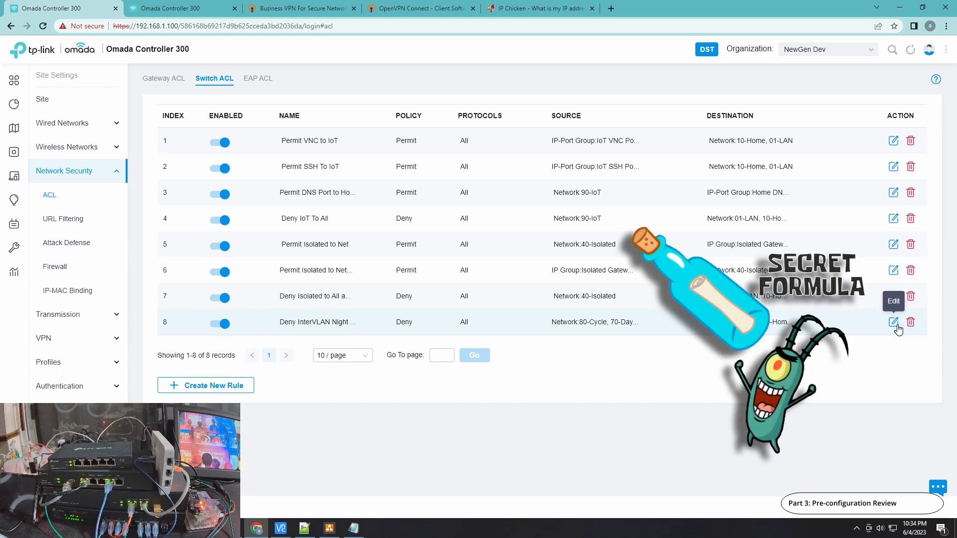
{"action": "left_click", "coordinate": [892, 322]}
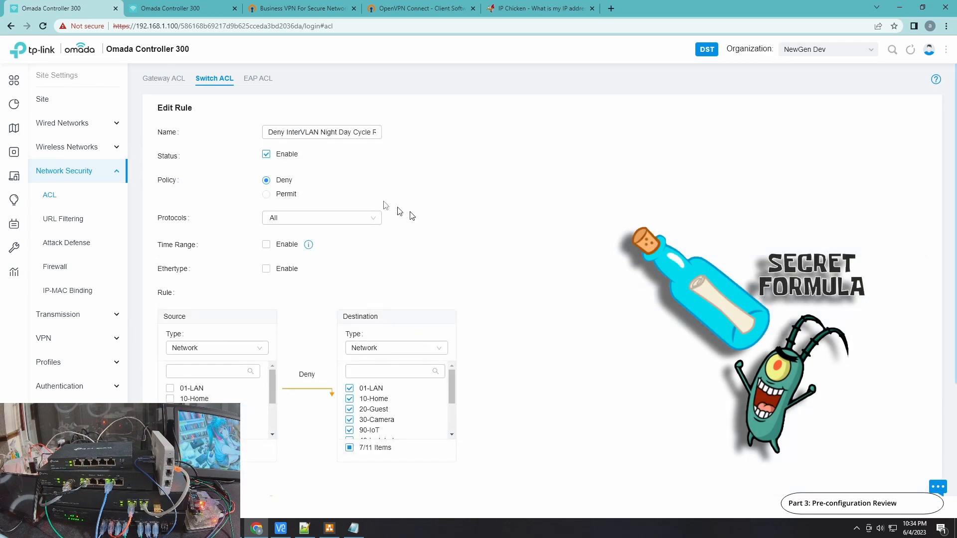
{"action": "mouse_move", "coordinate": [482, 189]}
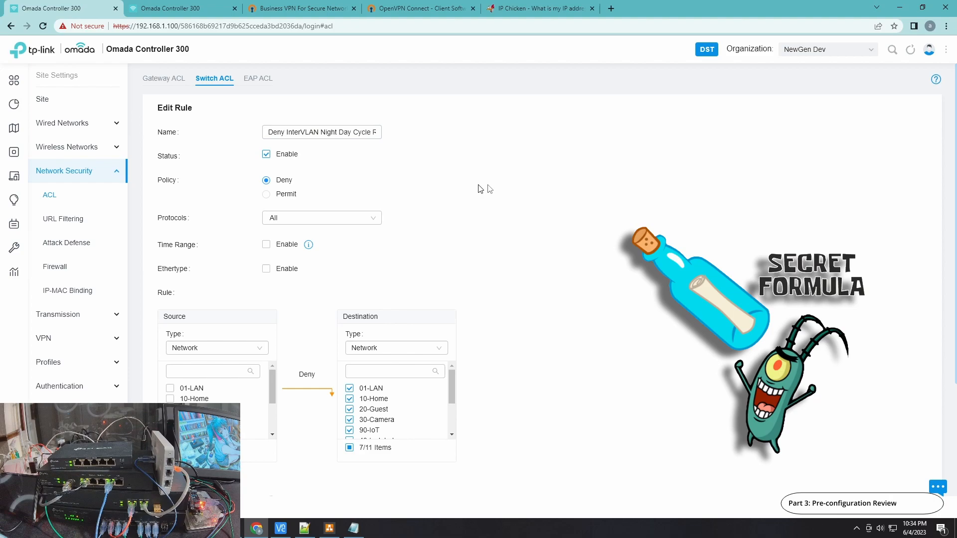
{"action": "scroll", "scroll_direction": "down", "scroll_amount": 3}
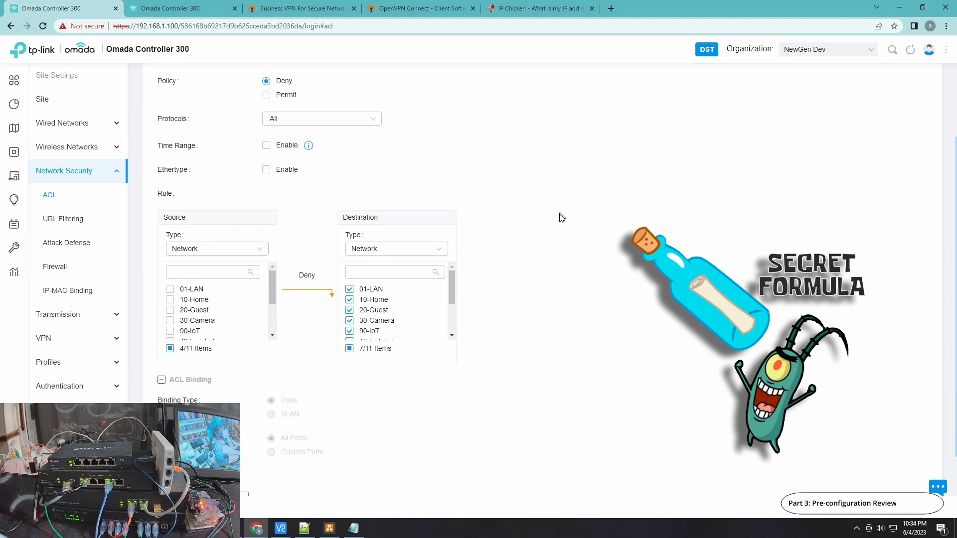
{"action": "scroll", "scroll_direction": "down", "scroll_amount": 3}
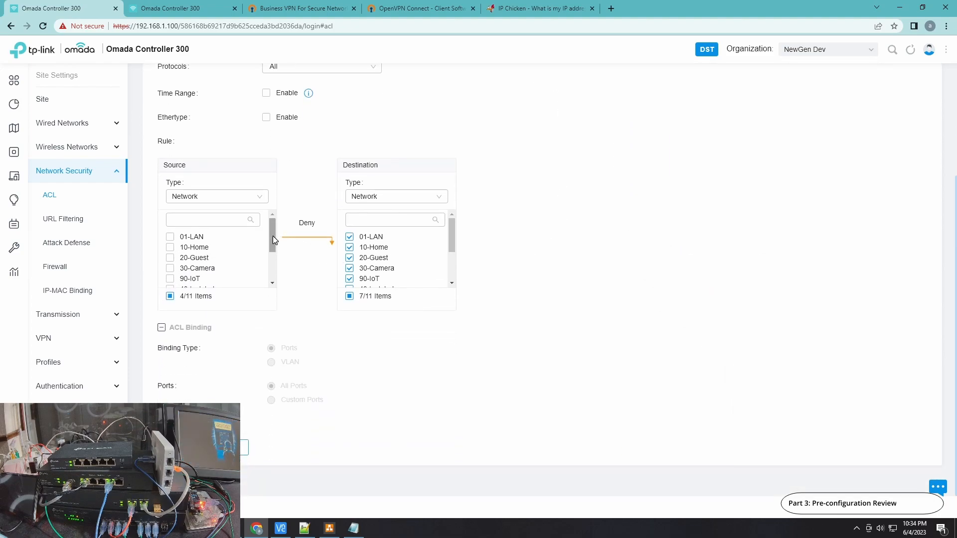
{"action": "scroll", "scroll_direction": "down", "scroll_amount": 3}
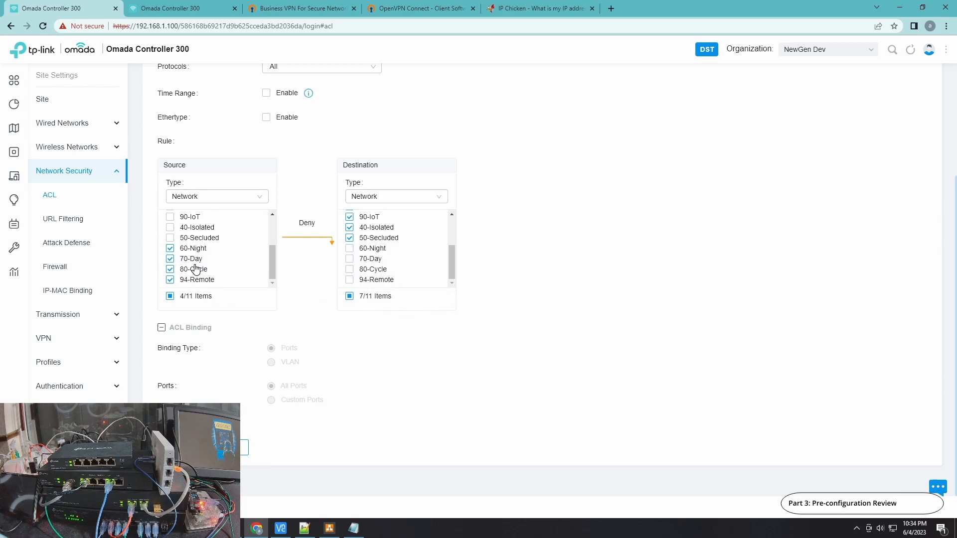
{"action": "mouse_move", "coordinate": [201, 282]}
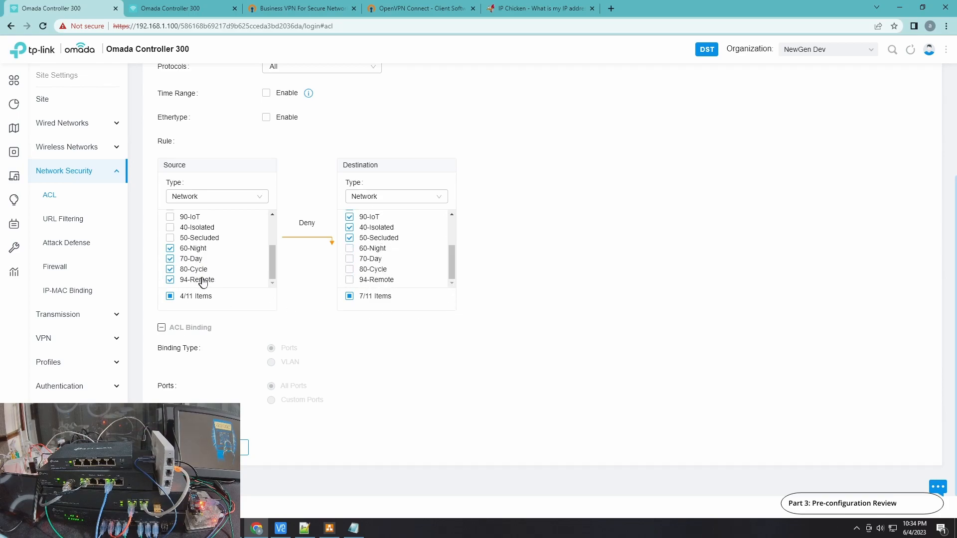
{"action": "mouse_move", "coordinate": [475, 255]}
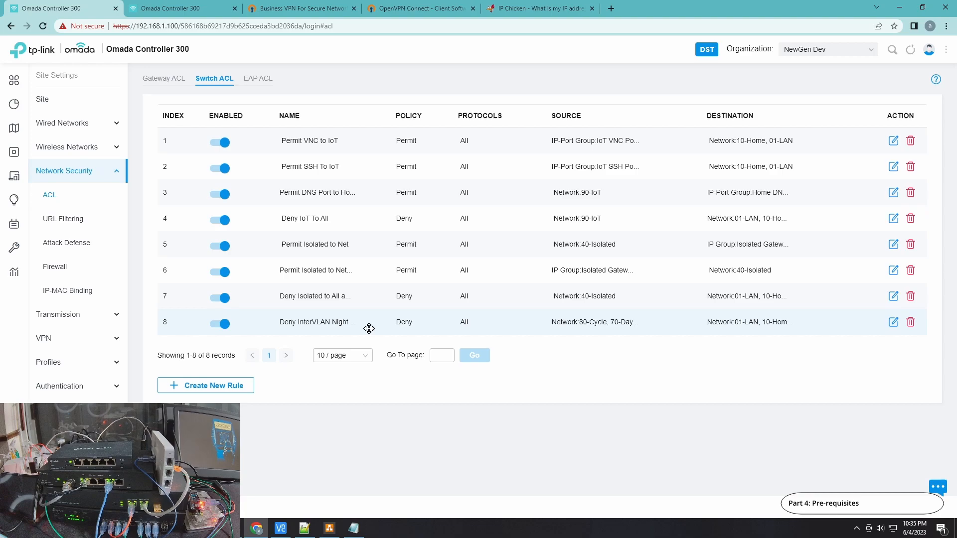
{"action": "left_click", "coordinate": [420, 8]}
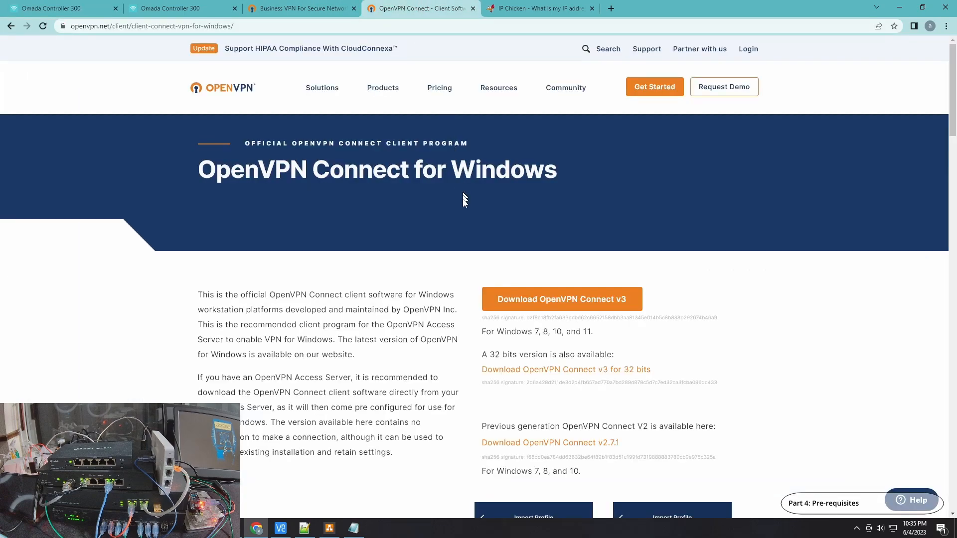
{"action": "mouse_move", "coordinate": [571, 323]}
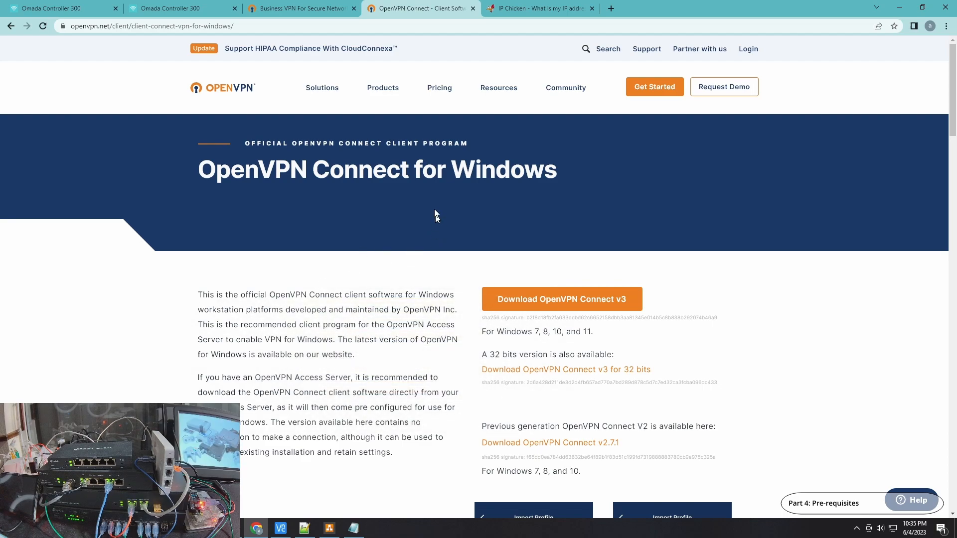
{"action": "mouse_move", "coordinate": [352, 511]}
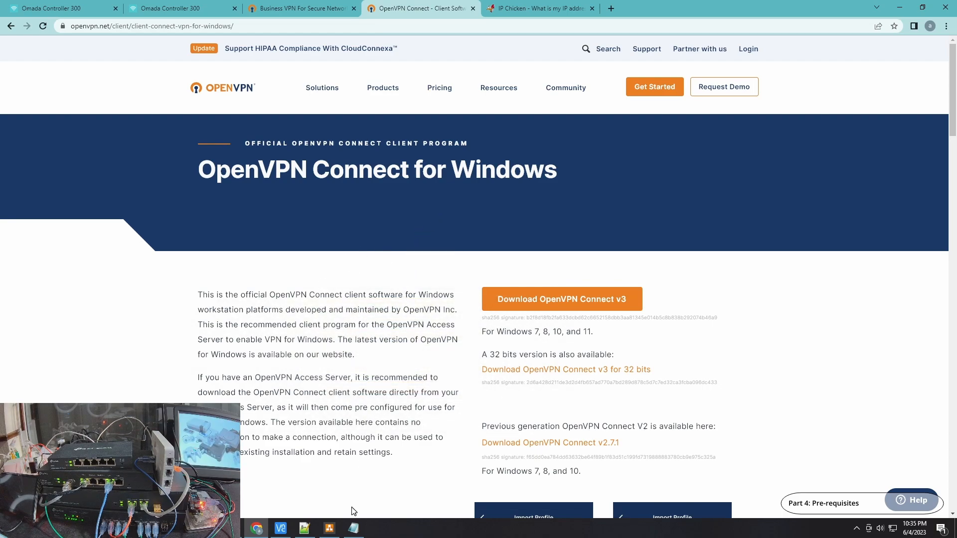
{"action": "mouse_move", "coordinate": [108, 66]}
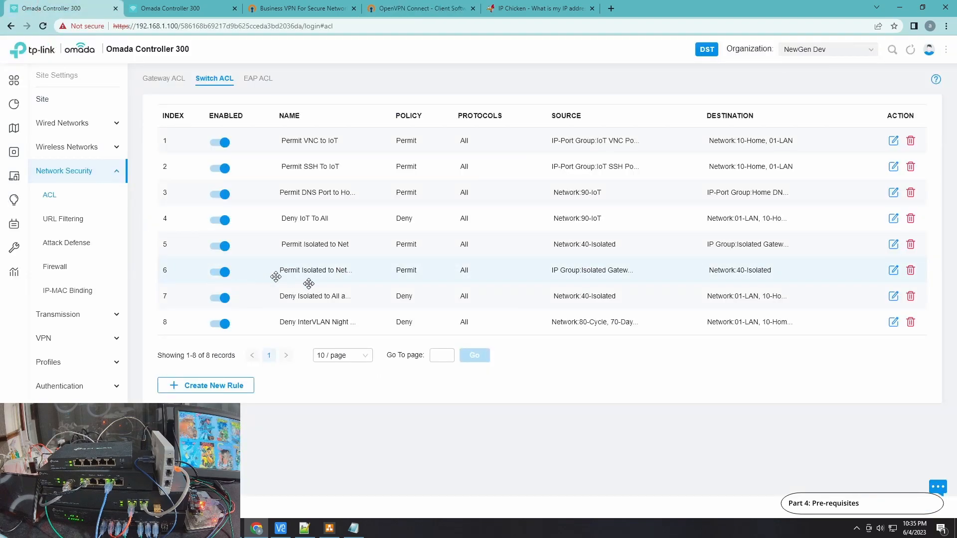
{"action": "mouse_move", "coordinate": [342, 291]}
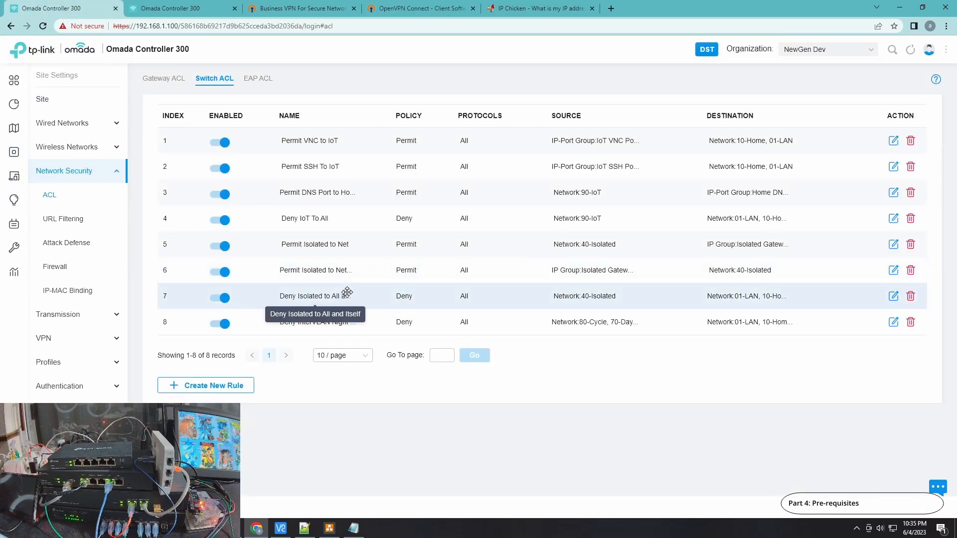
{"action": "mouse_move", "coordinate": [390, 420]}
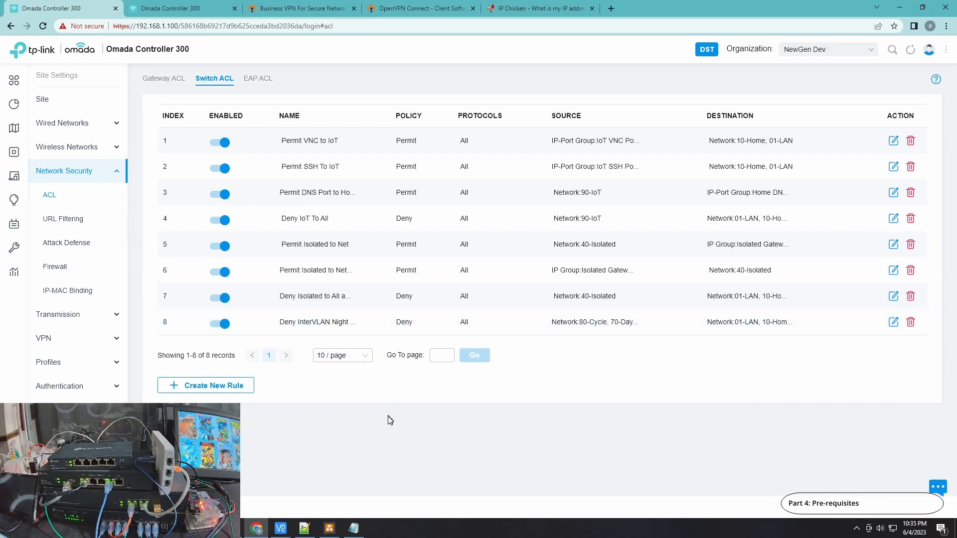
{"action": "mouse_move", "coordinate": [443, 238]}
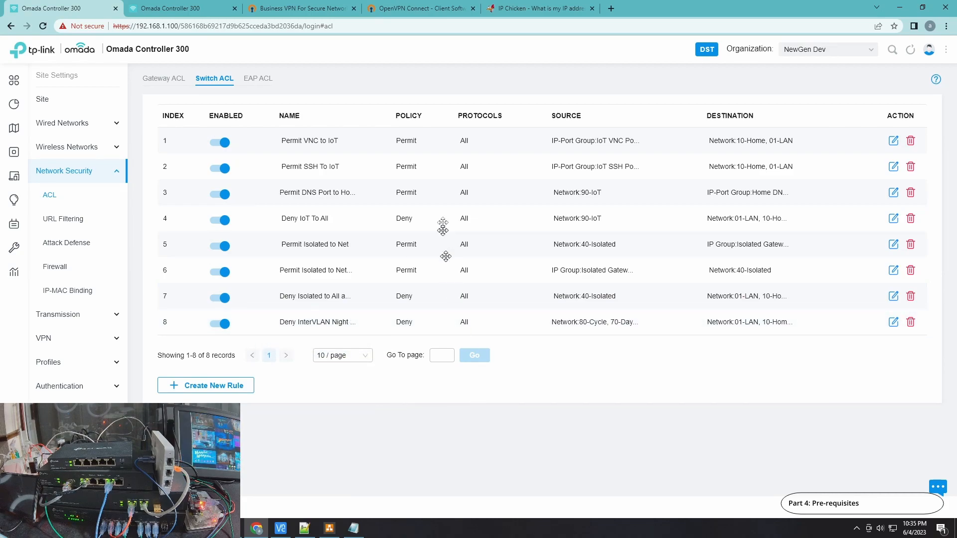
{"action": "left_click", "coordinate": [419, 8]}
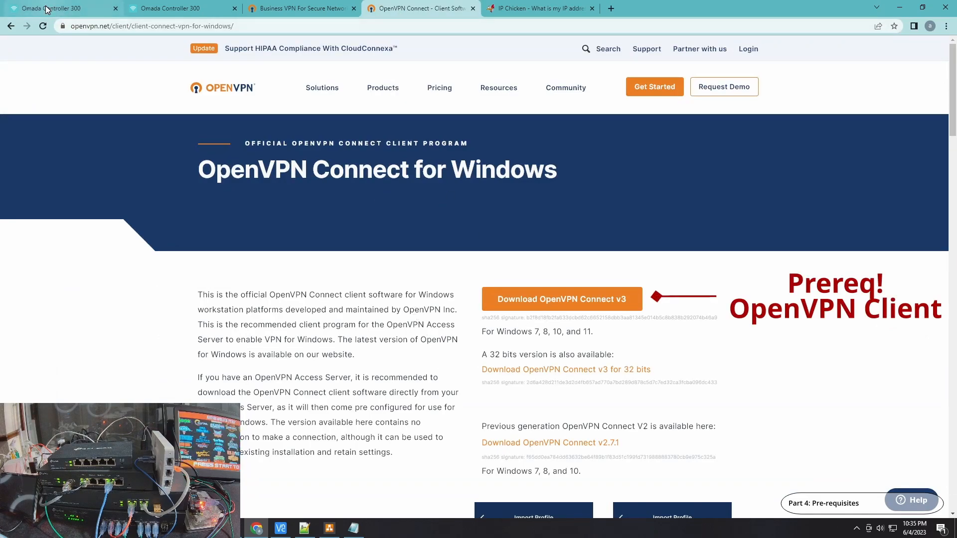
{"action": "left_click", "coordinate": [58, 8]}
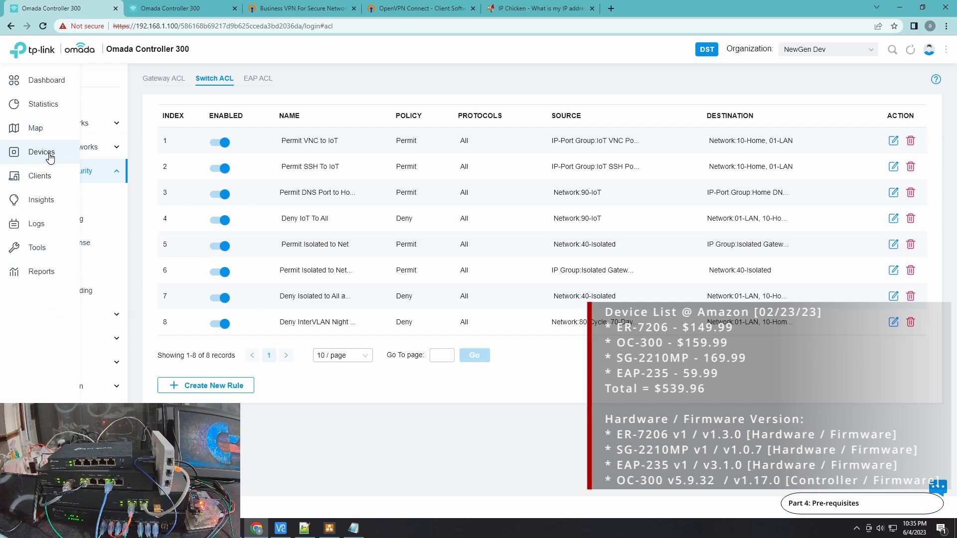
Look up the ER-7206 gateway's SFP WAN IP 172.20.110.102 in its device details and select it.
{"action": "left_click", "coordinate": [41, 152]}
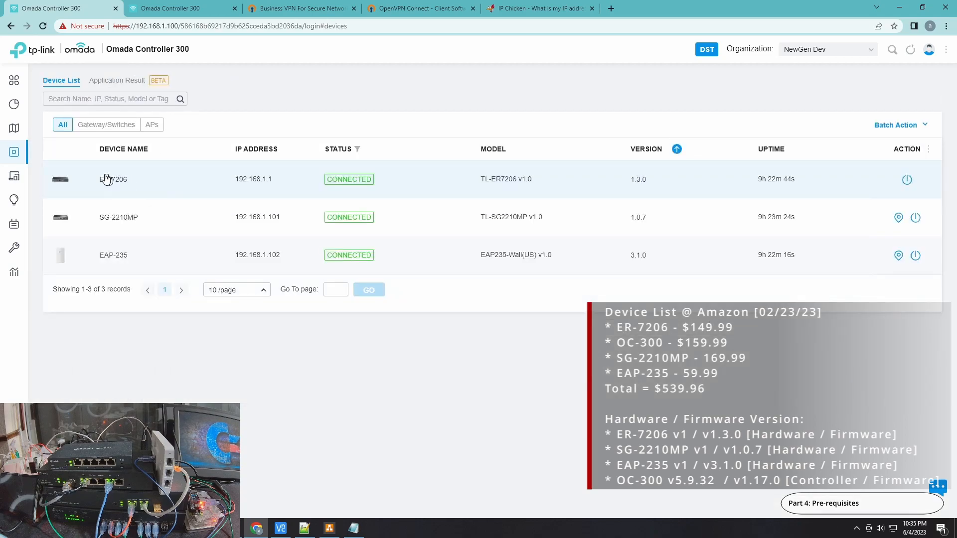
{"action": "left_click", "coordinate": [112, 178]}
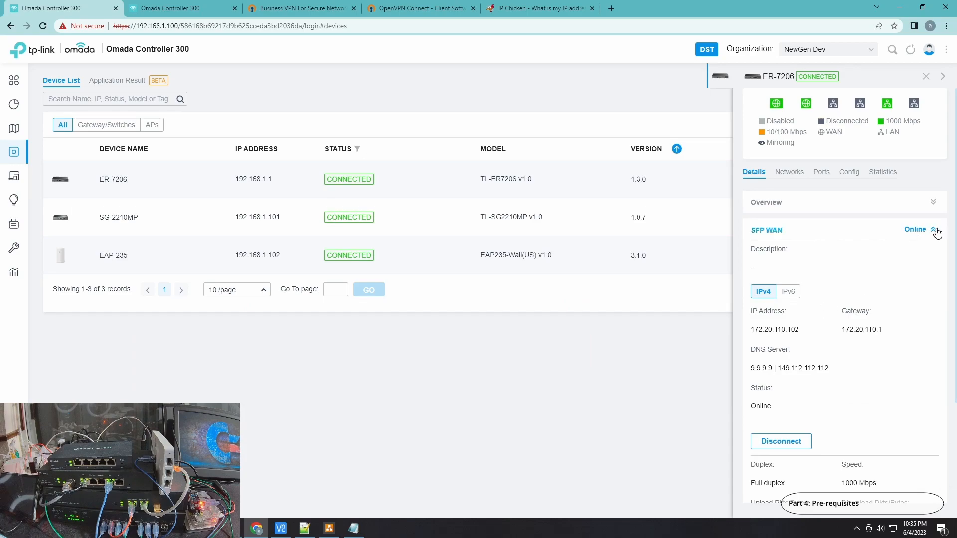
{"action": "left_click", "coordinate": [933, 202]}
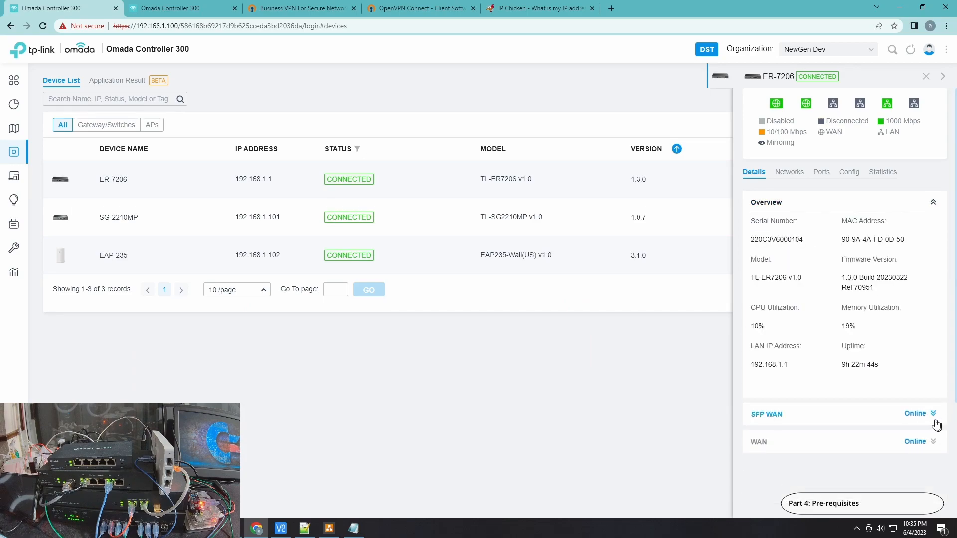
{"action": "left_click", "coordinate": [933, 414]}
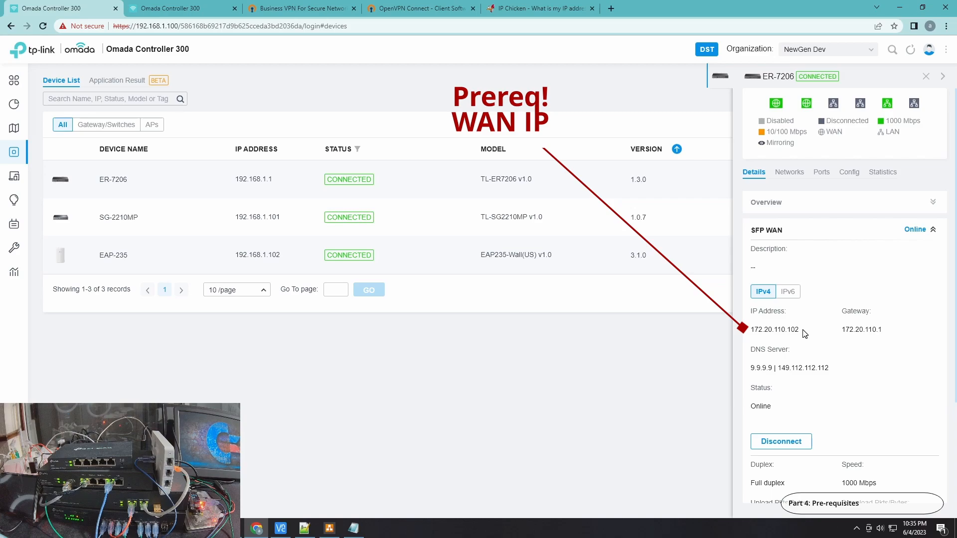
{"action": "double_click", "coordinate": [774, 330]}
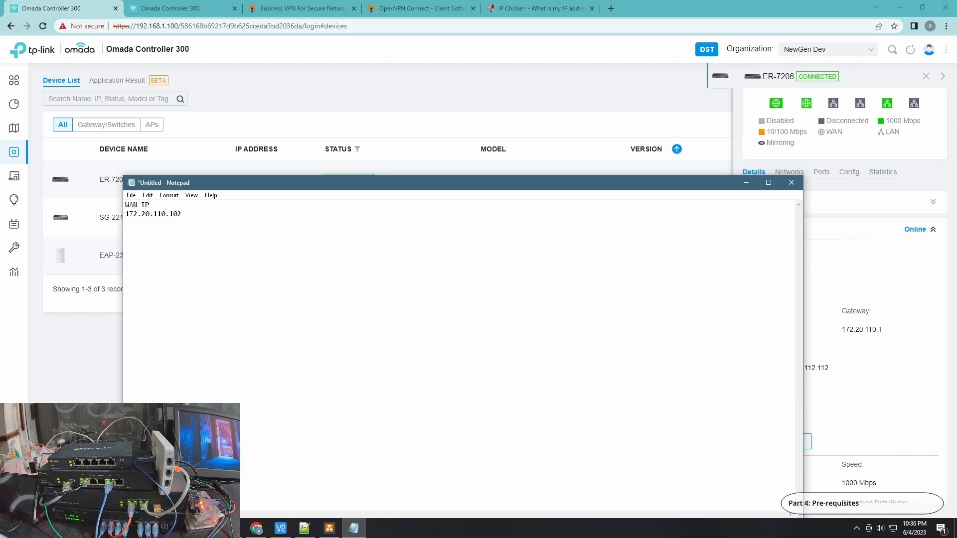
Note 'VPN IP Pool' with 192.168.94.x beneath the WAN IP in Notepad.
{"action": "type", "text": "v"}
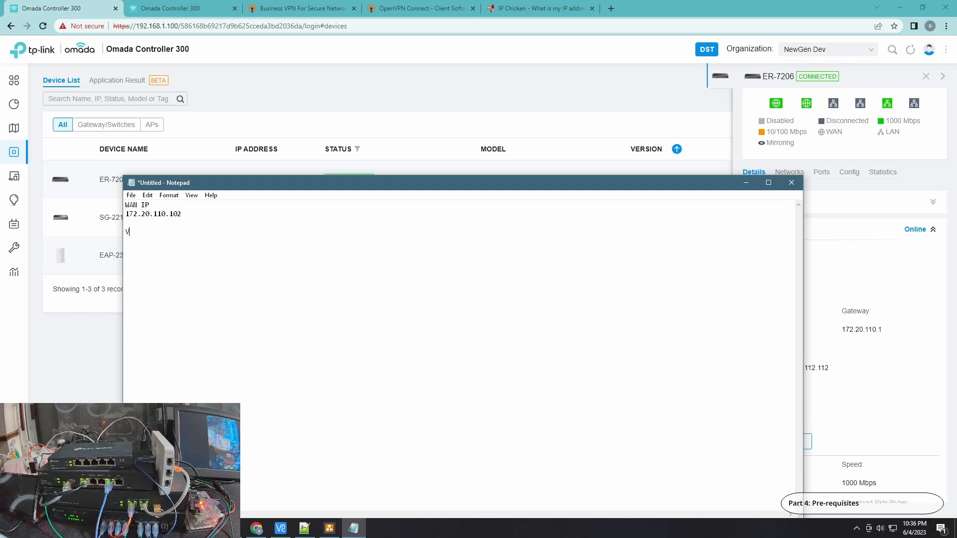
{"action": "type", "text": "PN IP Pool"}
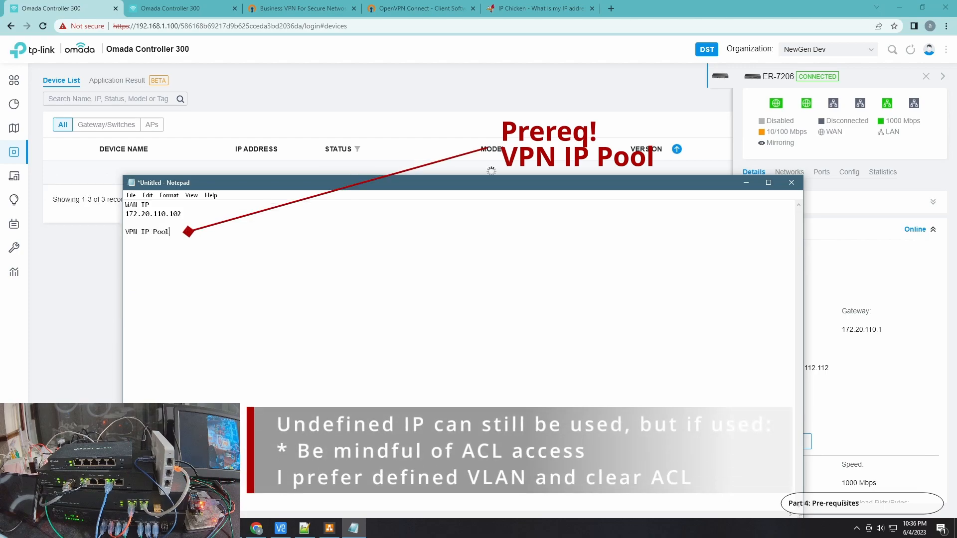
{"action": "type", "text": "192.168.94.x"}
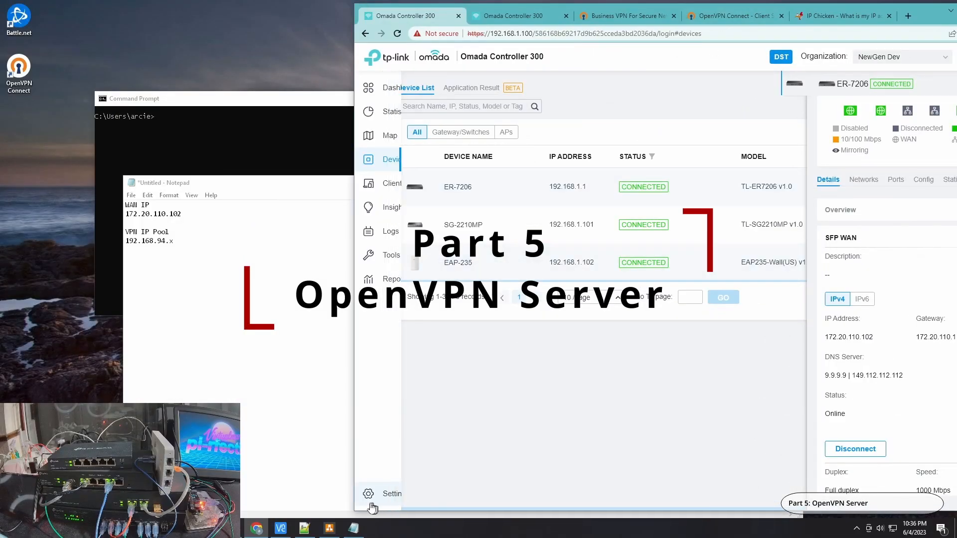
Show the site's VPN policy list, which has no policies yet.
{"action": "left_click", "coordinate": [396, 494]}
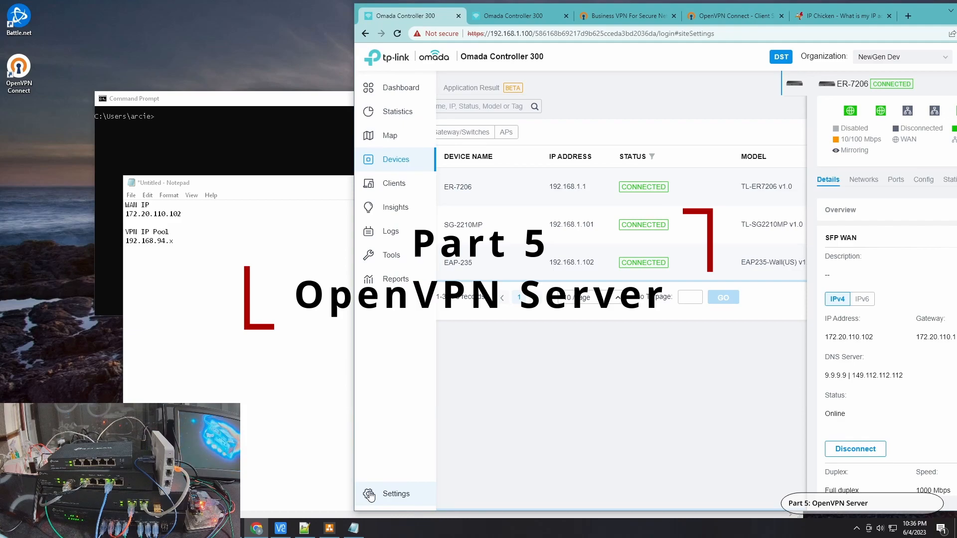
{"action": "left_click", "coordinate": [395, 493]}
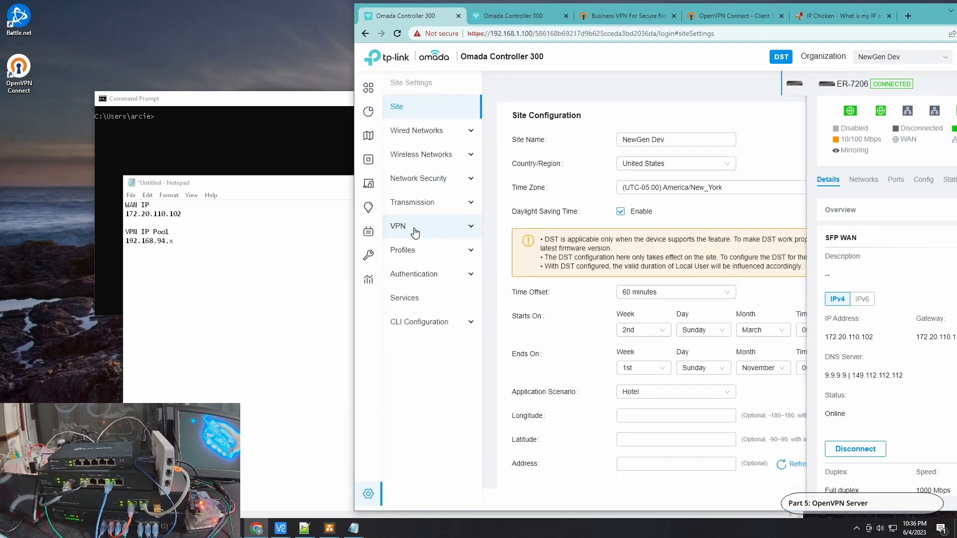
{"action": "left_click", "coordinate": [414, 226]}
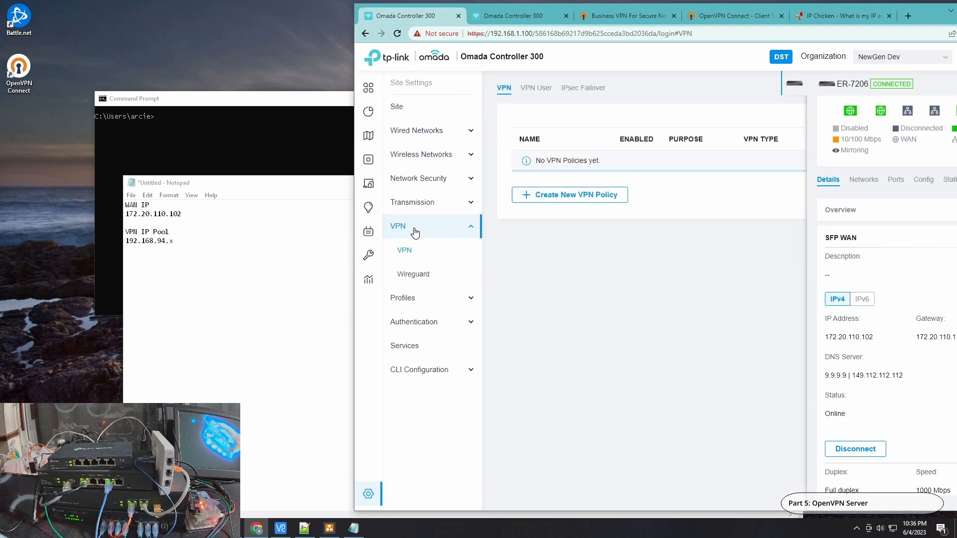
{"action": "mouse_move", "coordinate": [934, 17]}
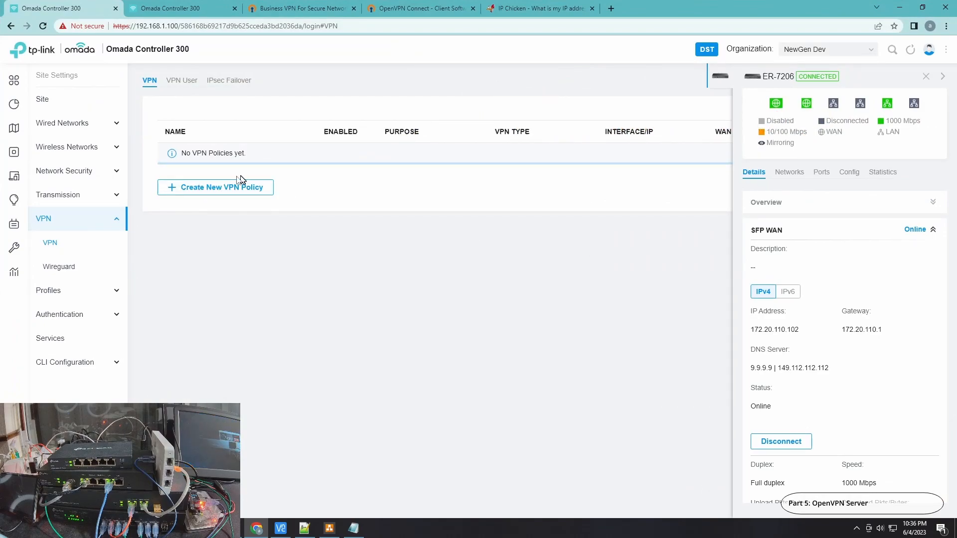
Start a new VPN policy named oVPN as a Client-to-Site OpenVPN server.
{"action": "left_click", "coordinate": [216, 187]}
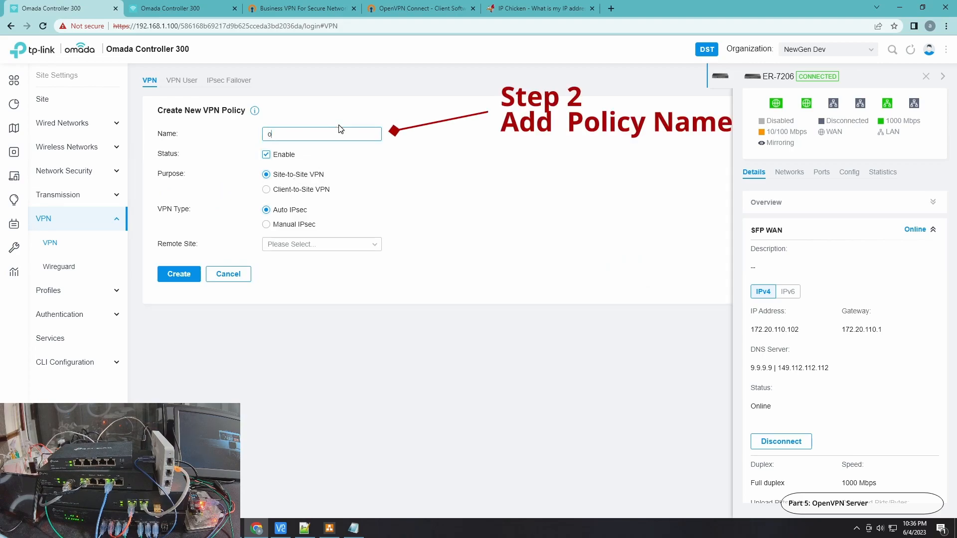
{"action": "type", "text": "VPN"}
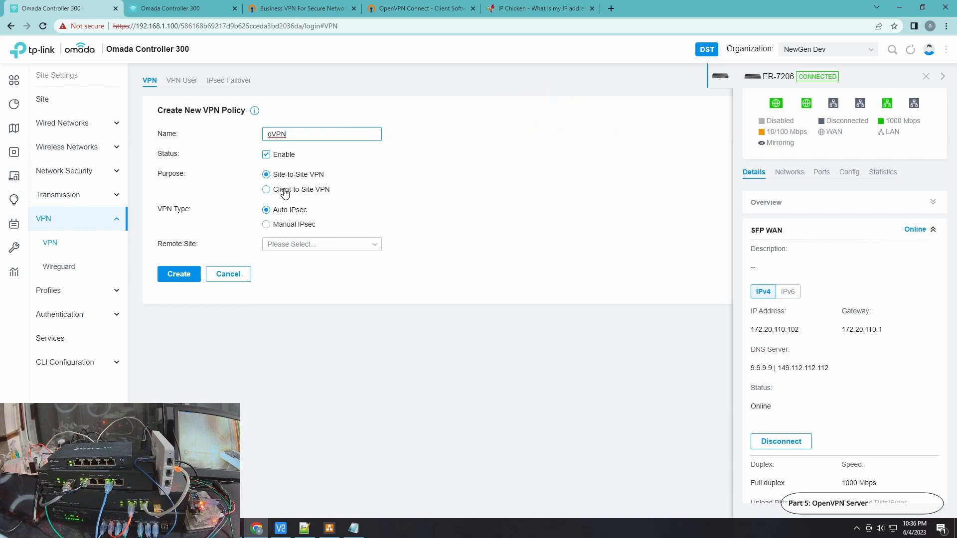
{"action": "left_click", "coordinate": [266, 190]}
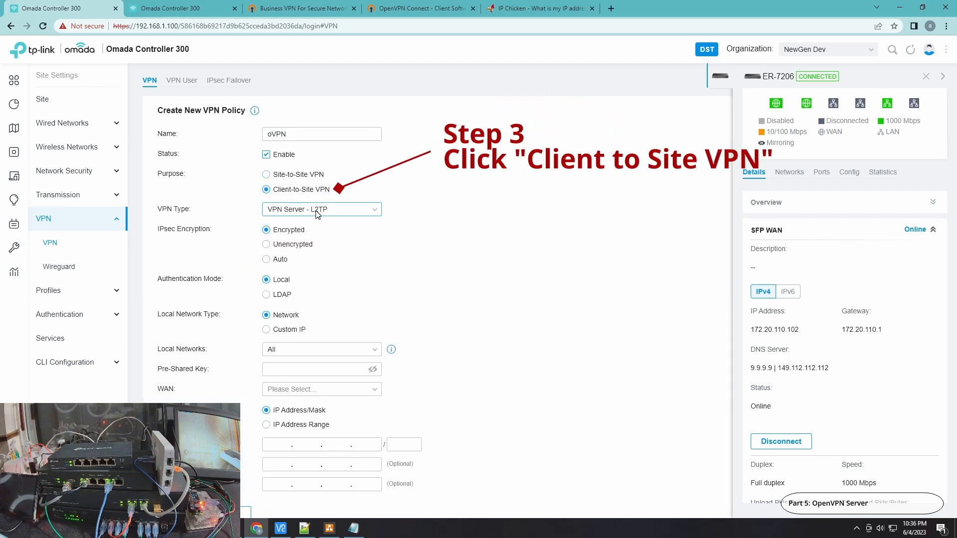
{"action": "left_click", "coordinate": [321, 208]}
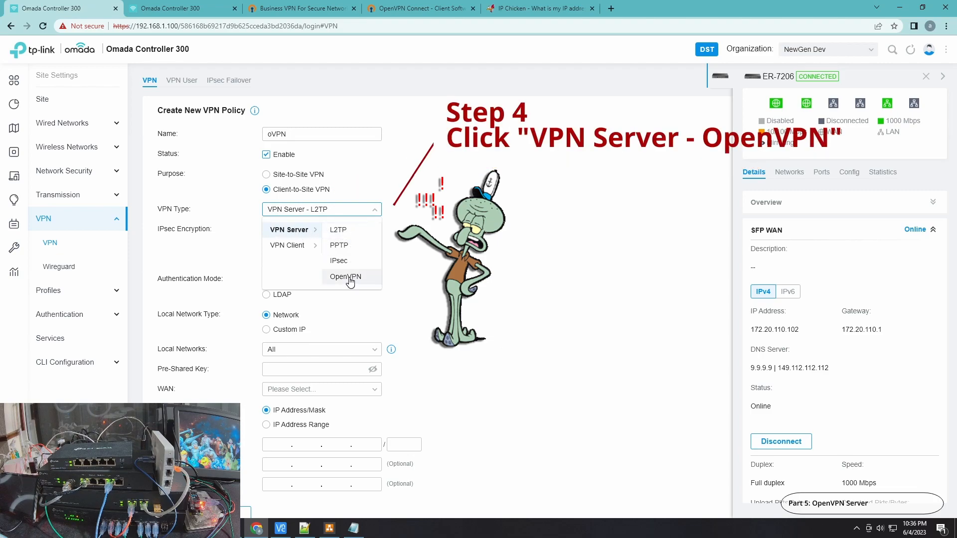
{"action": "left_click", "coordinate": [345, 276]}
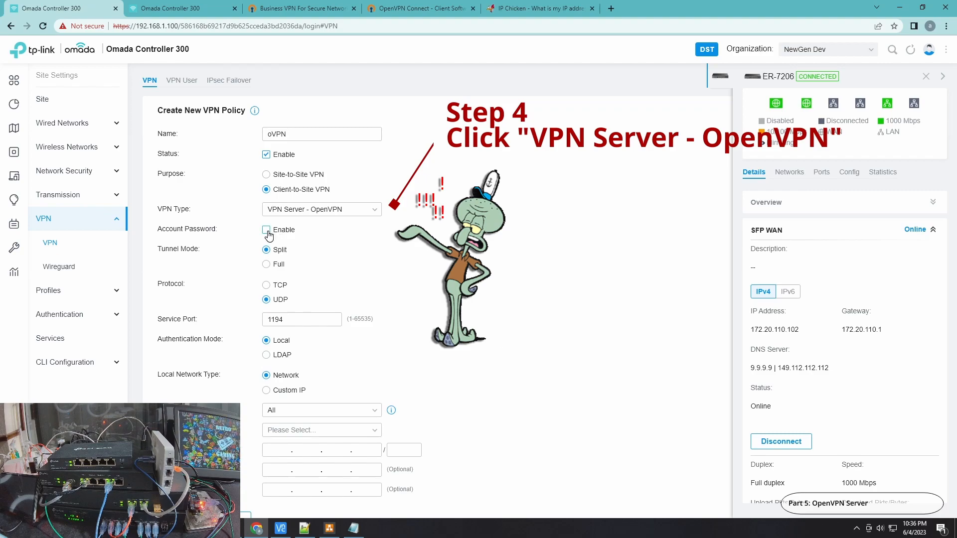
Enable account passwords and full tunnel mode for the oVPN policy.
{"action": "left_click", "coordinate": [266, 229]}
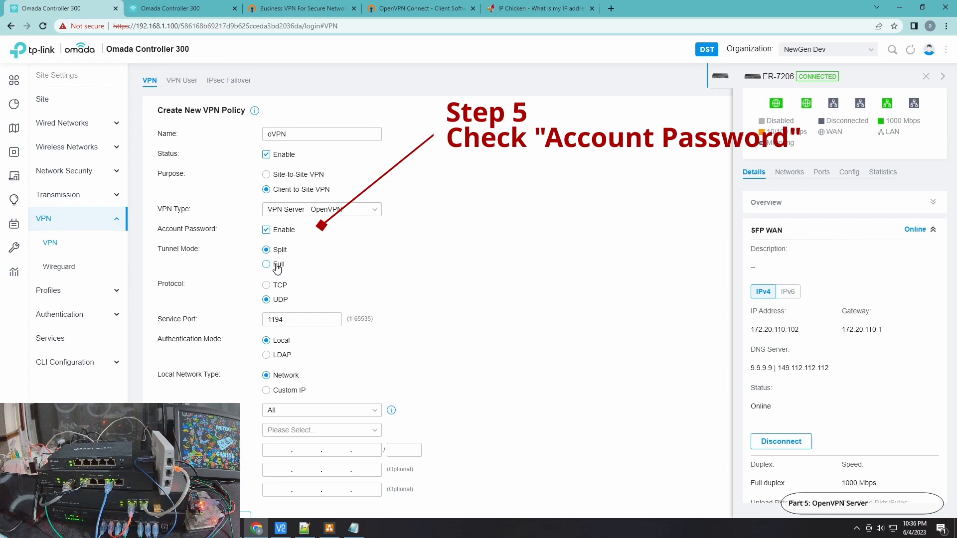
{"action": "left_click", "coordinate": [265, 263]}
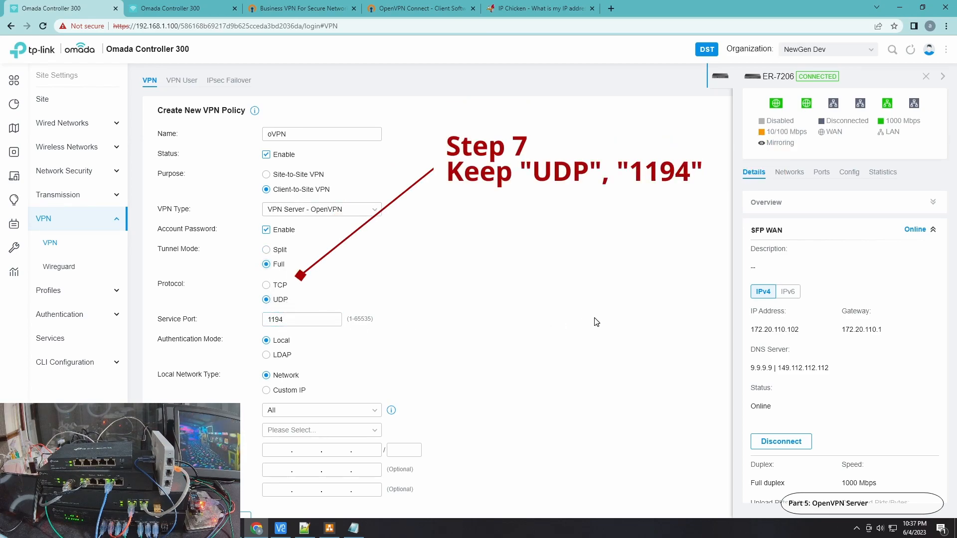
Keep networks as the local network type and deselect all local networks.
{"action": "scroll", "scroll_direction": "up", "scroll_amount": 3}
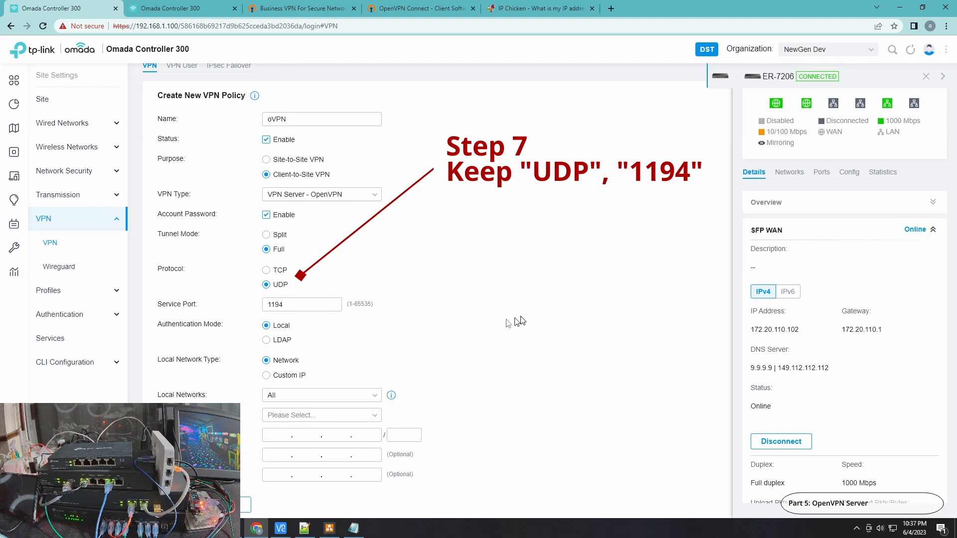
{"action": "scroll", "scroll_direction": "down", "scroll_amount": 3}
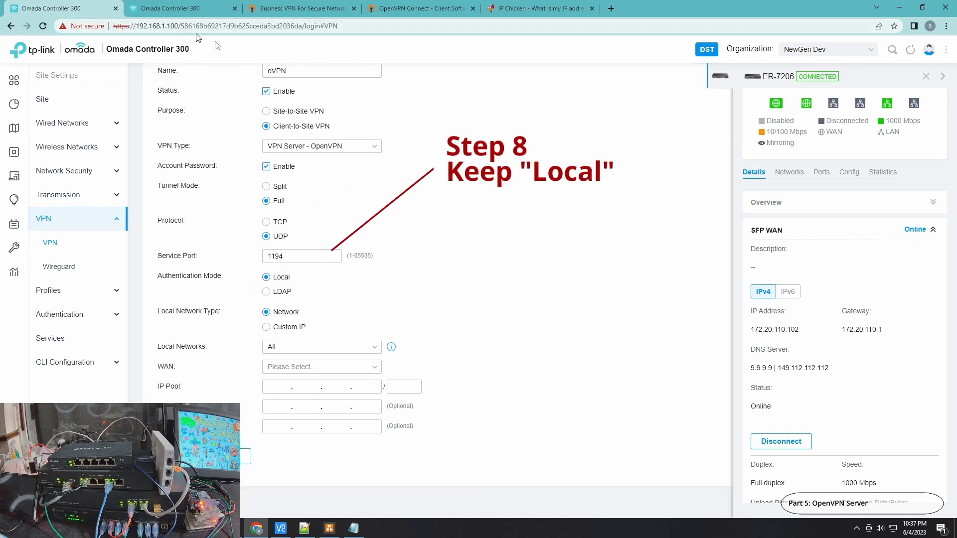
{"action": "scroll", "scroll_direction": "up", "scroll_amount": 3}
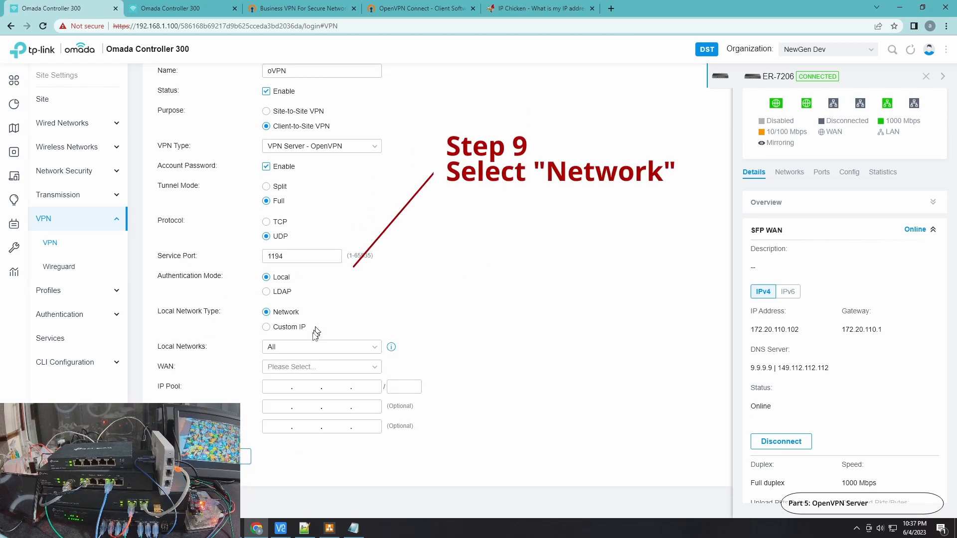
{"action": "left_click", "coordinate": [317, 347]}
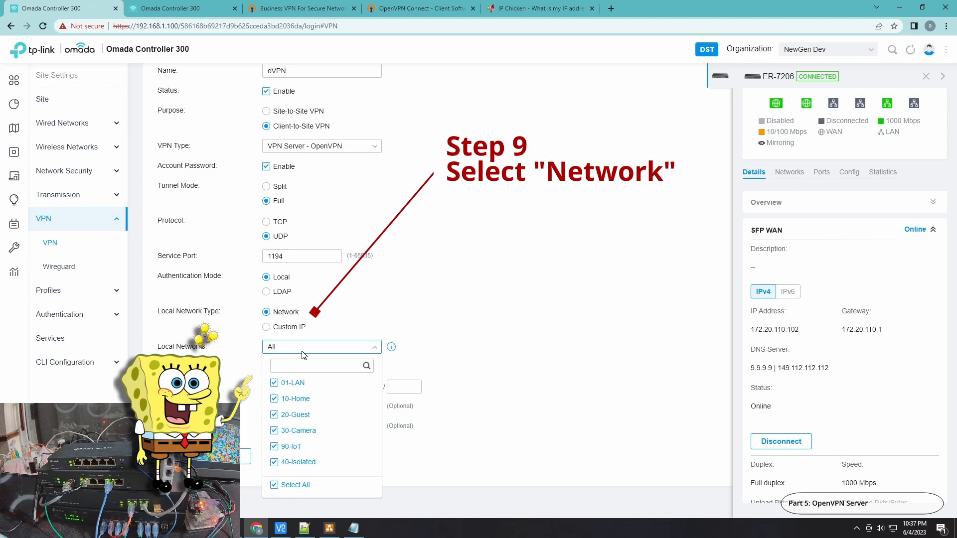
{"action": "left_click", "coordinate": [301, 347]}
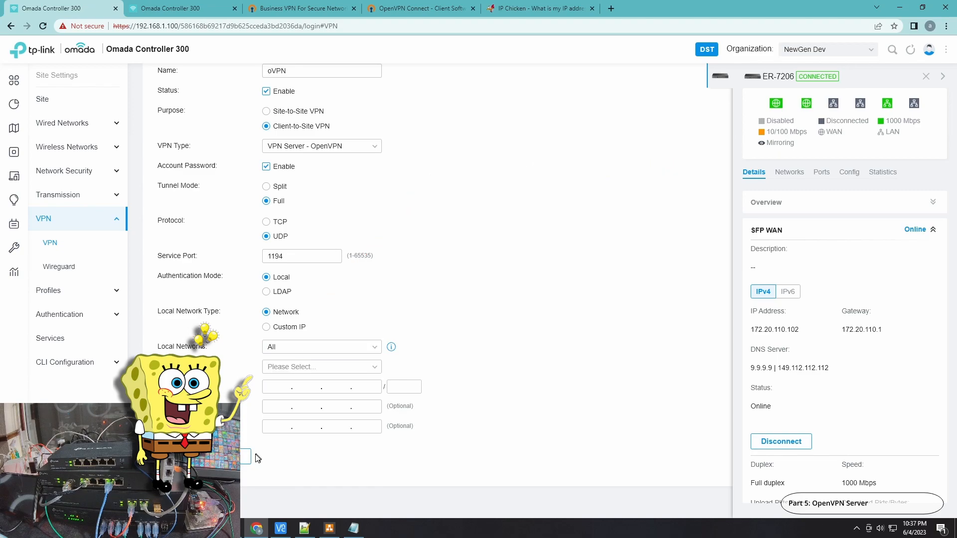
{"action": "left_click", "coordinate": [321, 347]}
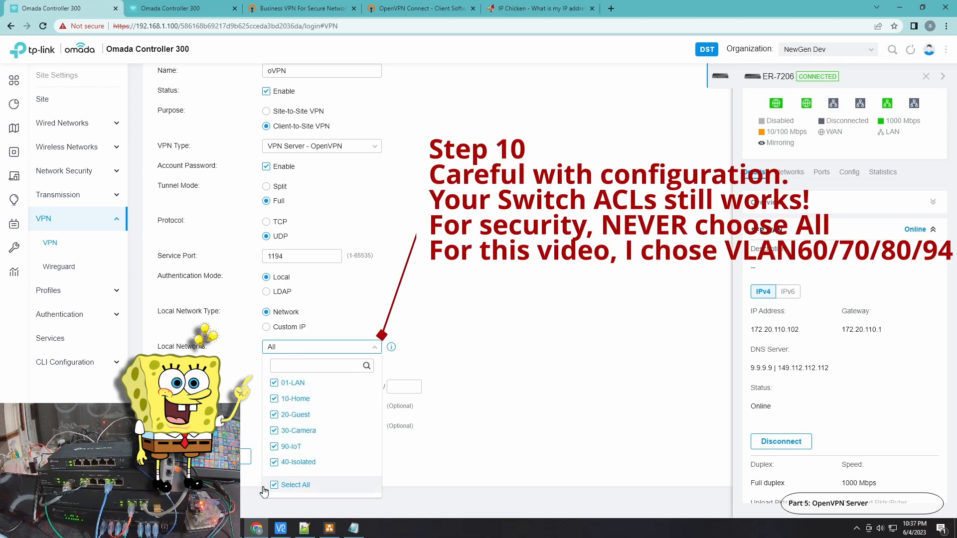
{"action": "left_click", "coordinate": [293, 485]}
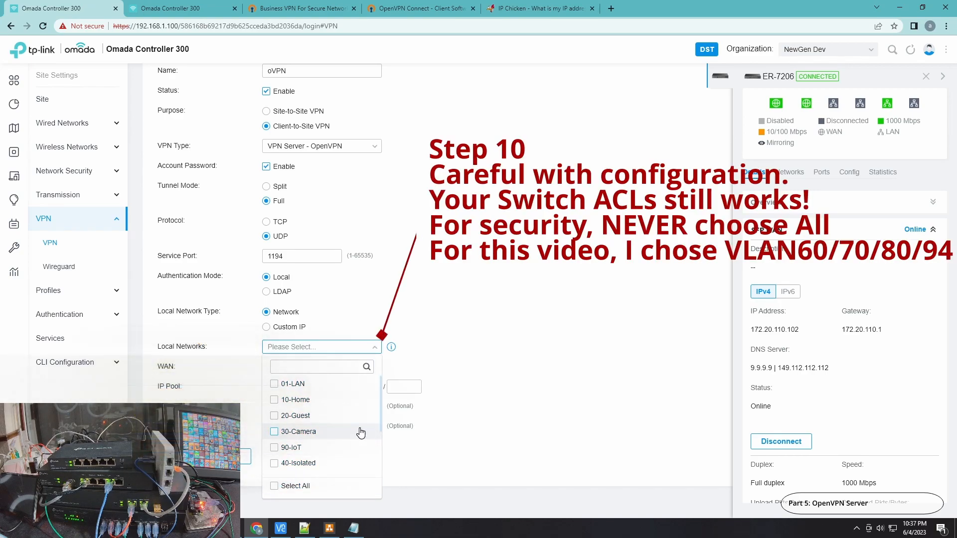
Add 70-Day, 60-Night and 94-Remote as the policy's reachable local networks.
{"action": "scroll", "scroll_direction": "down", "scroll_amount": 3}
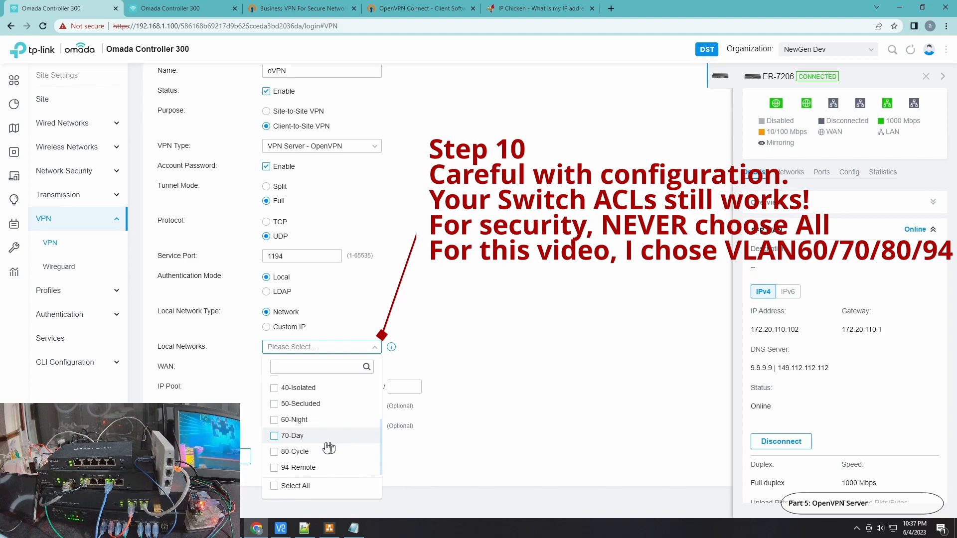
{"action": "left_click", "coordinate": [273, 435]}
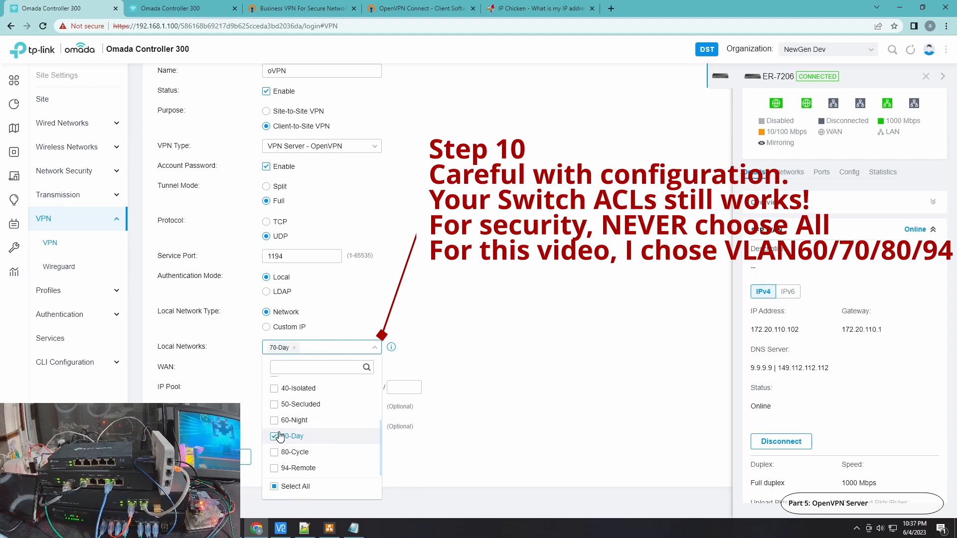
{"action": "left_click", "coordinate": [273, 451]}
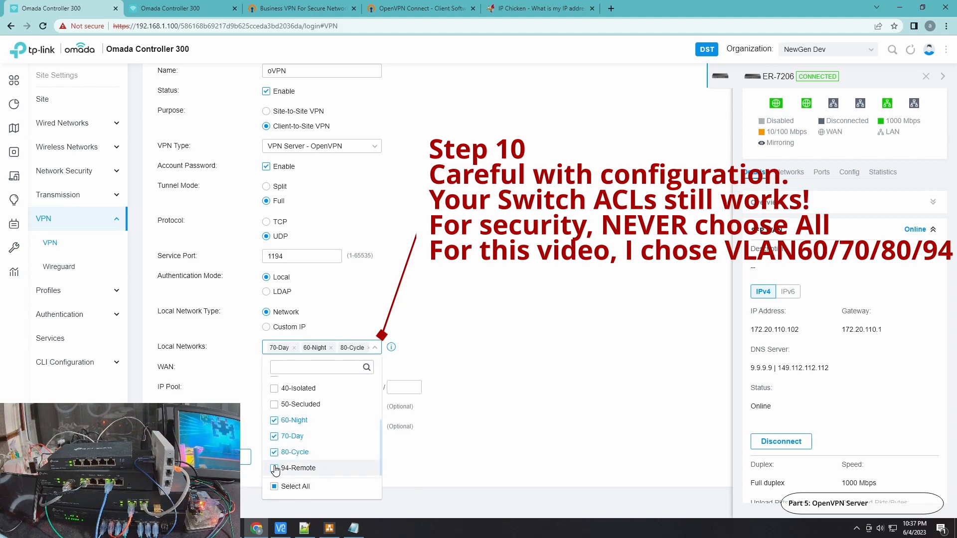
{"action": "left_click", "coordinate": [273, 468]}
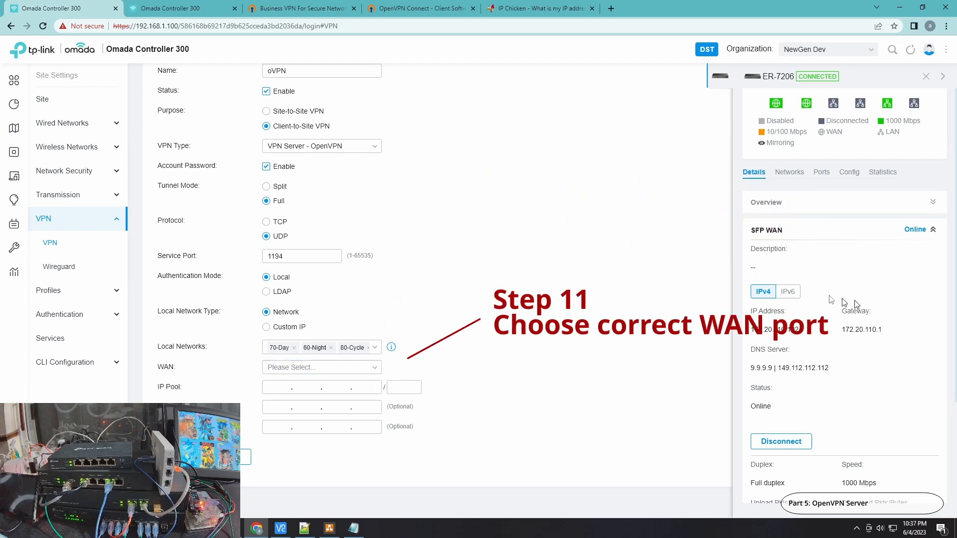
Run the server on SFP WAN with IP pool 192.168.94.2/24, DNS 9.9.9.9 and 1.1.1.1.
{"action": "left_click", "coordinate": [321, 367]}
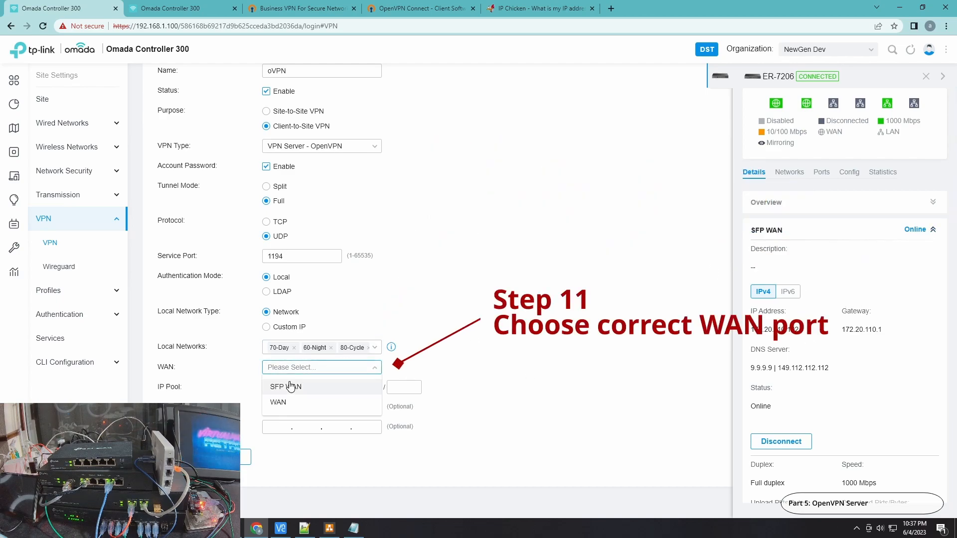
{"action": "left_click", "coordinate": [286, 386]}
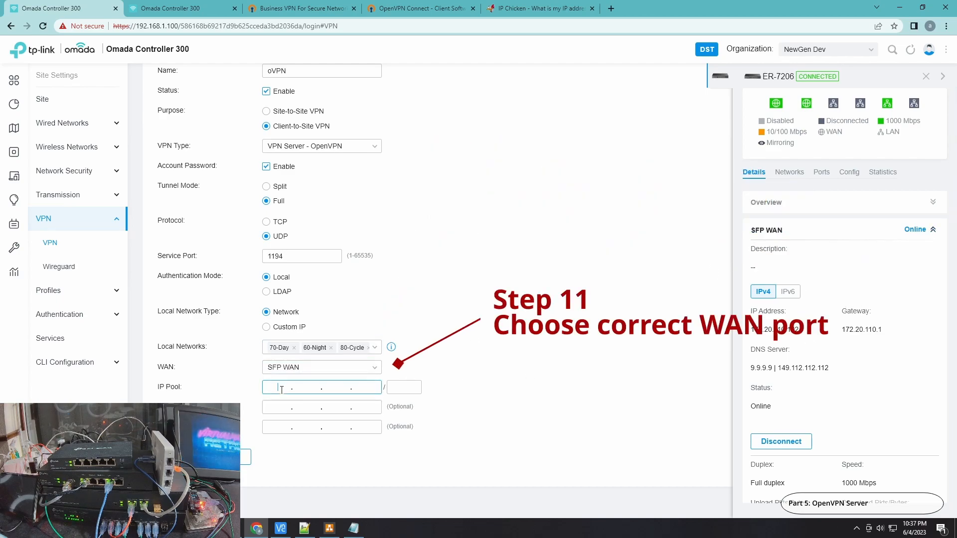
{"action": "type", "text": "192.16"}
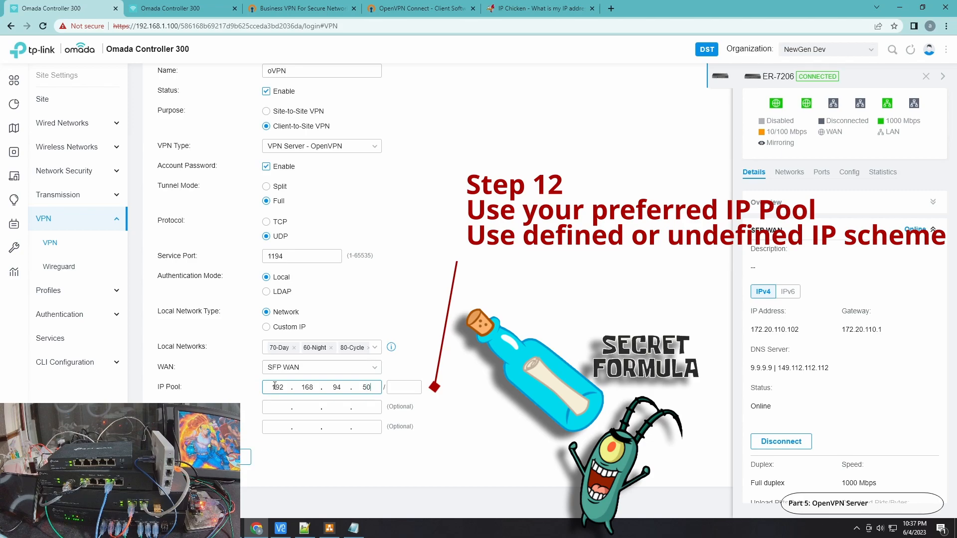
{"action": "type", "text": "24"}
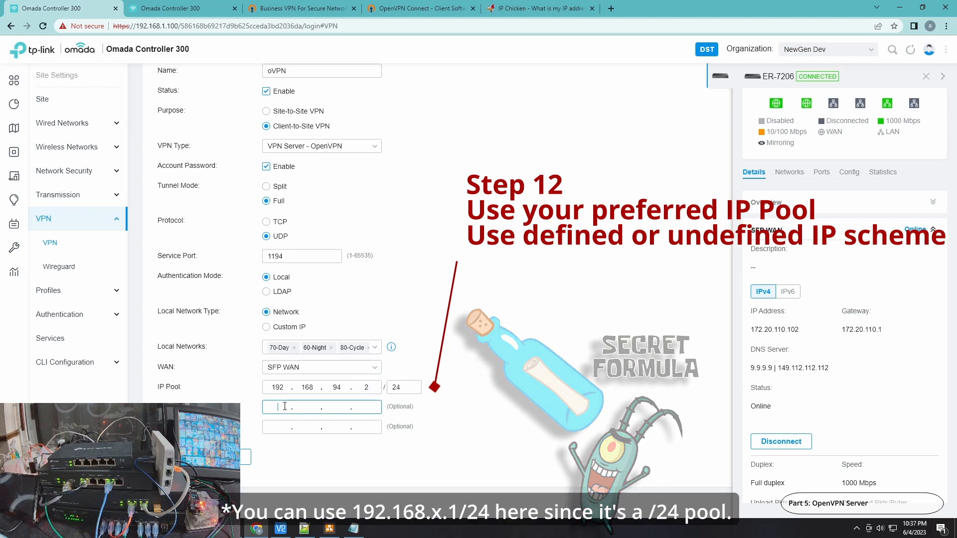
{"action": "type", "text": "9.9.9.9"}
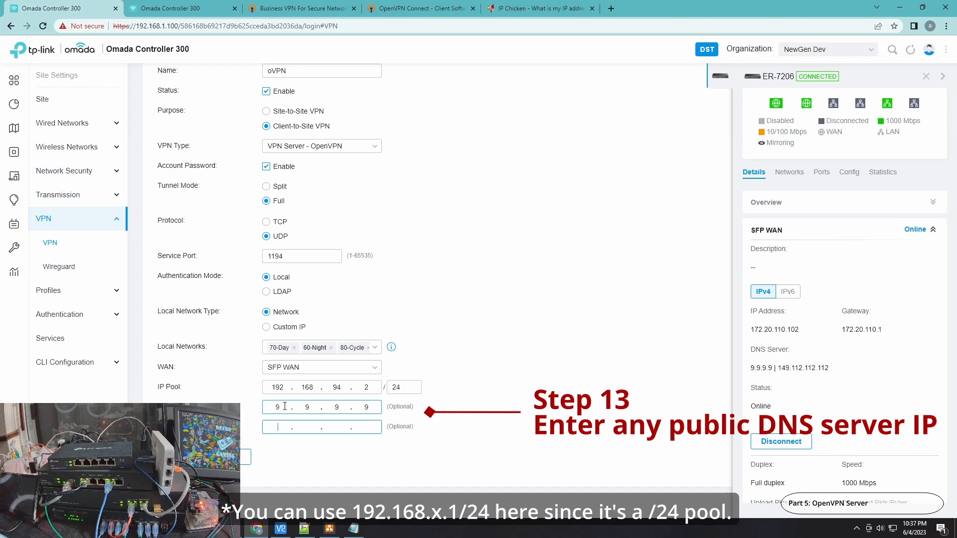
{"action": "type", "text": "1.1.1"}
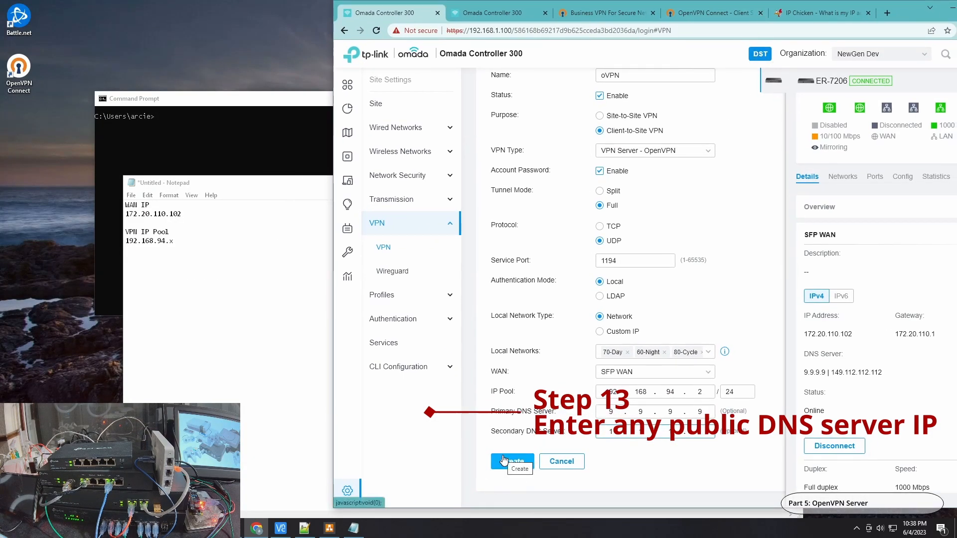
Save the oVPN policy so it is listed as an enabled Client-to-Site OpenVPN server.
{"action": "left_click", "coordinate": [510, 460]}
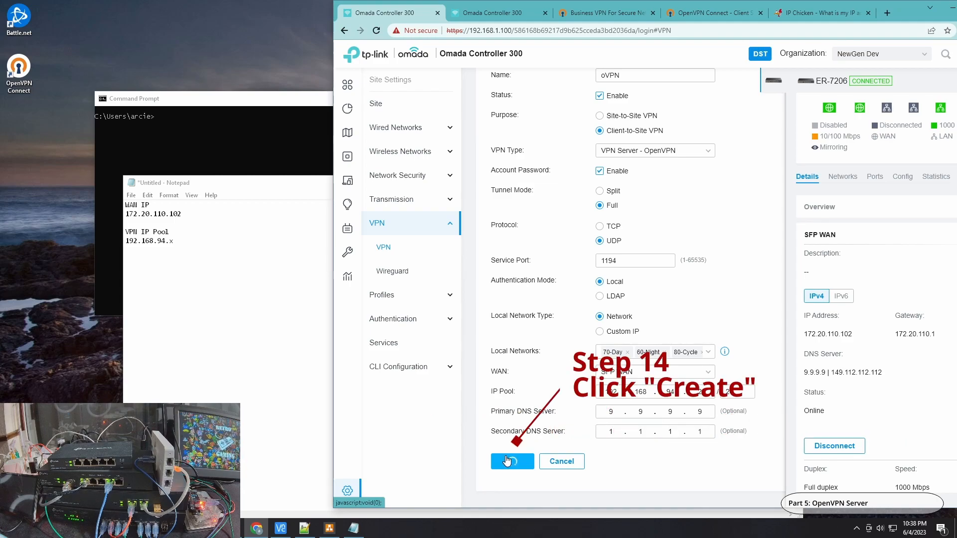
{"action": "left_click", "coordinate": [511, 461]}
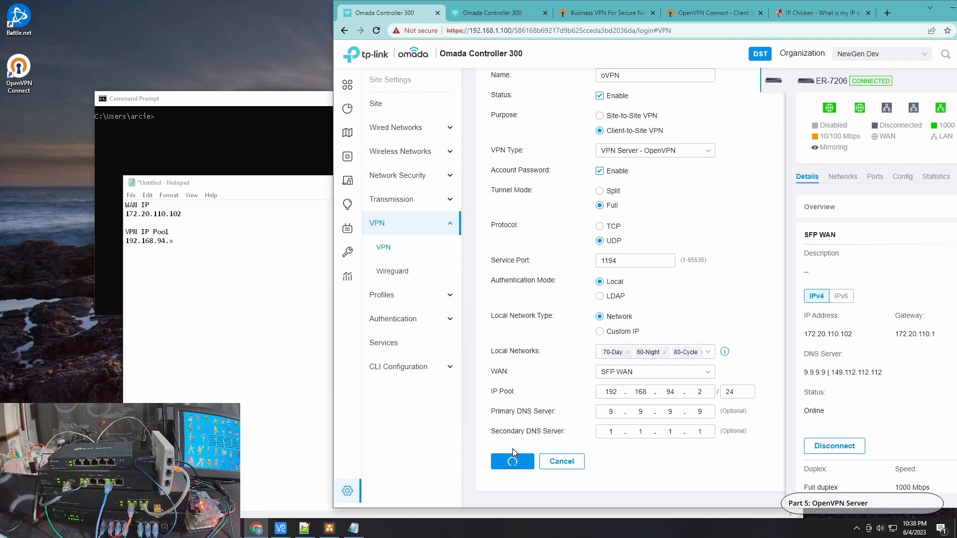
{"action": "left_click", "coordinate": [511, 460]}
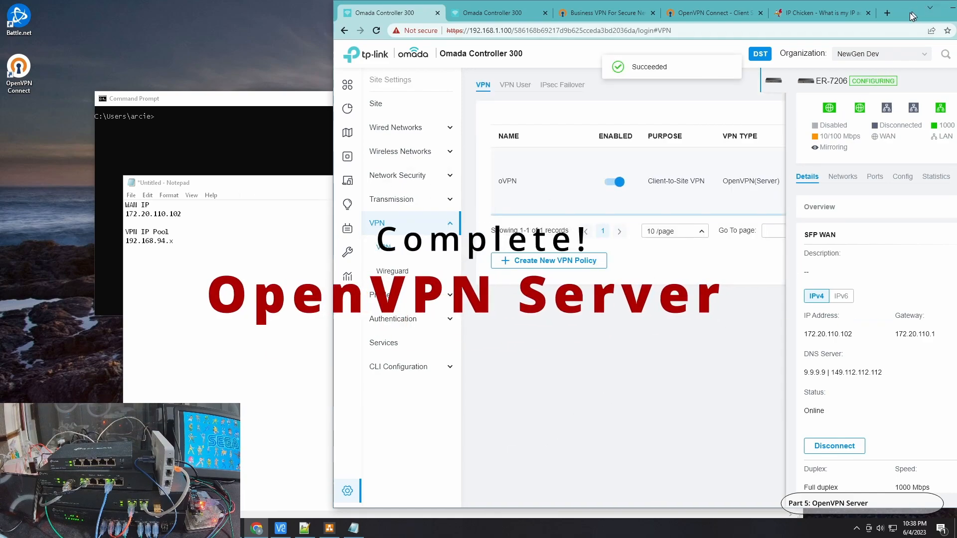
{"action": "left_click", "coordinate": [911, 12]}
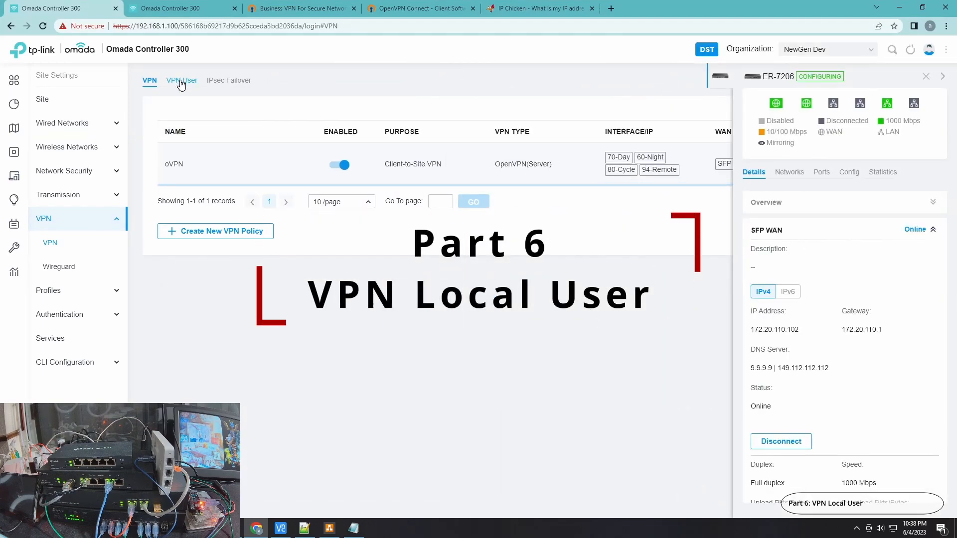
{"action": "left_click", "coordinate": [181, 79]}
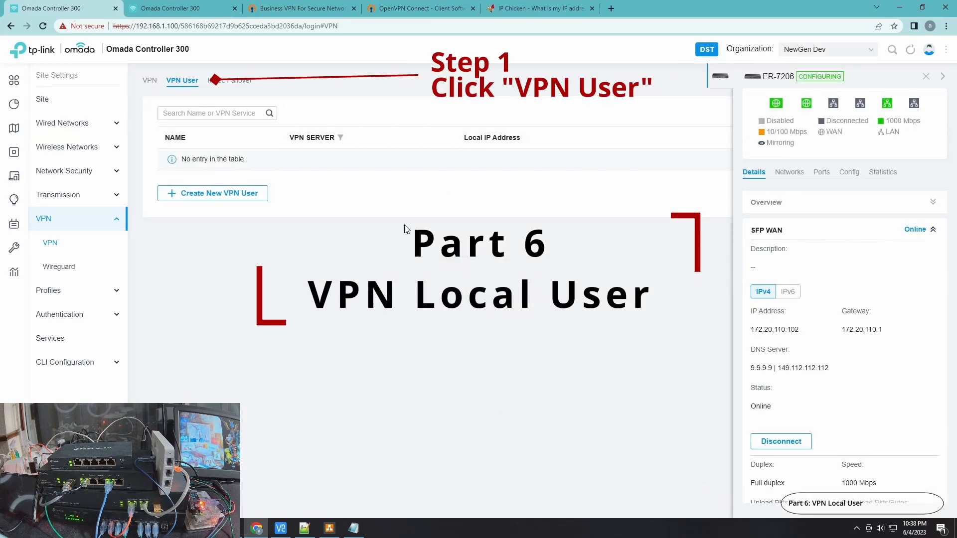
{"action": "left_click", "coordinate": [926, 77]}
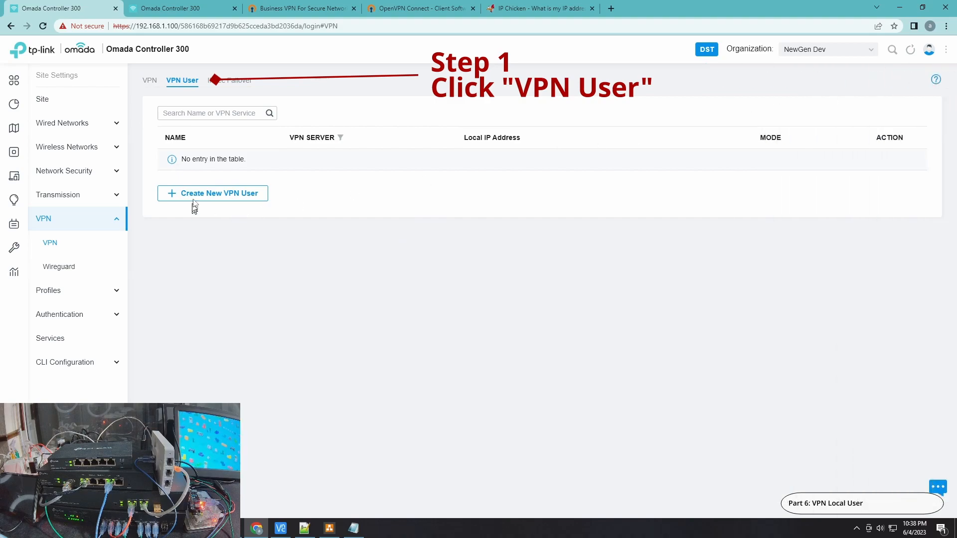
{"action": "mouse_move", "coordinate": [212, 193]}
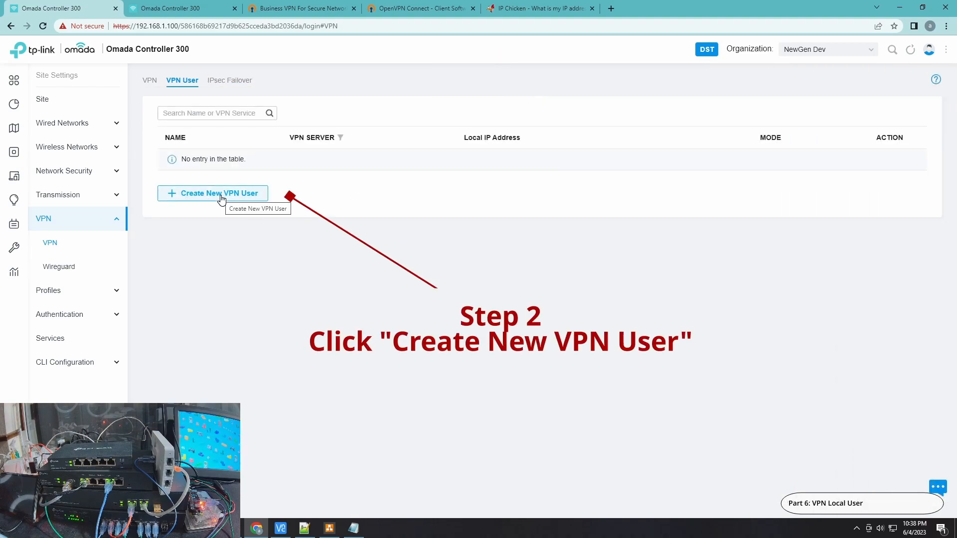
{"action": "left_click", "coordinate": [212, 192]}
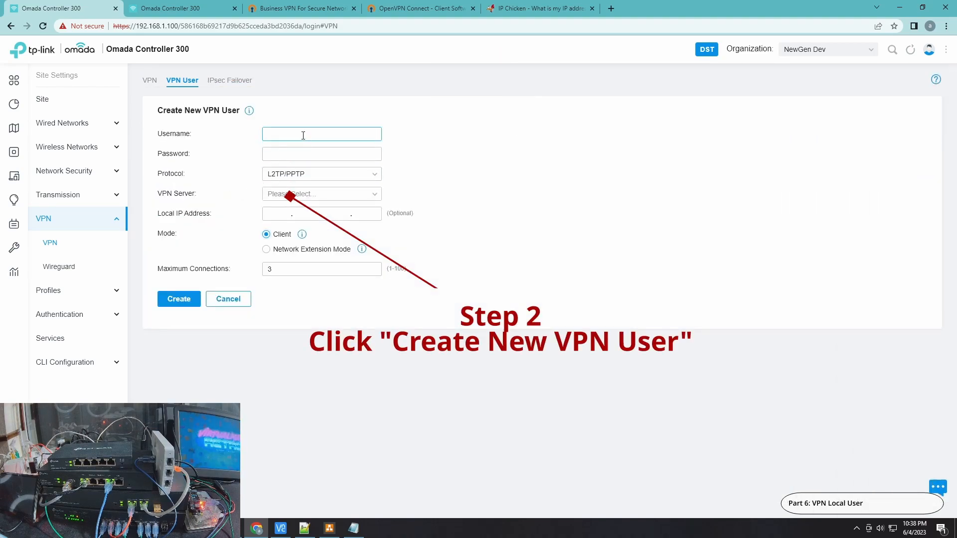
{"action": "type", "text": "user1"}
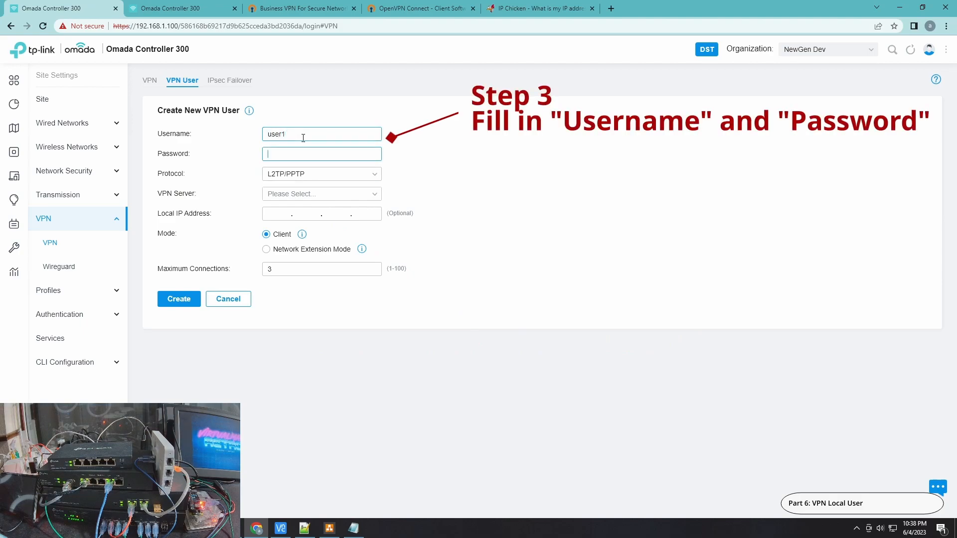
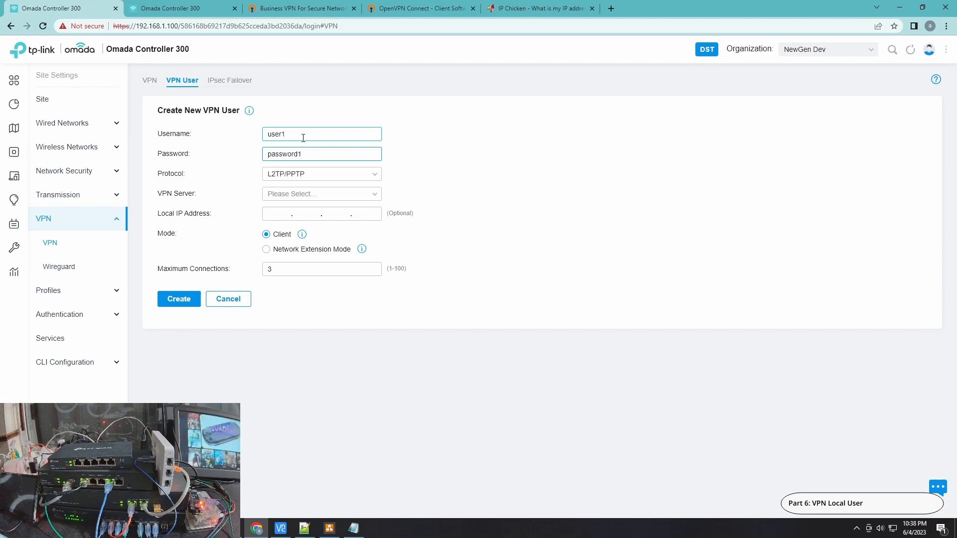
Assign user1 the OpenVPN protocol and the oVPN server, then create the user.
{"action": "left_click", "coordinate": [322, 153]}
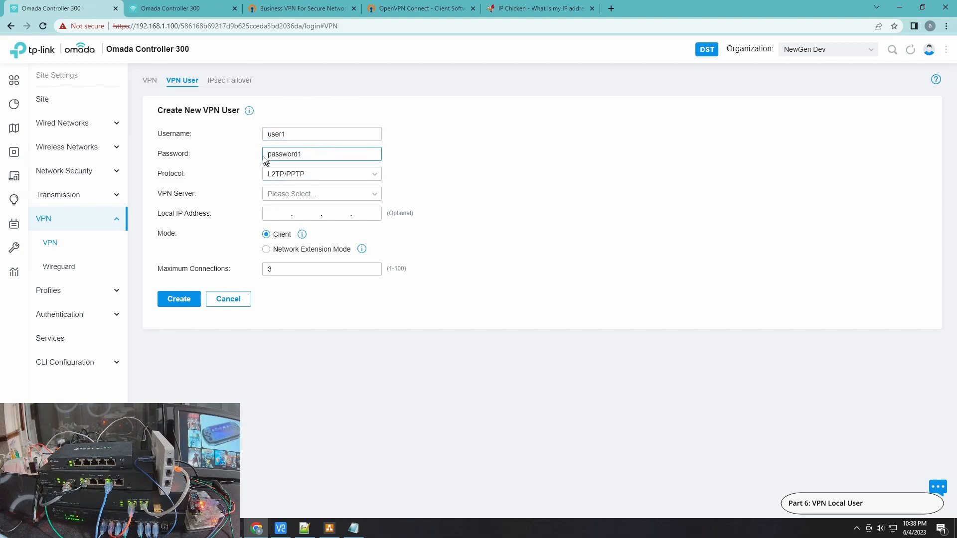
{"action": "left_click", "coordinate": [321, 173]}
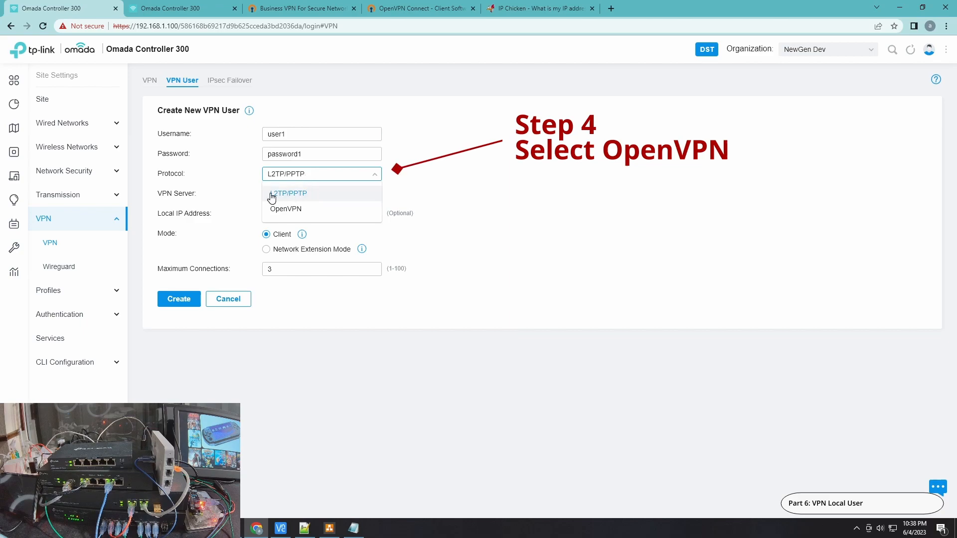
{"action": "left_click", "coordinate": [285, 208]}
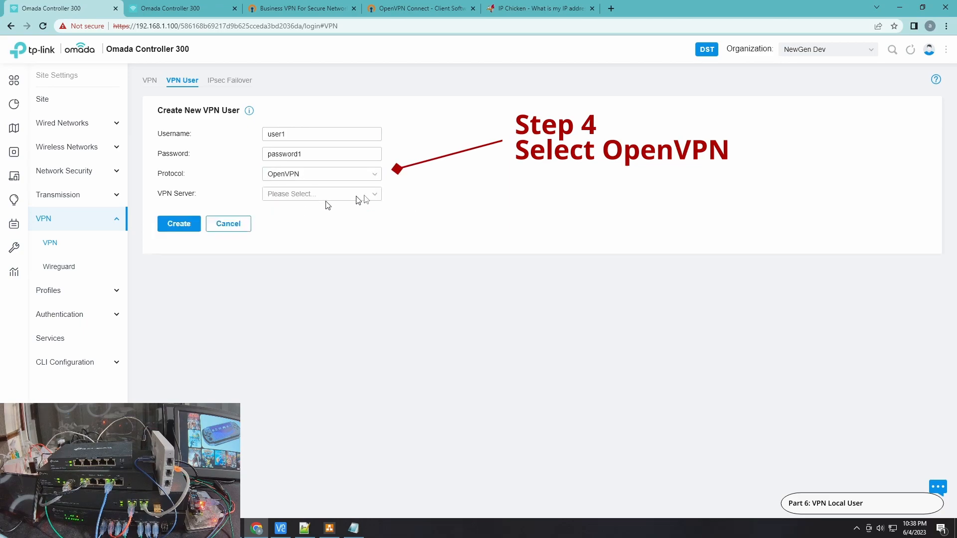
{"action": "left_click", "coordinate": [320, 193]}
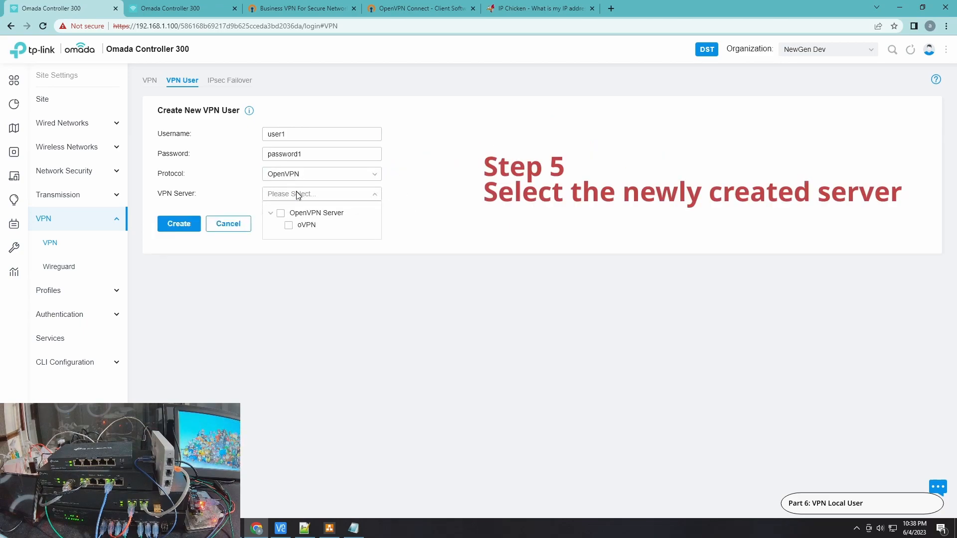
{"action": "mouse_move", "coordinate": [293, 232]}
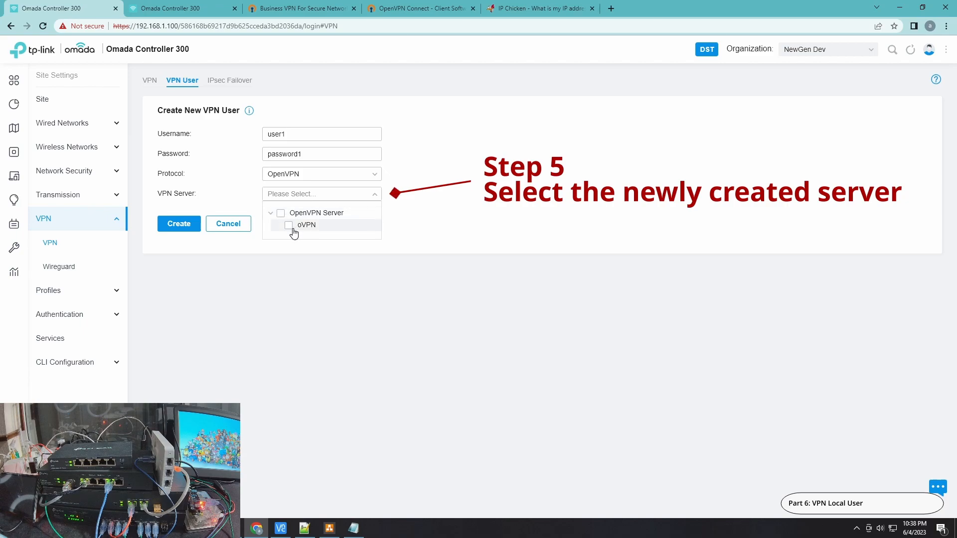
{"action": "left_click", "coordinate": [289, 224]}
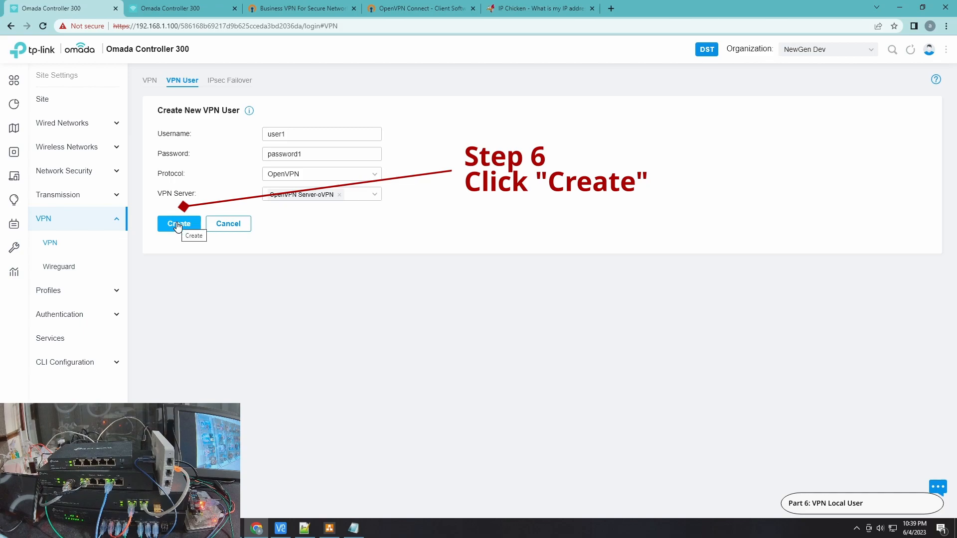
{"action": "left_click", "coordinate": [178, 223]}
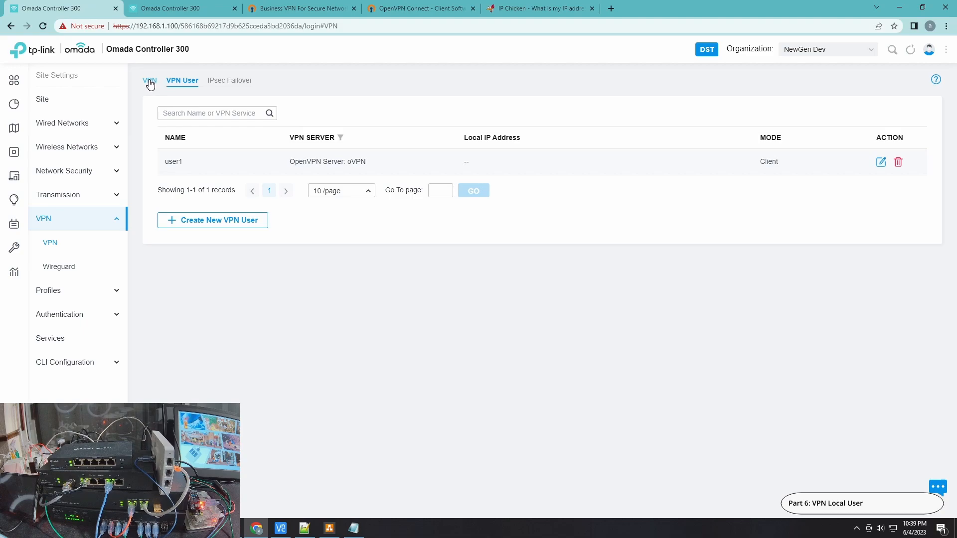
Return to the VPN policy list and export the oVPN server's client .ovpn profile.
{"action": "left_click", "coordinate": [150, 79]}
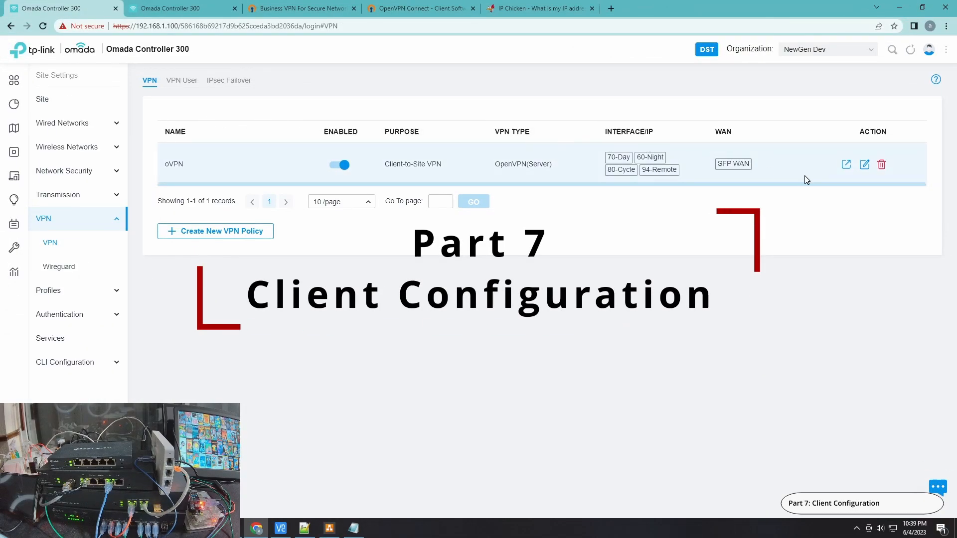
{"action": "mouse_move", "coordinate": [846, 164]}
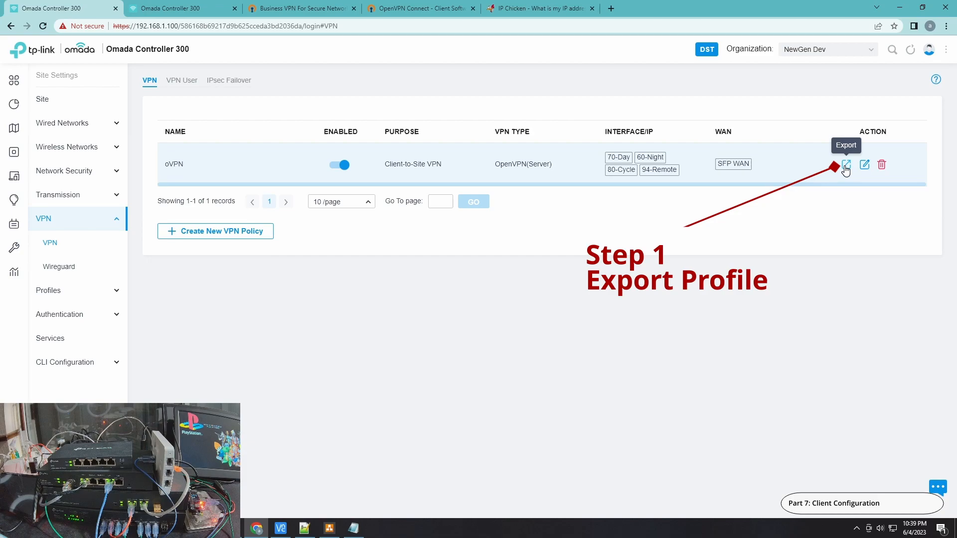
{"action": "left_click", "coordinate": [846, 165]}
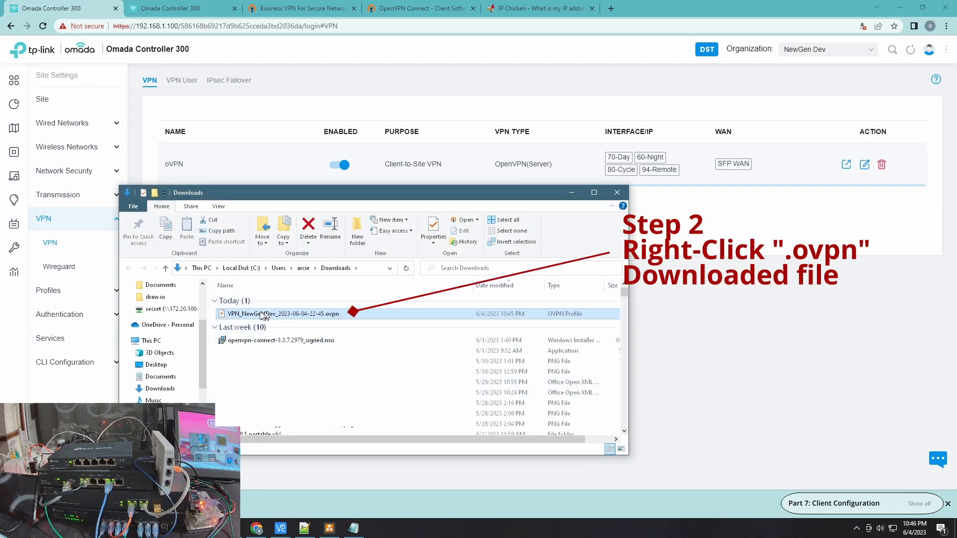
Open the downloaded .ovpn file from Downloads with OpenVPN Connect.
{"action": "right_click", "coordinate": [280, 314]}
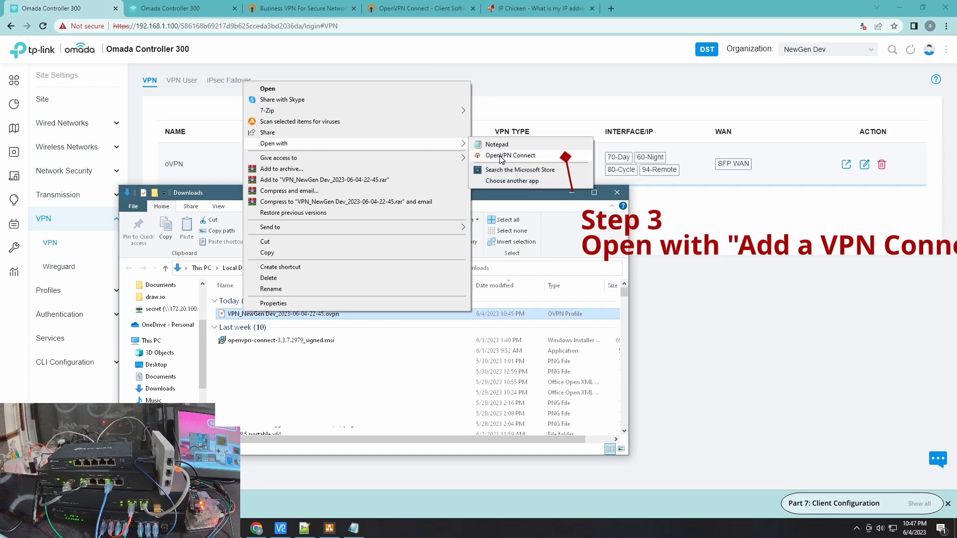
{"action": "left_click", "coordinate": [511, 156]}
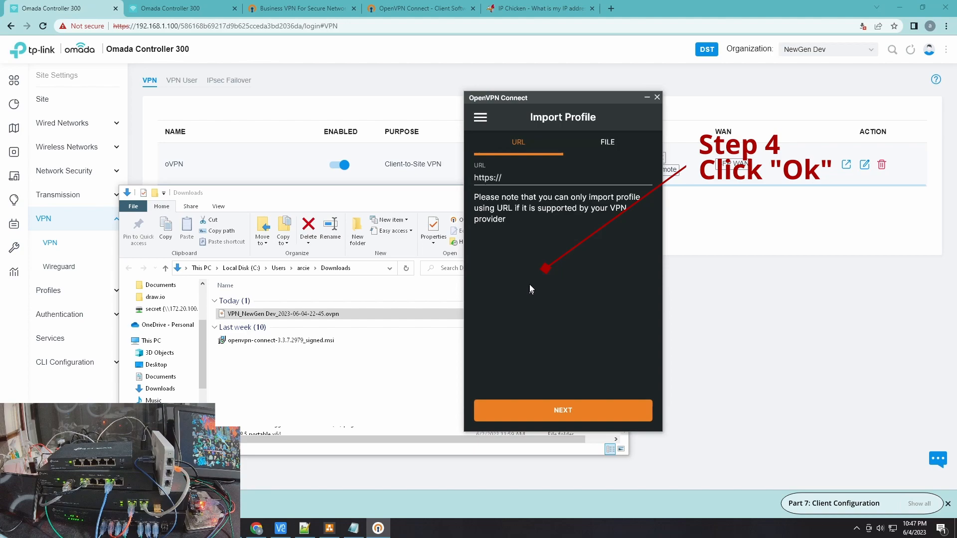
{"action": "left_click", "coordinate": [563, 410]}
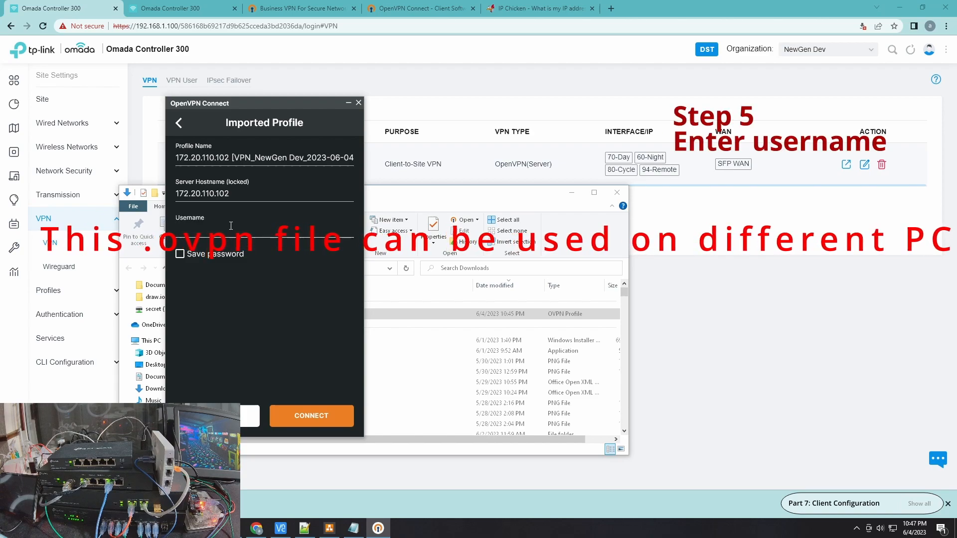
{"action": "type", "text": "user1"}
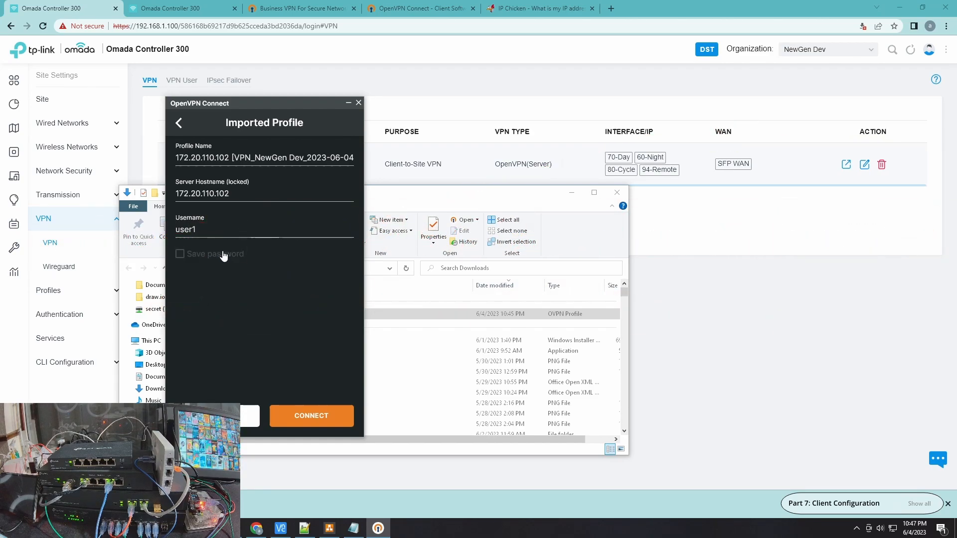
{"action": "left_click", "coordinate": [180, 254]}
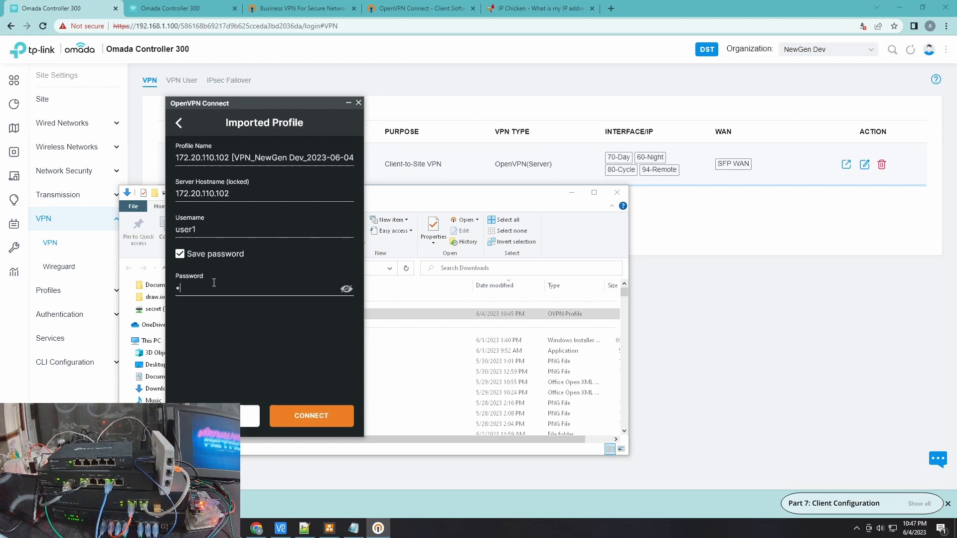
{"action": "type", "text": "password"}
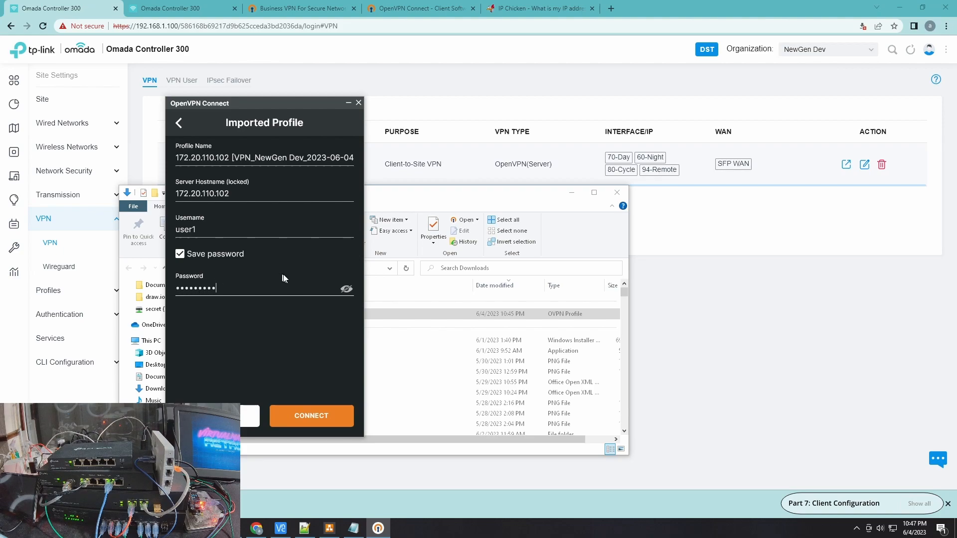
{"action": "left_click", "coordinate": [346, 289]}
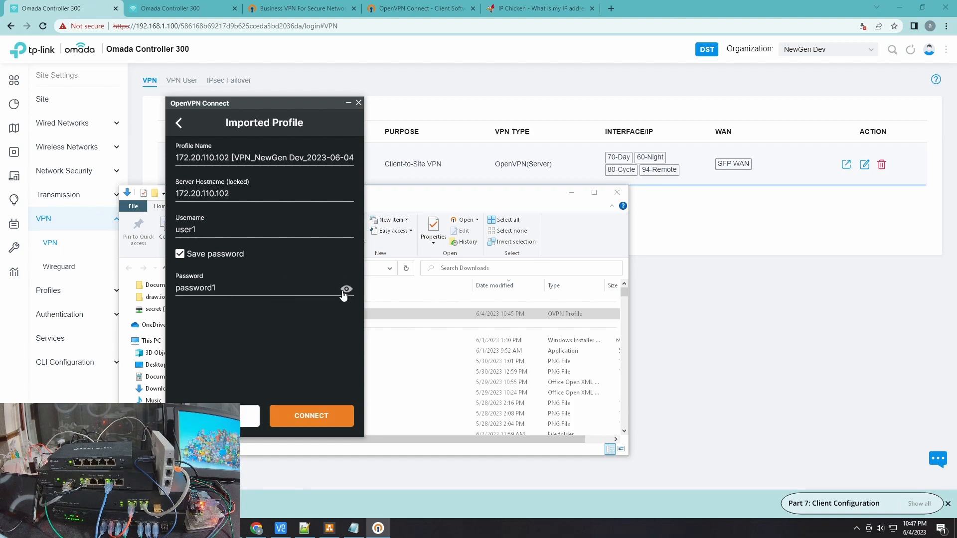
{"action": "mouse_move", "coordinate": [858, 177]}
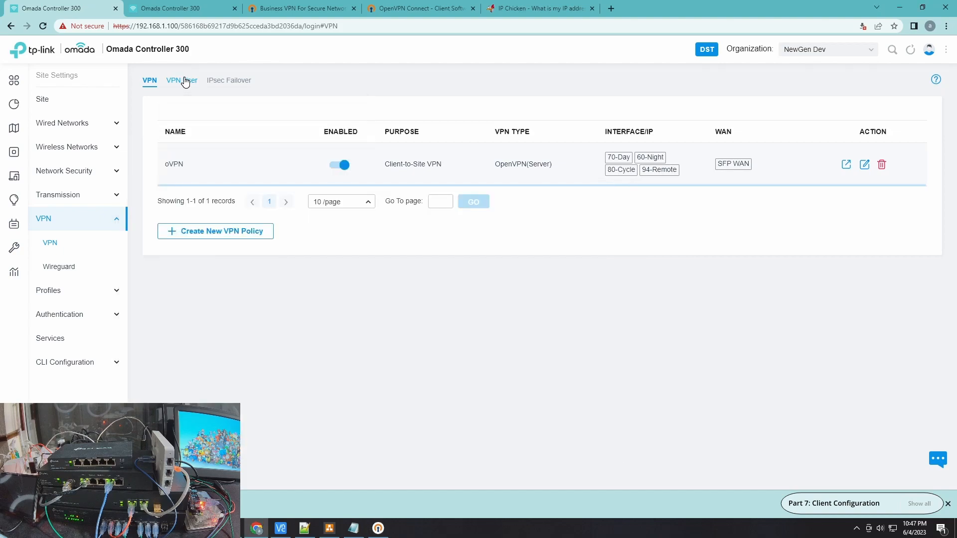
Check user1's stored VPN password against the profile, then bring up the IP Chicken page.
{"action": "left_click", "coordinate": [181, 80]}
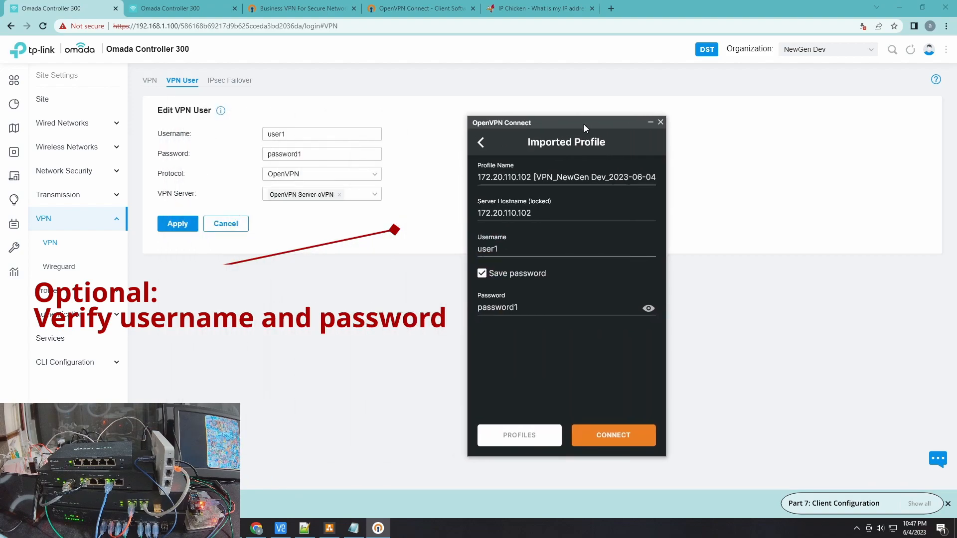
{"action": "mouse_move", "coordinate": [259, 171]}
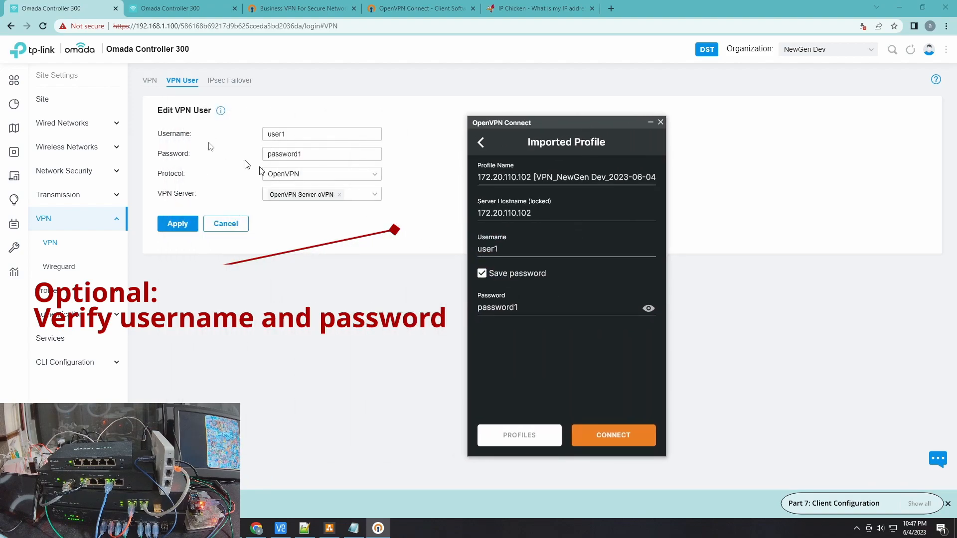
{"action": "left_click", "coordinate": [322, 154]}
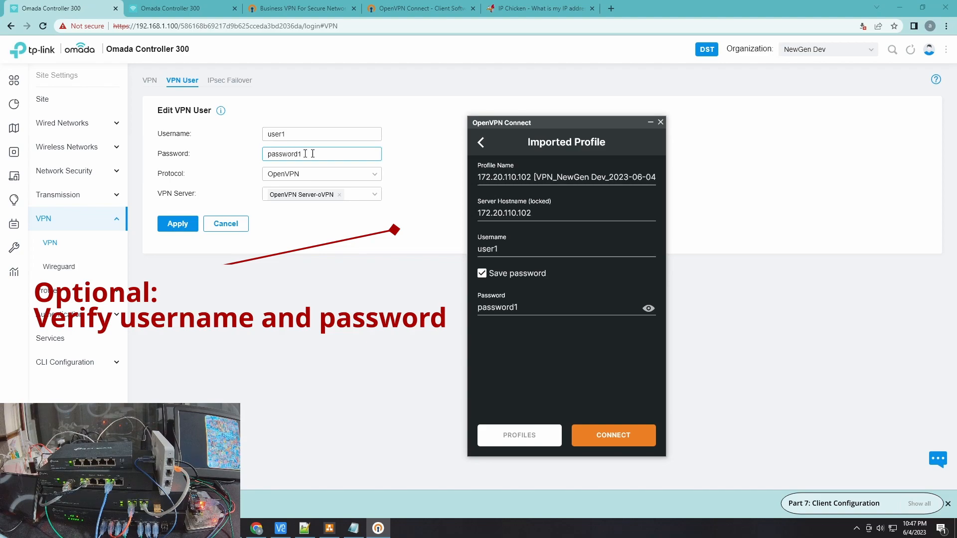
{"action": "mouse_move", "coordinate": [617, 362]}
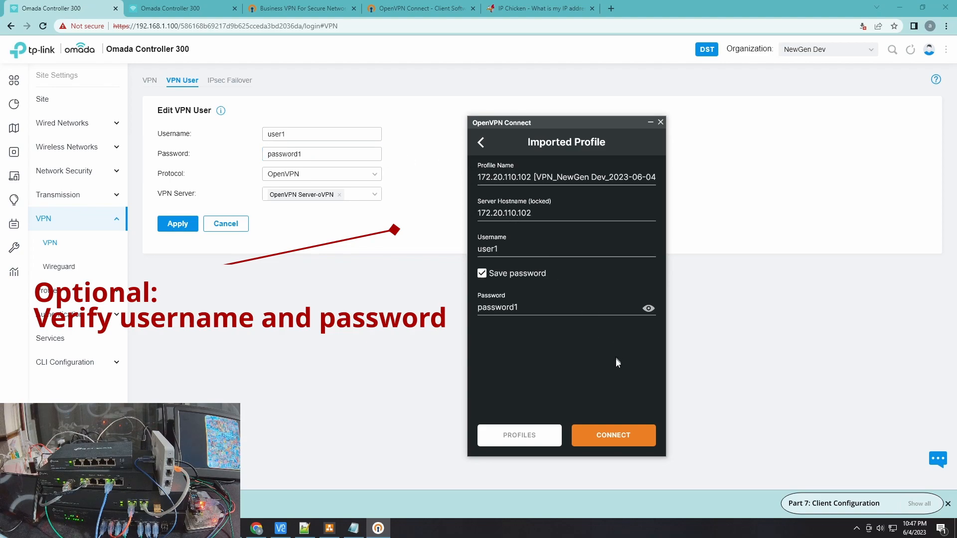
{"action": "mouse_move", "coordinate": [518, 435]}
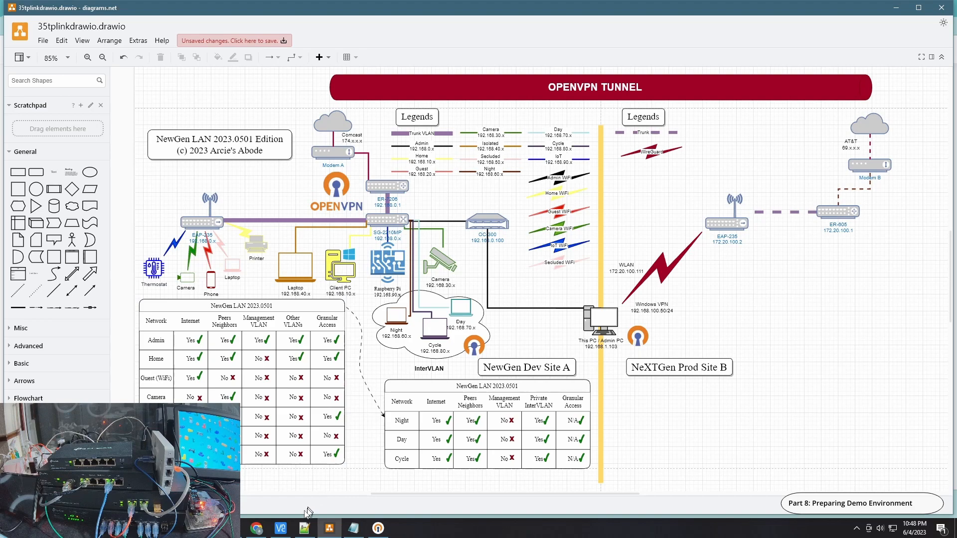
{"action": "left_click", "coordinate": [256, 528]}
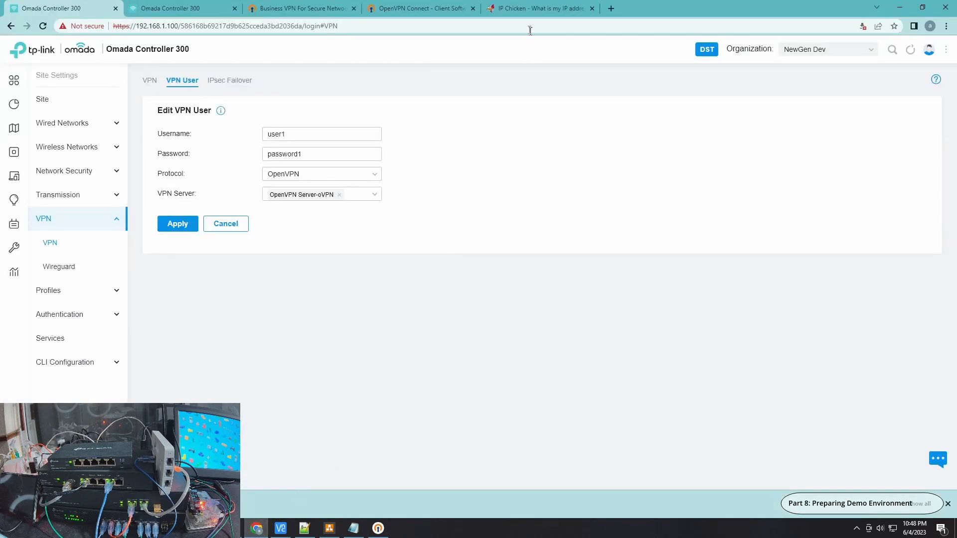
{"action": "left_click", "coordinate": [540, 8]}
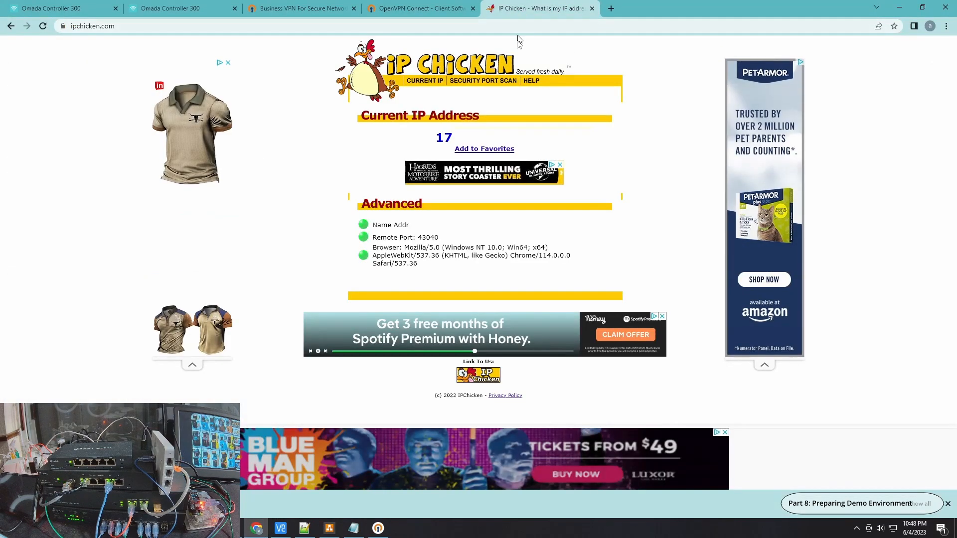
Refresh IP Chicken's public IP check and bring up Windows Network Connections.
{"action": "left_click", "coordinate": [42, 26]}
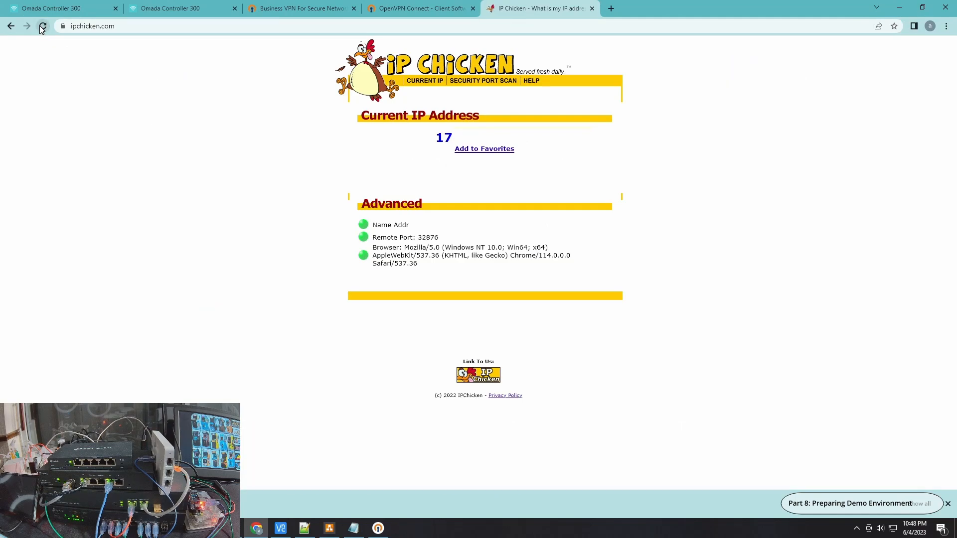
{"action": "left_click", "coordinate": [41, 26]}
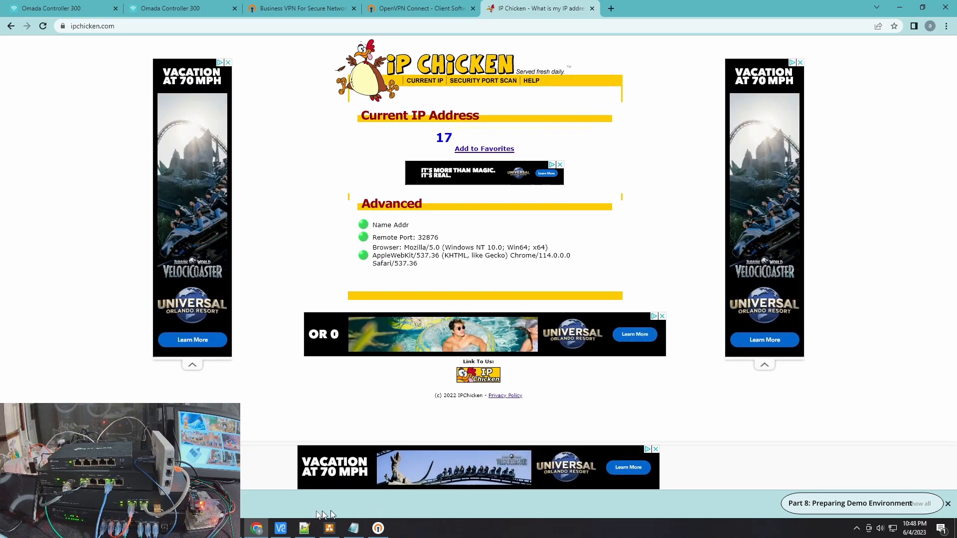
{"action": "left_click", "coordinate": [402, 529]}
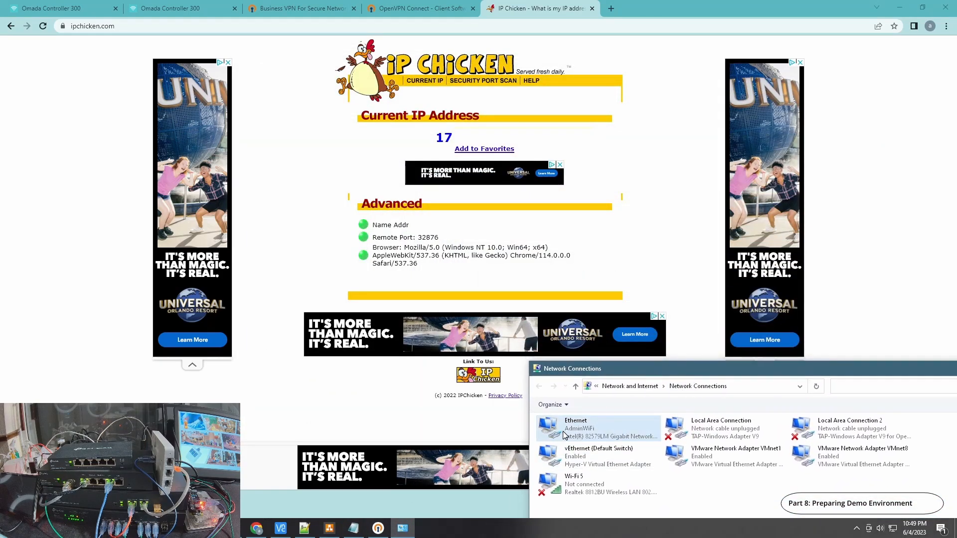
Disable the Ethernet adapter and connect Wi-Fi 5 to the ATT RF wireless network.
{"action": "left_click", "coordinate": [598, 428]}
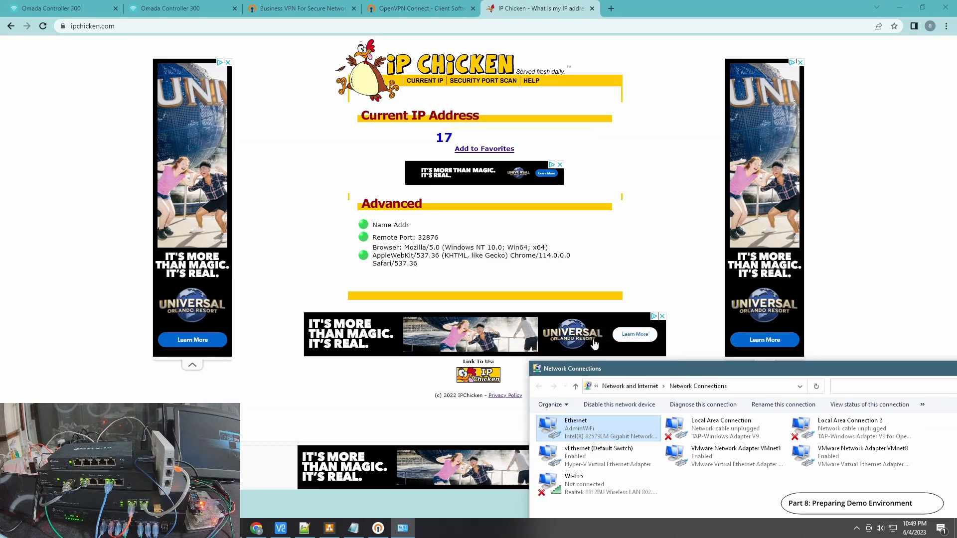
{"action": "left_click", "coordinate": [618, 404]}
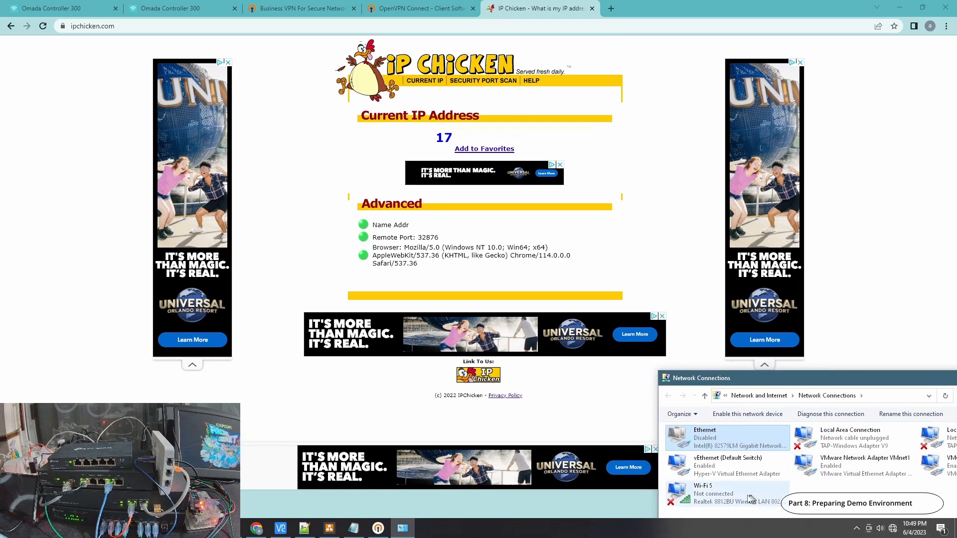
{"action": "right_click", "coordinate": [702, 494]}
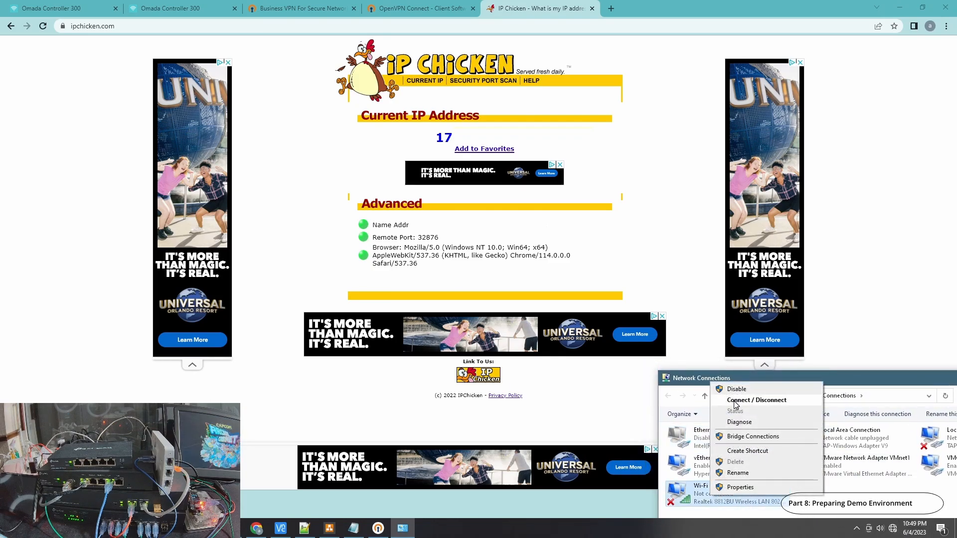
{"action": "left_click", "coordinate": [756, 399]}
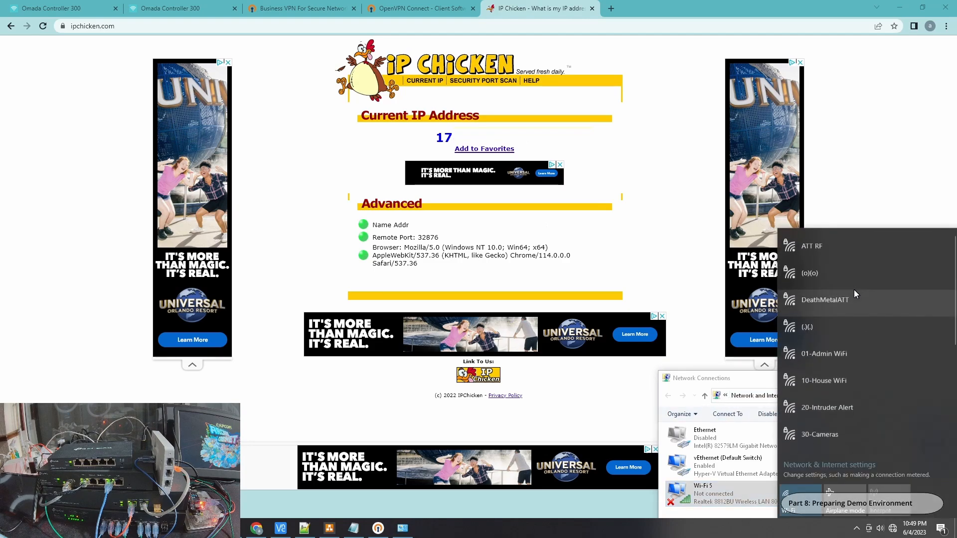
{"action": "left_click", "coordinate": [812, 246]}
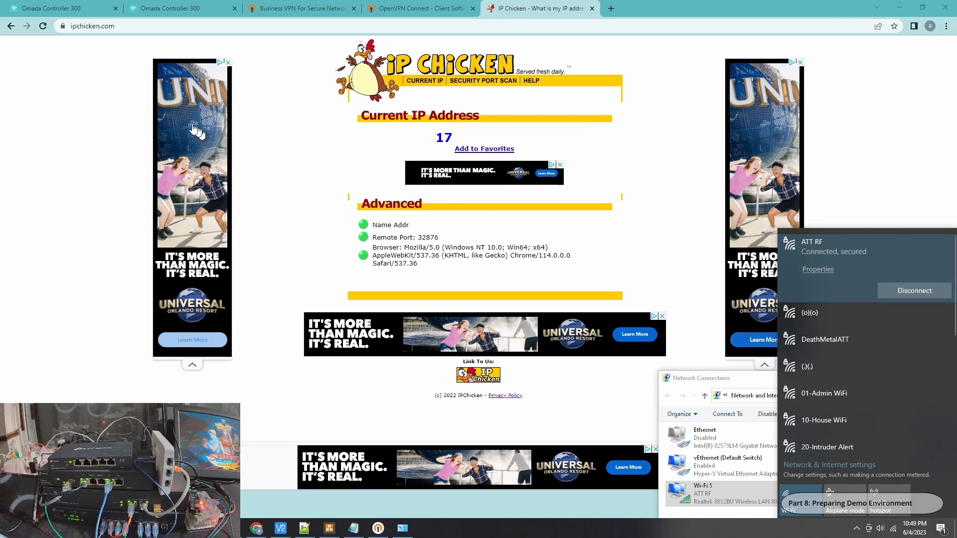
{"action": "mouse_move", "coordinate": [91, 81]}
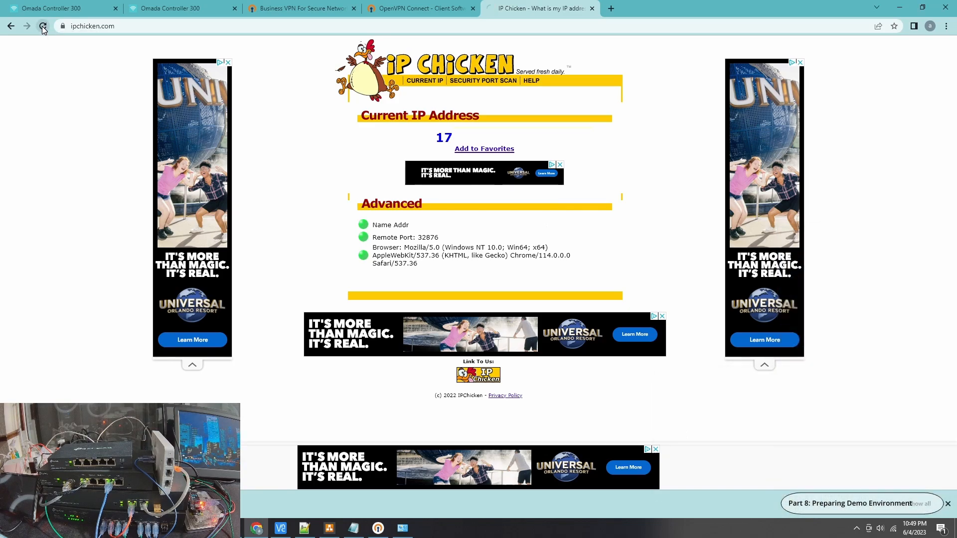
Recheck the public IP over Wi-Fi and reload the Omada Controller VPN user page.
{"action": "left_click", "coordinate": [42, 26]}
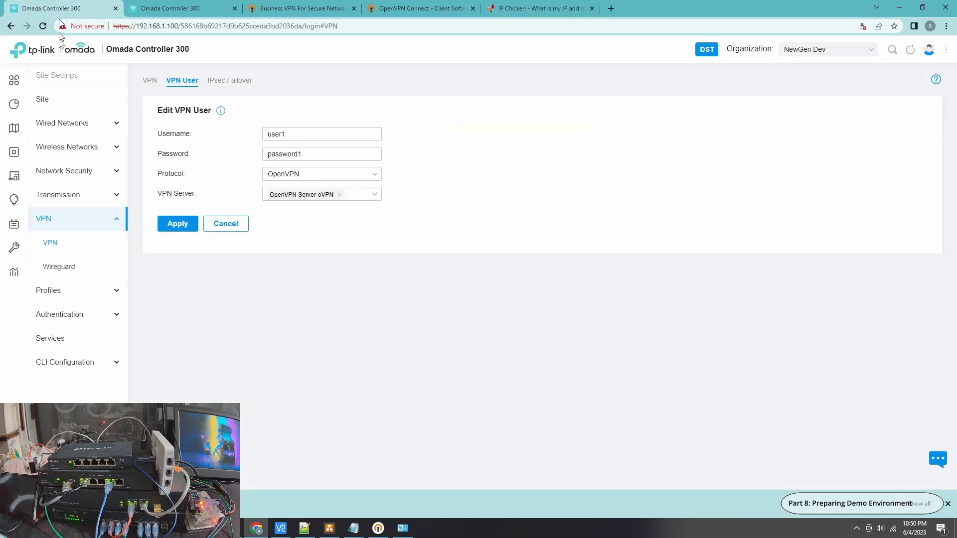
{"action": "left_click", "coordinate": [177, 223]}
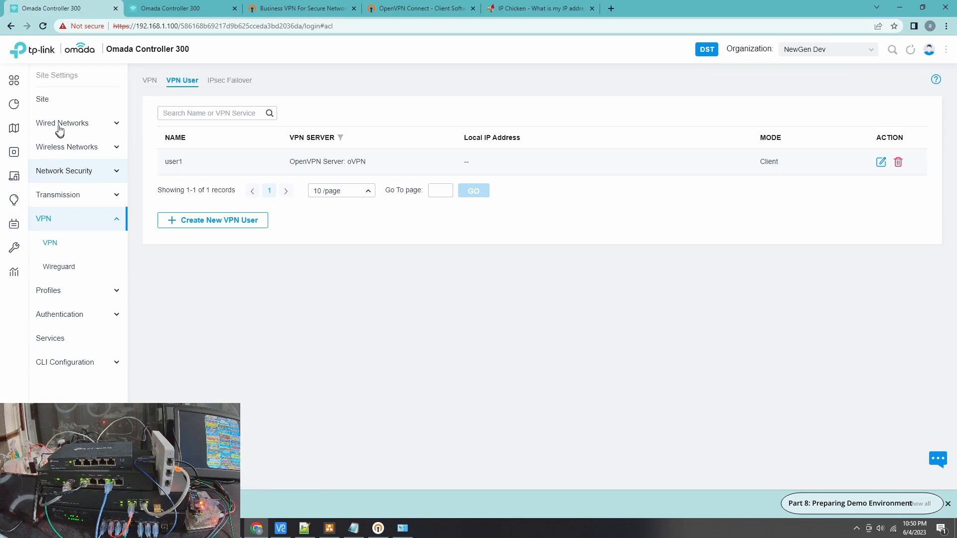
Switch to the cloud-access controller and toggle Devices/Clients until the six-client list loads.
{"action": "left_click", "coordinate": [14, 128]}
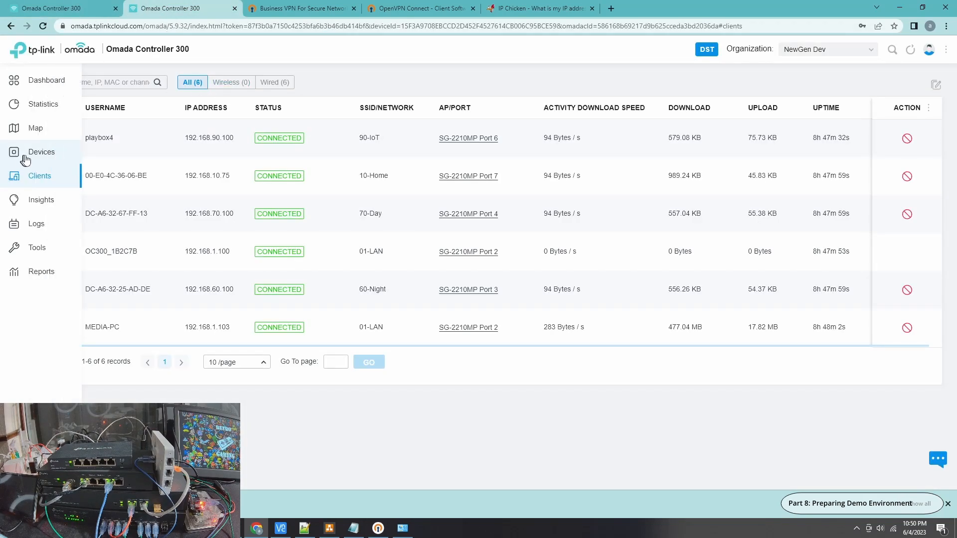
{"action": "left_click", "coordinate": [41, 152]}
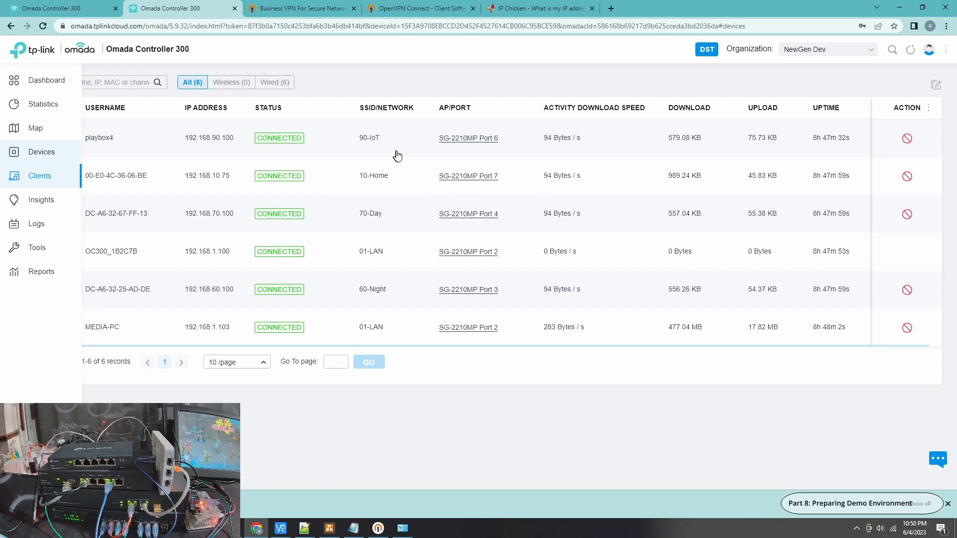
{"action": "left_click", "coordinate": [40, 152]}
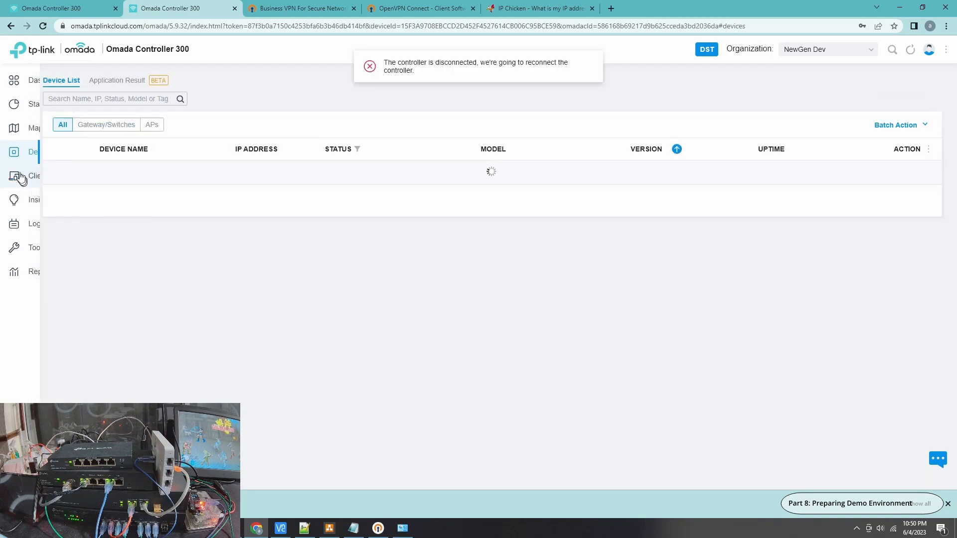
{"action": "left_click", "coordinate": [23, 175]}
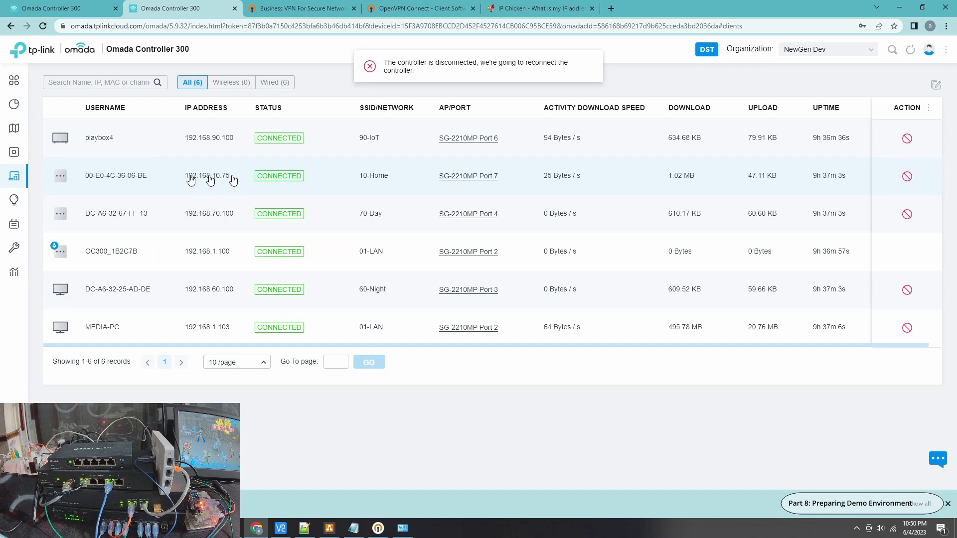
{"action": "left_click", "coordinate": [40, 151]}
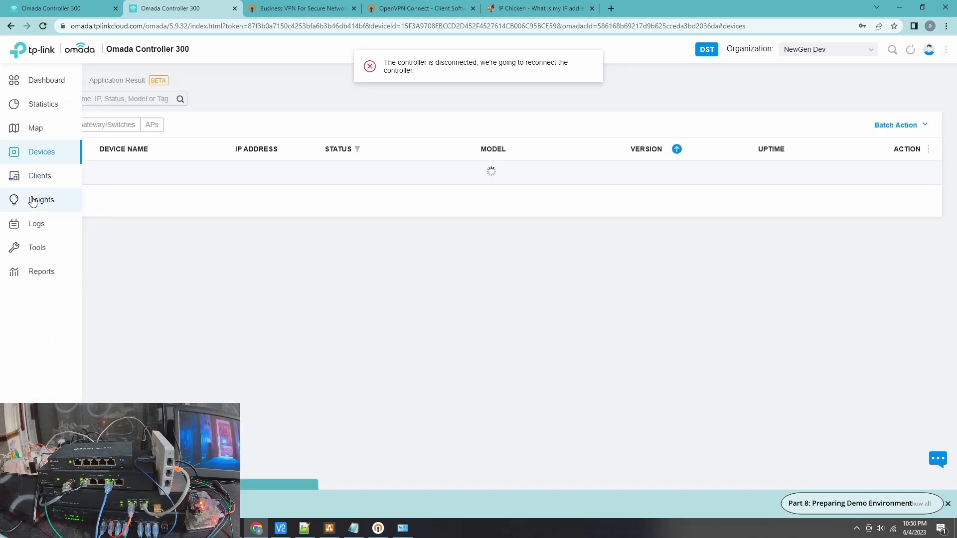
{"action": "left_click", "coordinate": [39, 175]}
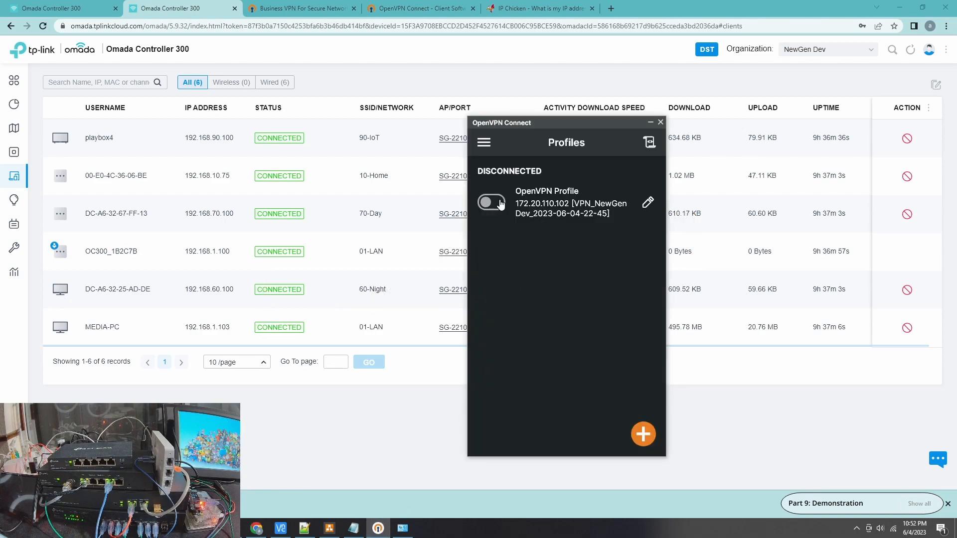
Connect the NewGen Dev VPN profile as user1 and bring Network Connections forward.
{"action": "left_click", "coordinate": [492, 203]}
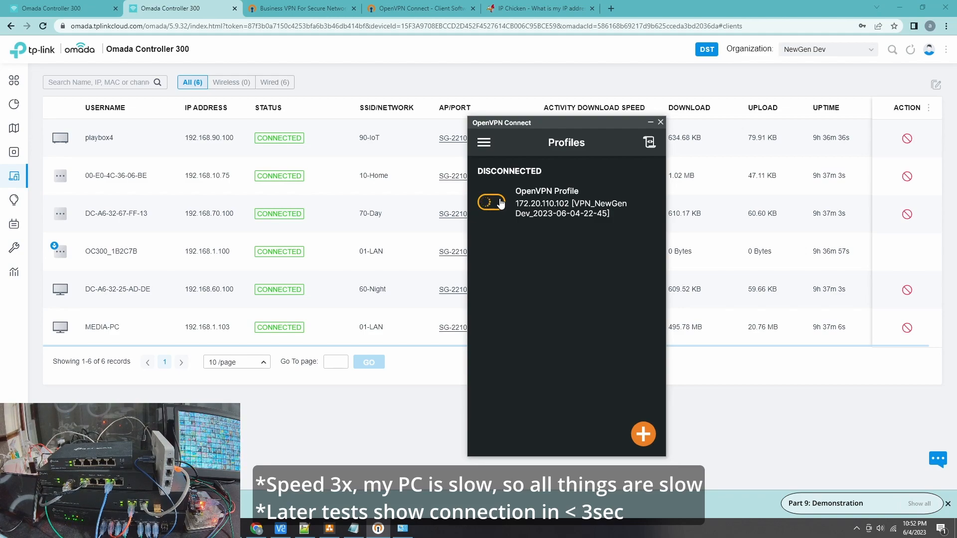
{"action": "left_click", "coordinate": [491, 202]}
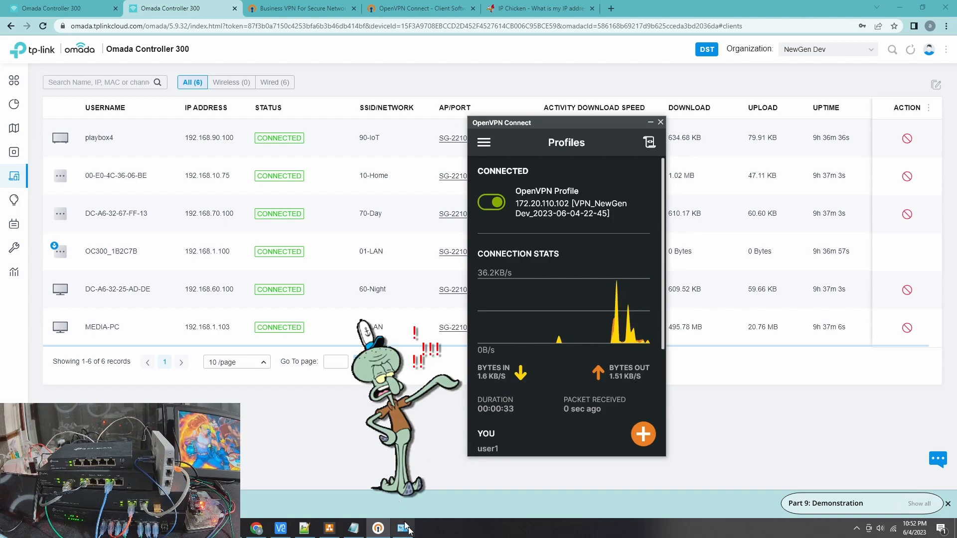
{"action": "left_click", "coordinate": [402, 529]}
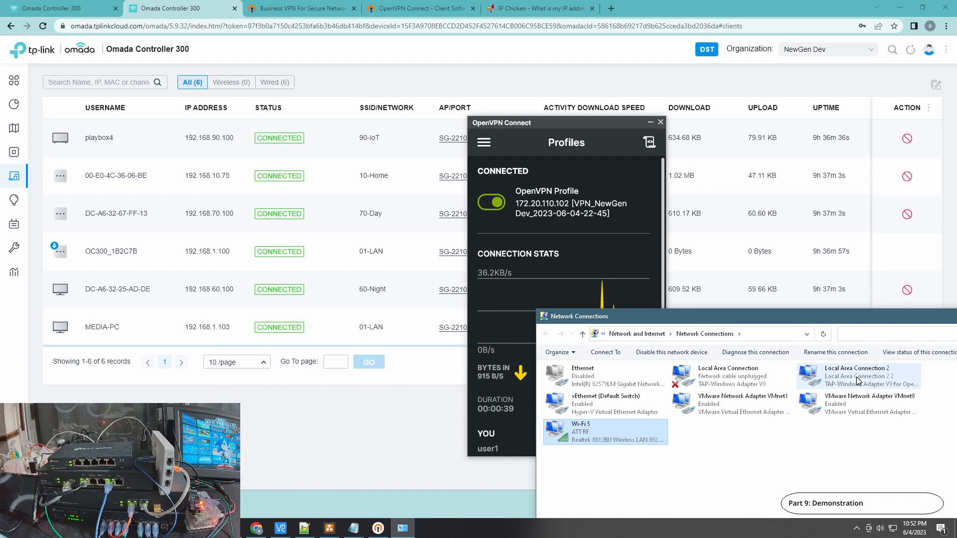
Check Local Area Connection 2 details showing IPv4 192.168.94.10 and DNS 9.9.9.9, 1.1.1.1, then close them.
{"action": "double_click", "coordinate": [859, 376]}
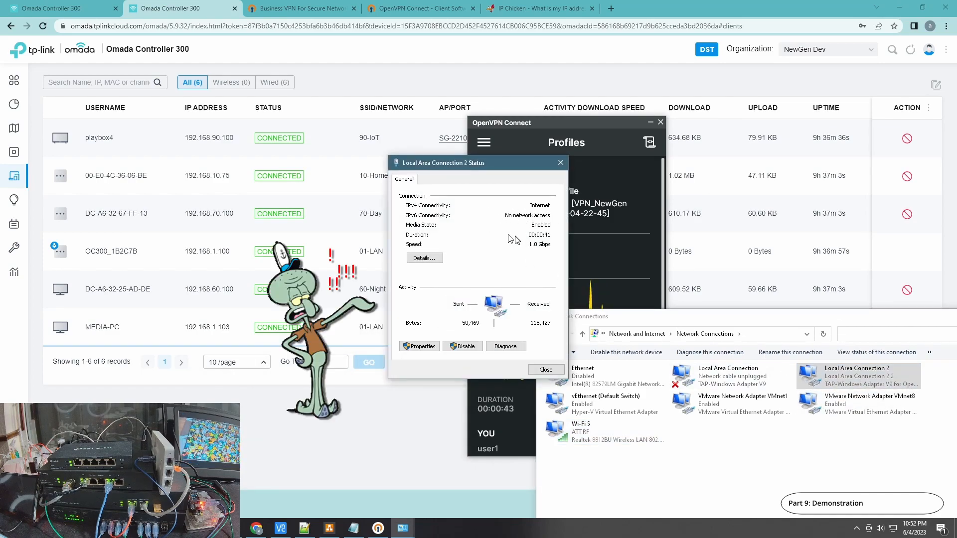
{"action": "left_click", "coordinate": [424, 257]}
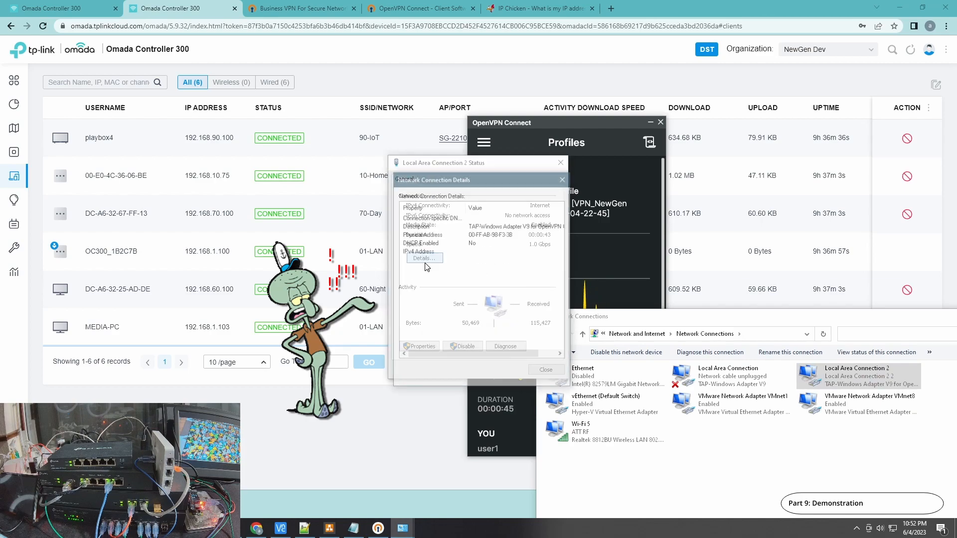
{"action": "left_click", "coordinate": [425, 257]}
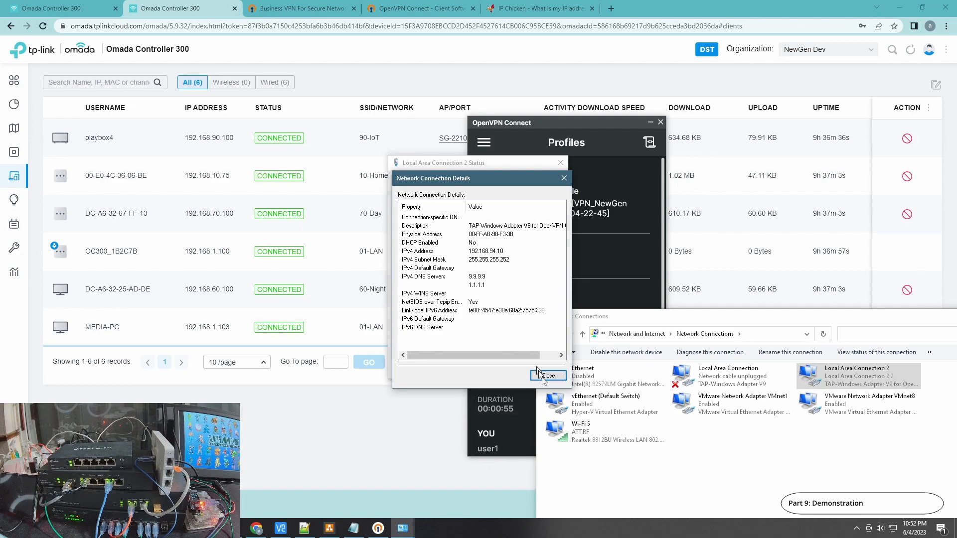
{"action": "left_click", "coordinate": [547, 375]}
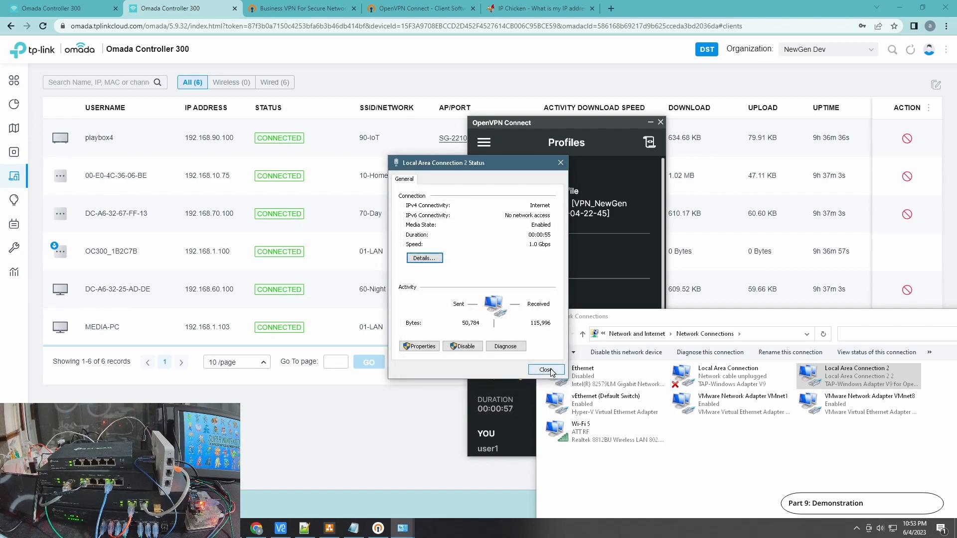
{"action": "left_click", "coordinate": [545, 369]}
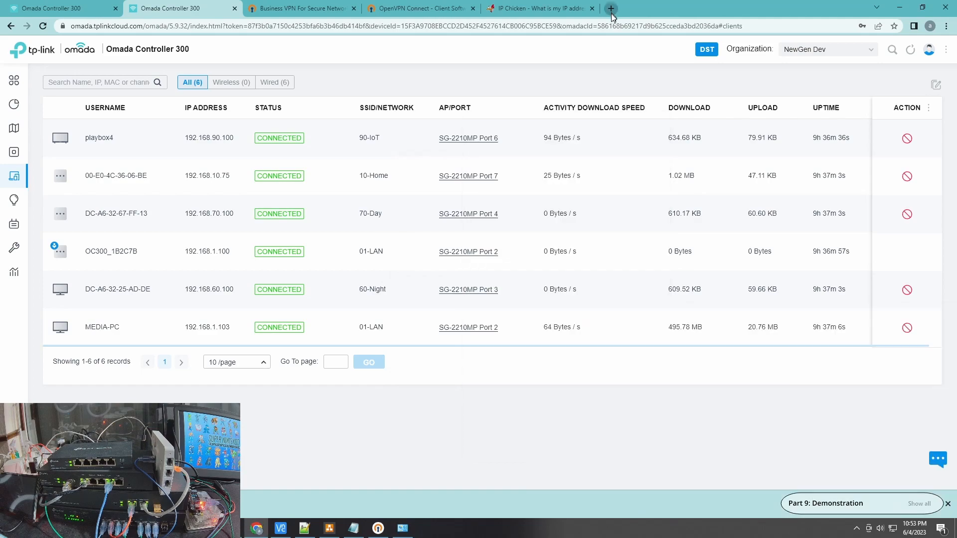
Load yahoo.com in a new Chrome tab over the VPN, then return to the diagram.
{"action": "left_click", "coordinate": [611, 8]}
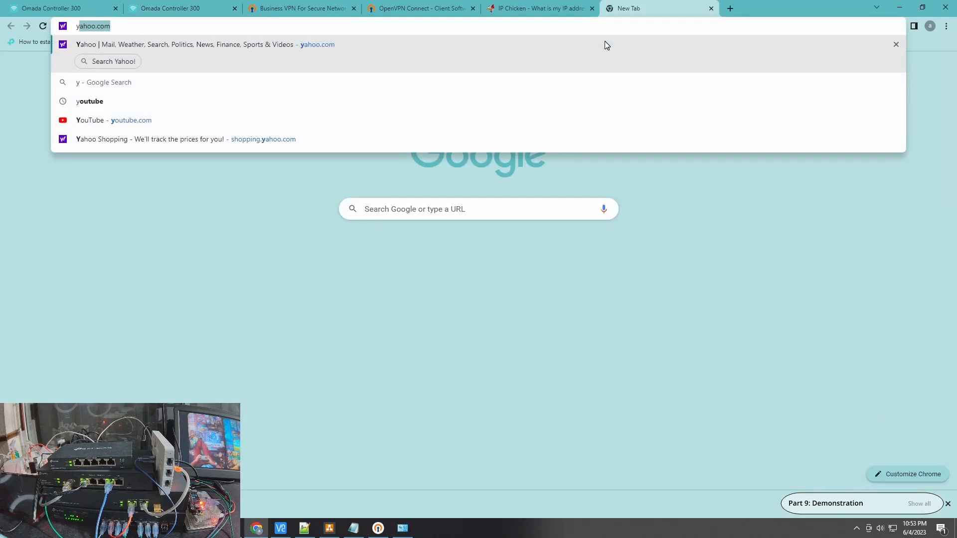
{"action": "key", "text": "Return"}
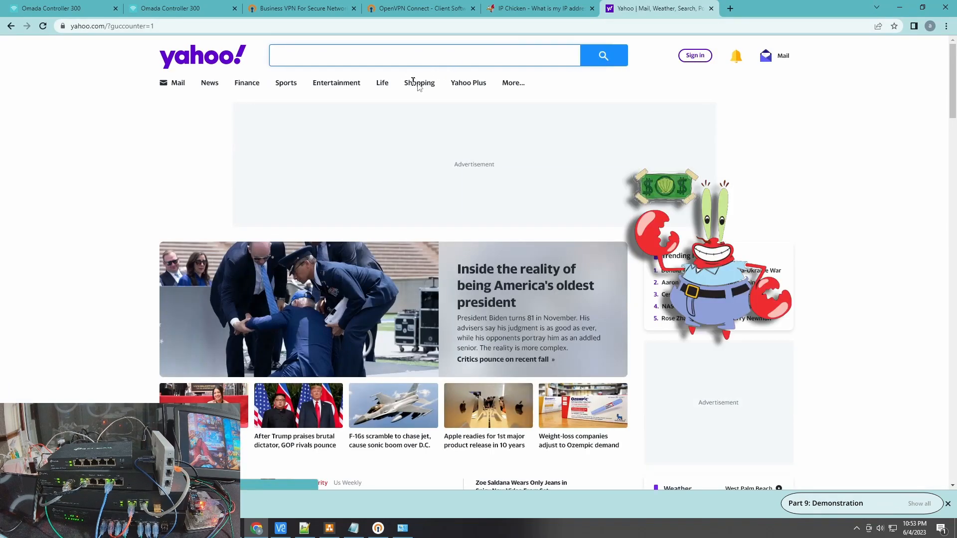
{"action": "left_click", "coordinate": [423, 55]}
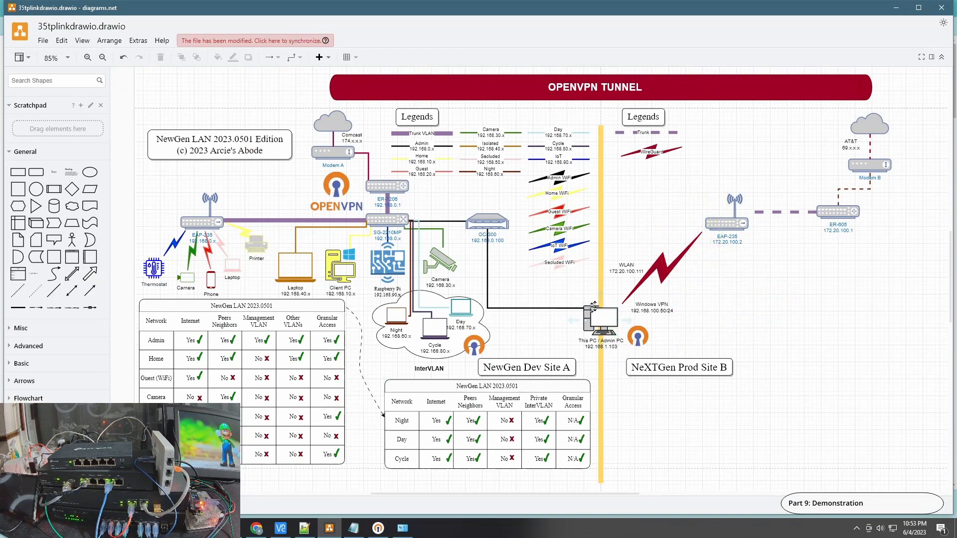
{"action": "mouse_move", "coordinate": [540, 319]}
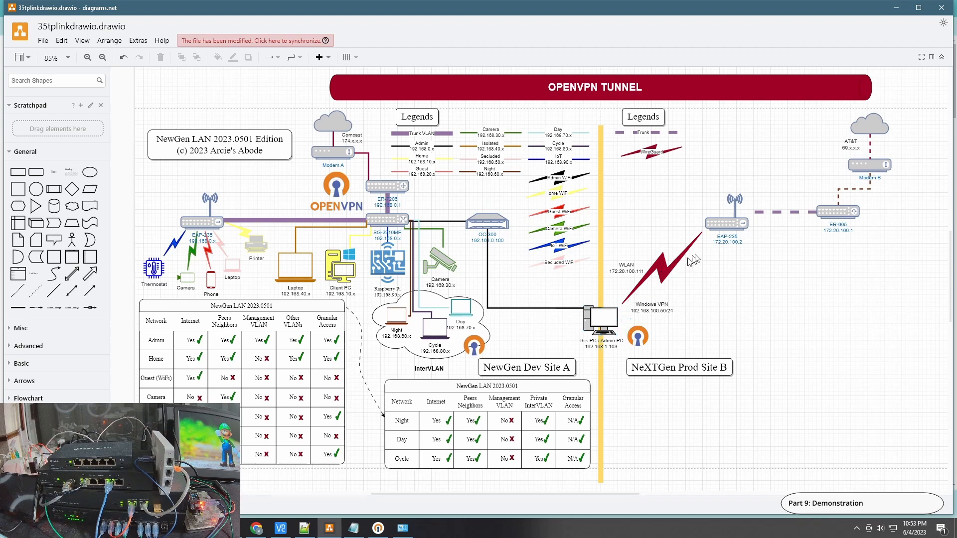
{"action": "mouse_move", "coordinate": [720, 250]}
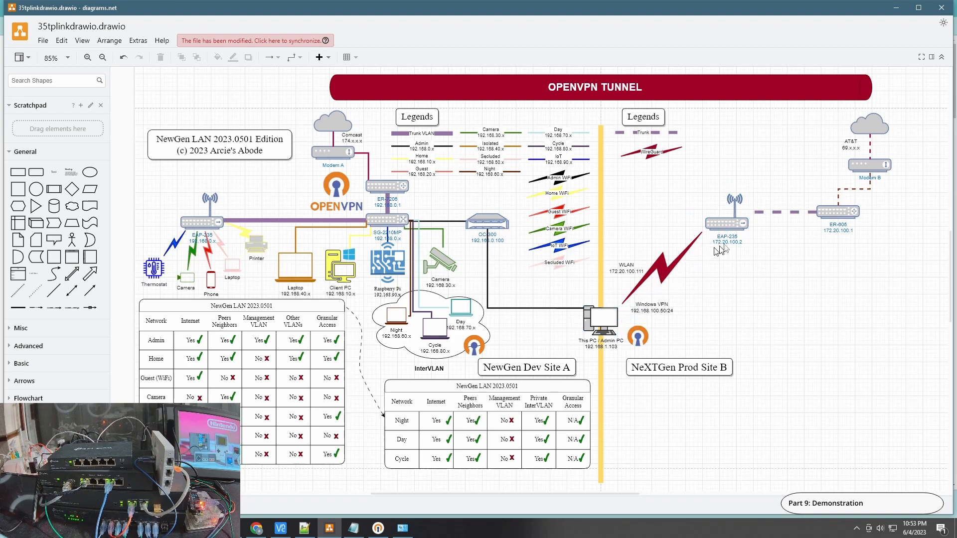
{"action": "mouse_move", "coordinate": [850, 187]}
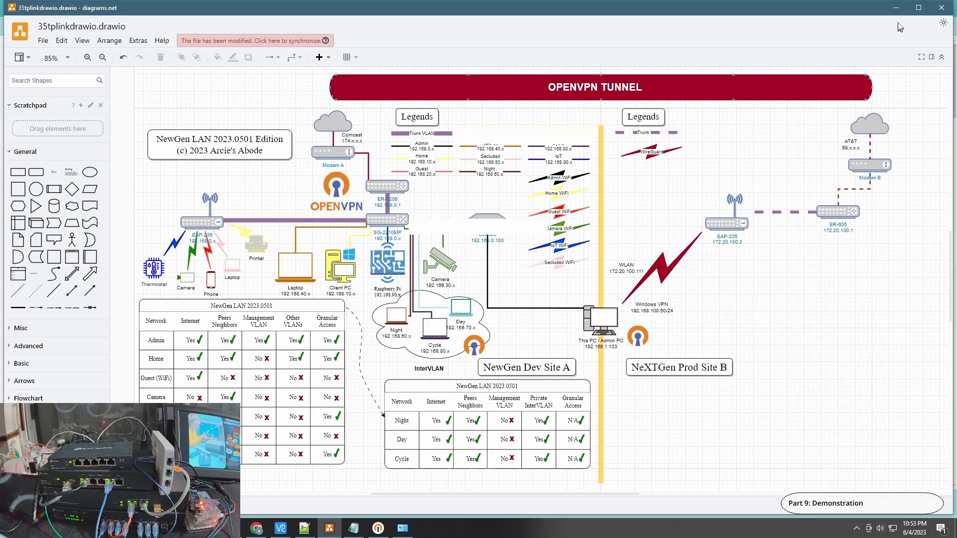
Minimize the draw.io diagram to get back to the IP Chicken page.
{"action": "left_click", "coordinate": [256, 528]}
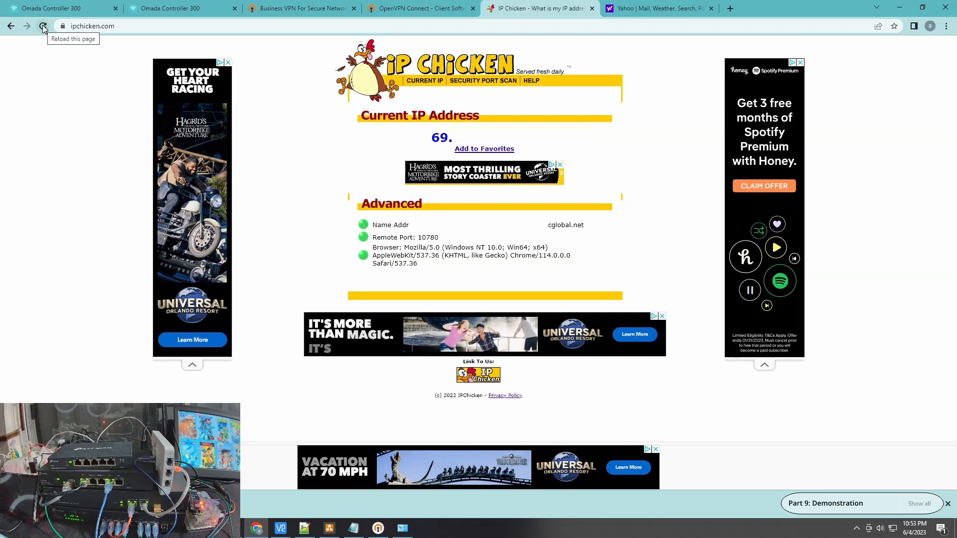
Reload IP Chicken so it reports the VPN public IP starting with 69.
{"action": "left_click", "coordinate": [42, 26]}
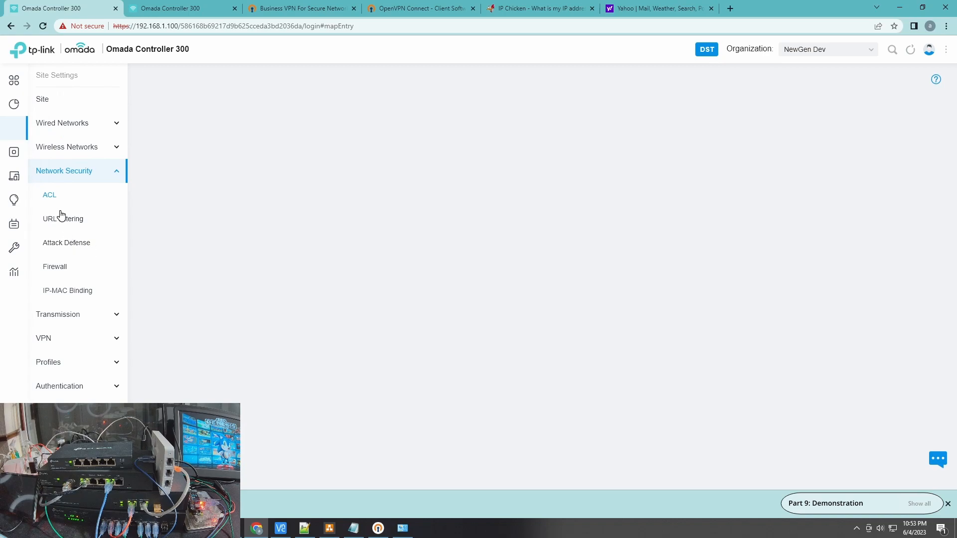
{"action": "mouse_move", "coordinate": [61, 123]}
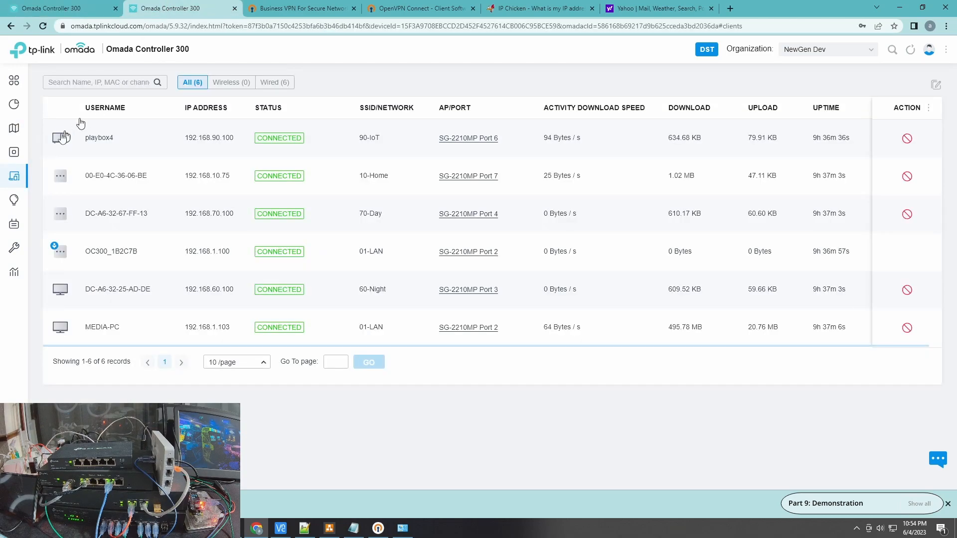
{"action": "mouse_move", "coordinate": [122, 169]}
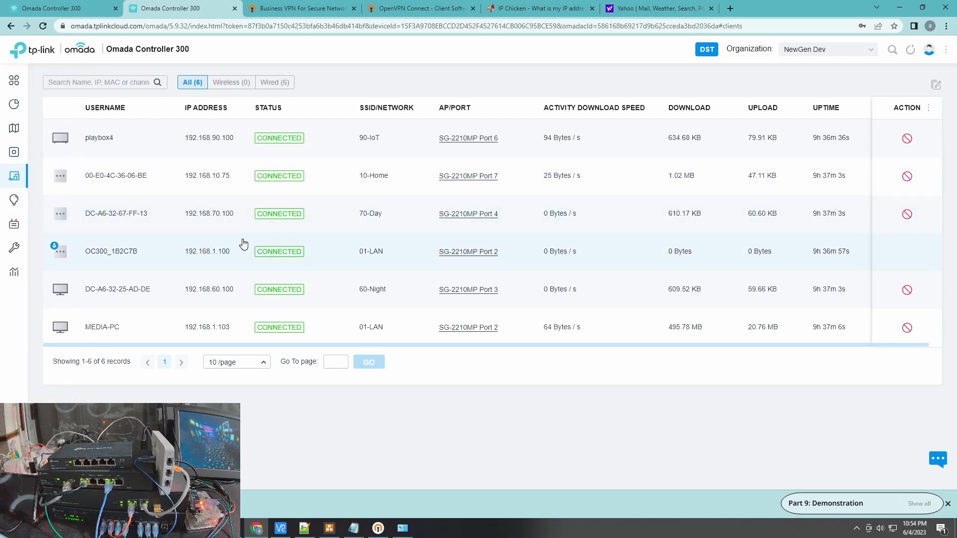
{"action": "mouse_move", "coordinate": [227, 387]}
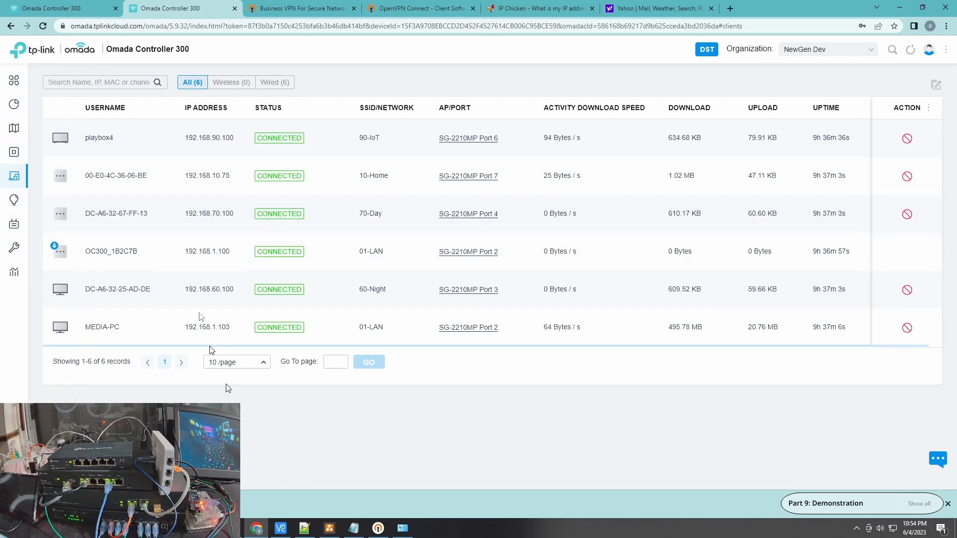
Bring up the VNC Viewer address book from the taskbar.
{"action": "left_click", "coordinate": [280, 528]}
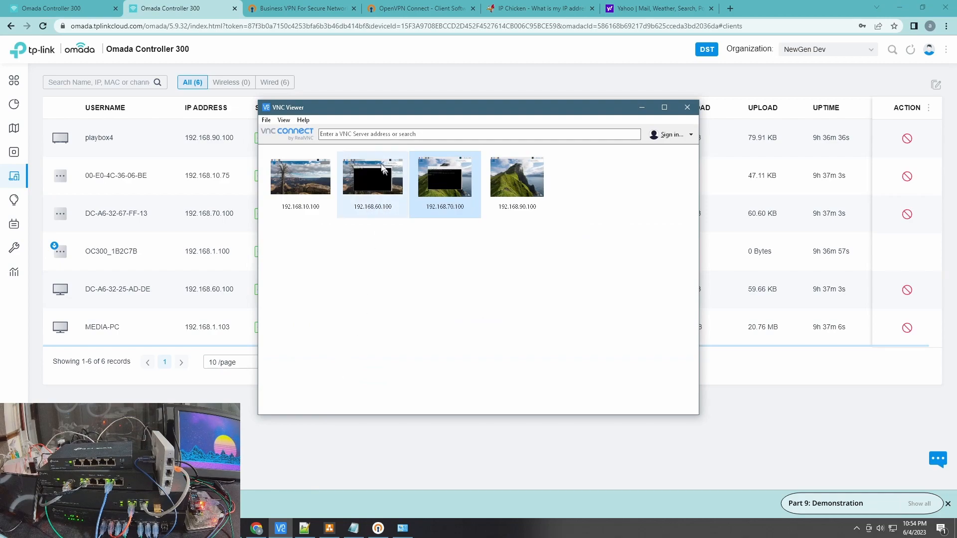
Connect to the 192.168.60.100 and 192.168.70.100 remote desktops in VNC Viewer.
{"action": "left_click", "coordinate": [372, 178]}
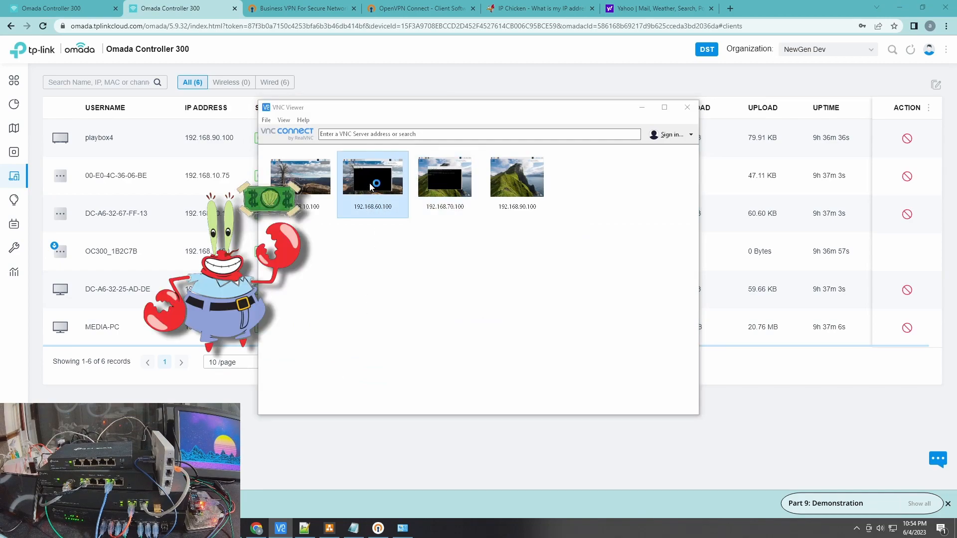
{"action": "double_click", "coordinate": [371, 178]}
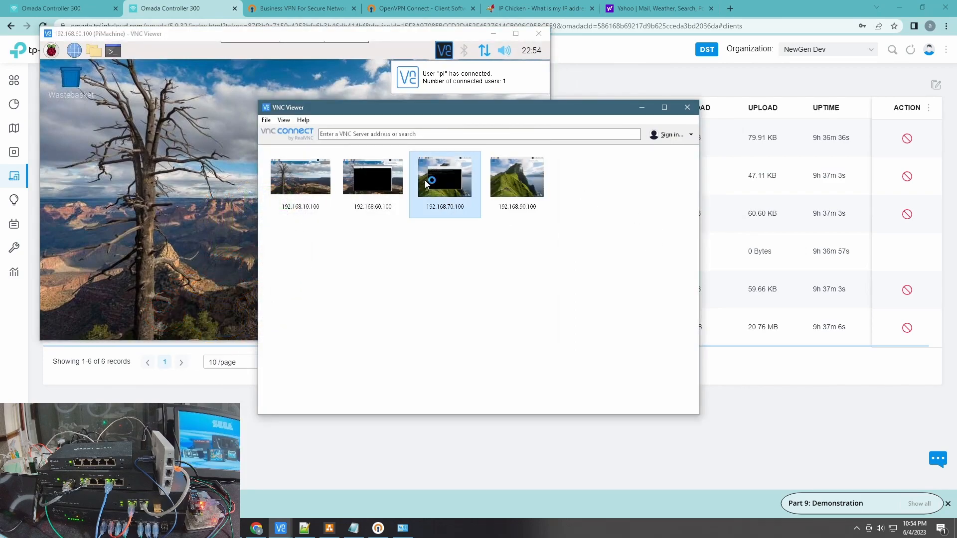
{"action": "double_click", "coordinate": [444, 178]}
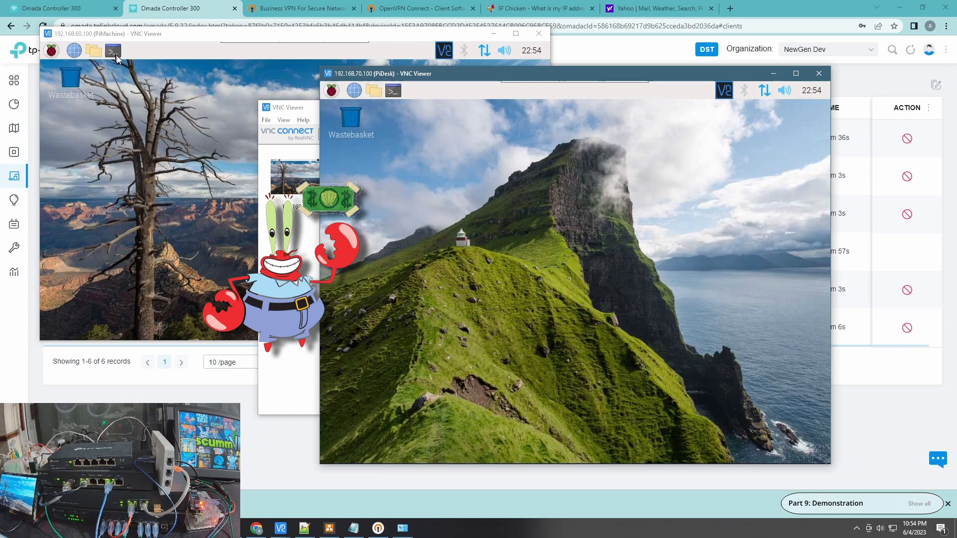
{"action": "mouse_move", "coordinate": [523, 268]}
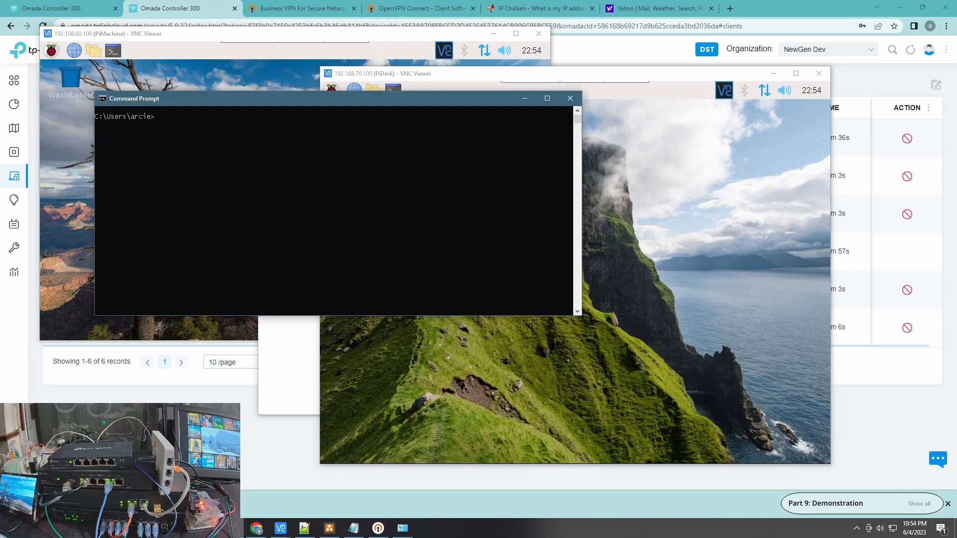
Ping 192.168.10.75 and 192.168.90.100 (no replies) plus 192.168.60.100 and 70.100 (0% loss).
{"action": "type", "text": "ping 192.168.410"}
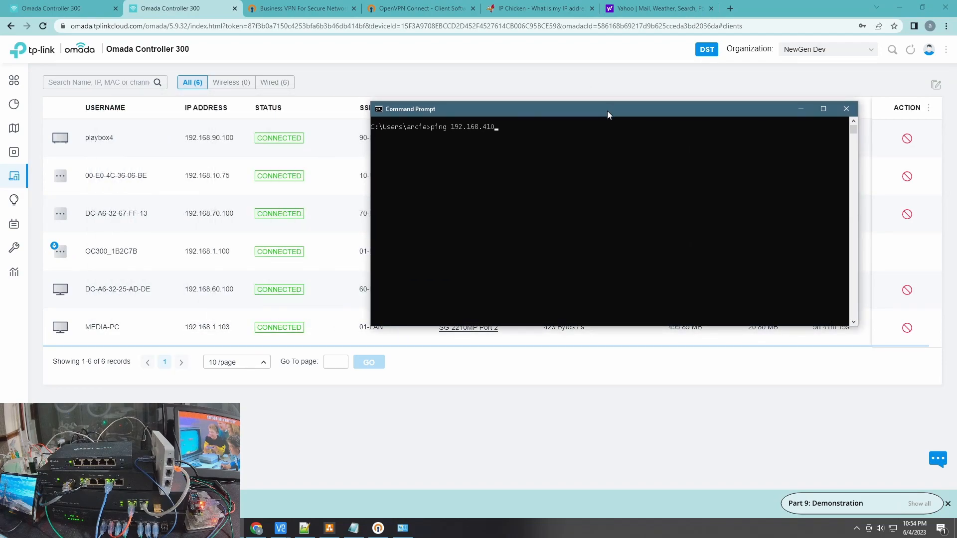
{"action": "key", "text": "Backspace"}
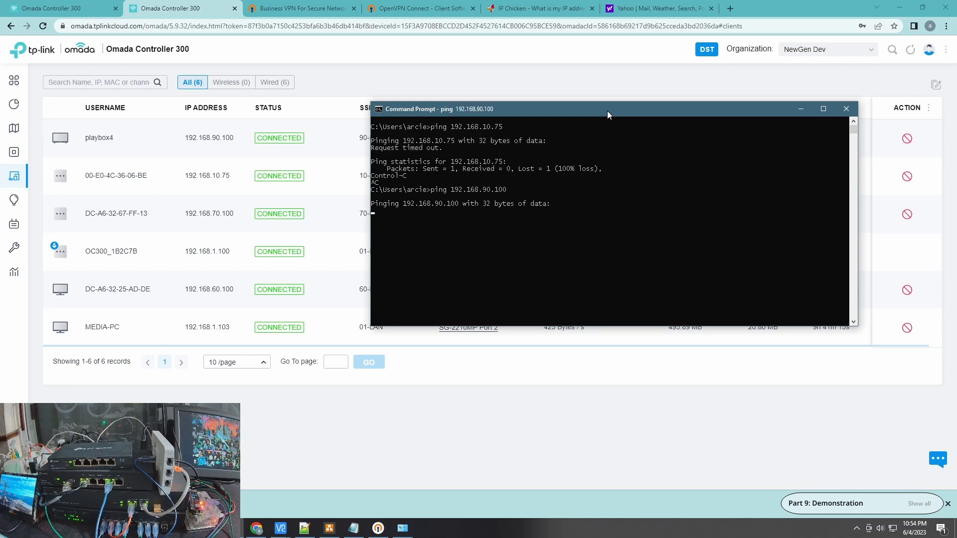
{"action": "key", "text": "ctrl+c"}
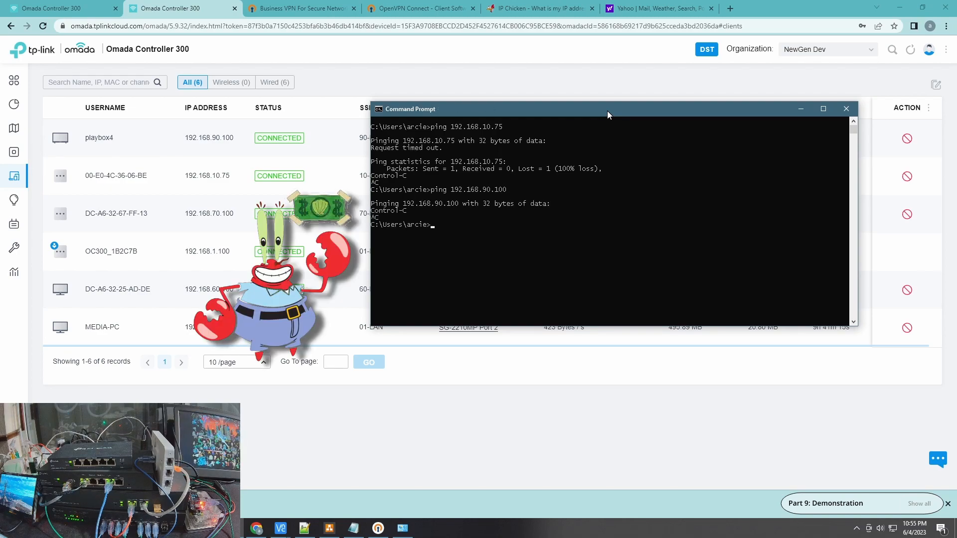
{"action": "type", "text": "ping 192.168.90.100"}
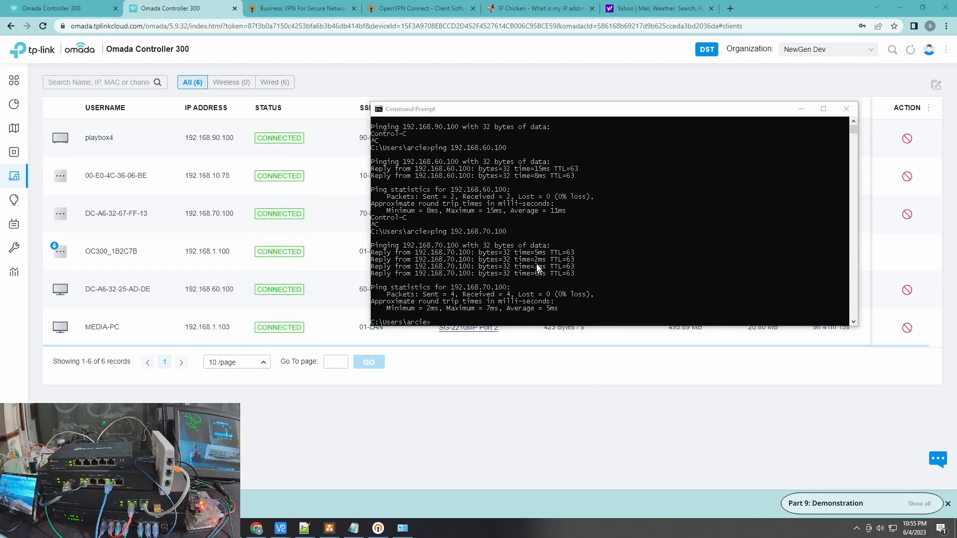
{"action": "mouse_move", "coordinate": [415, 195]}
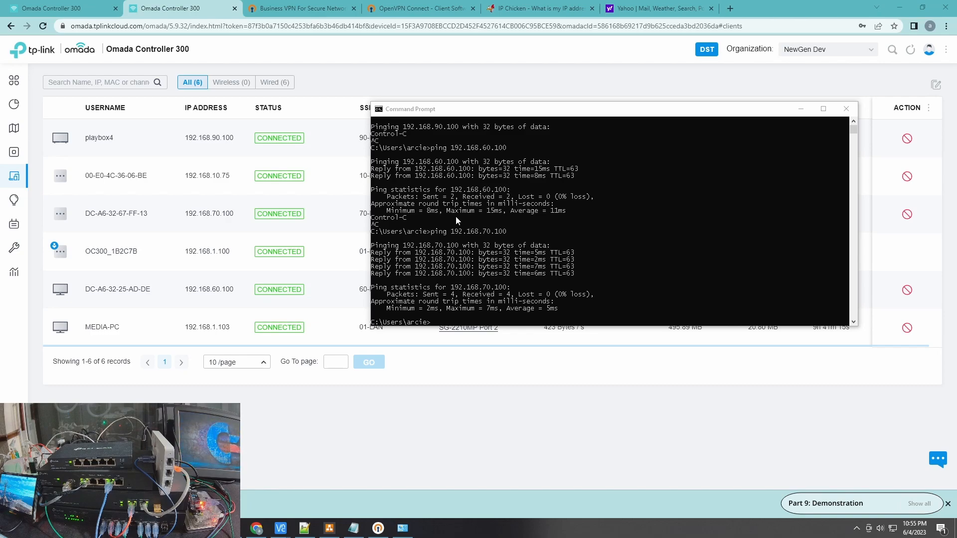
{"action": "left_click", "coordinate": [328, 528]}
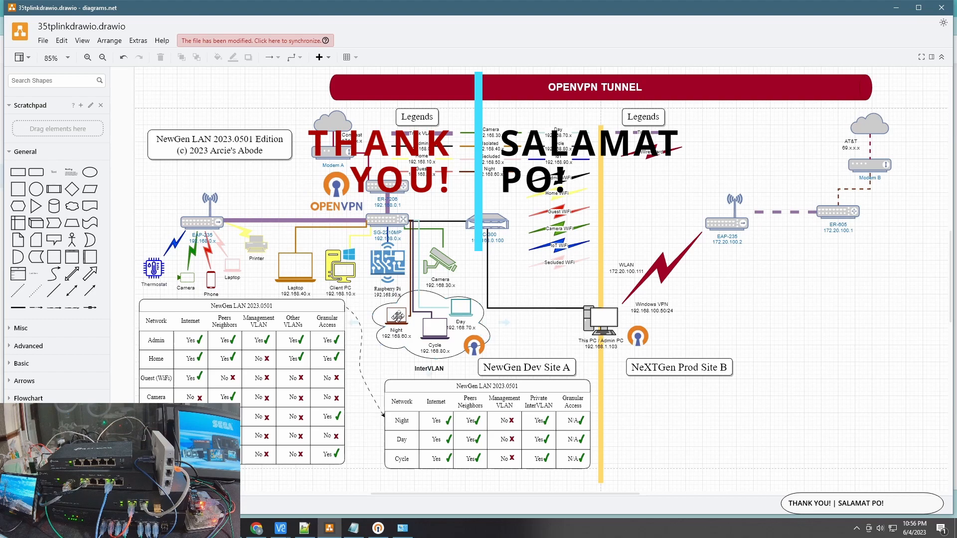
{"action": "left_click", "coordinate": [428, 368]}
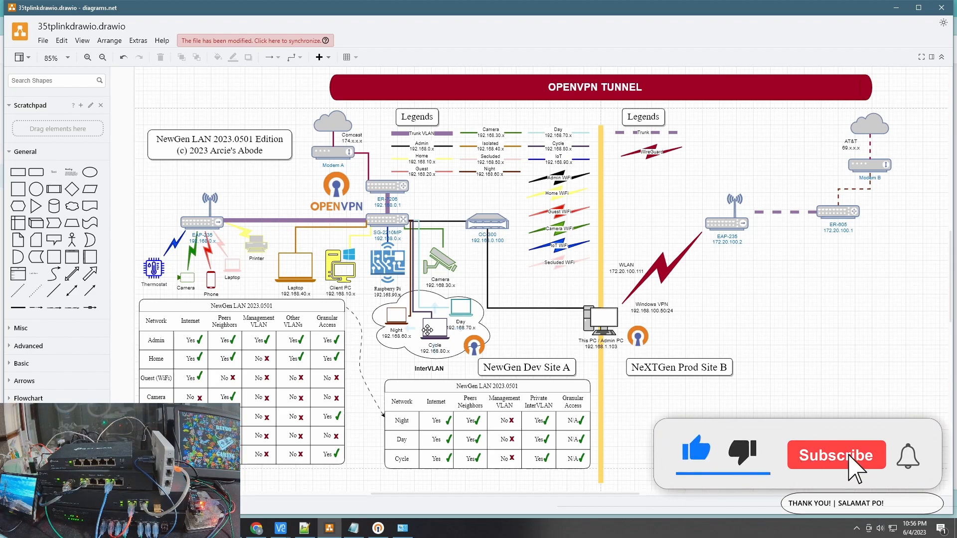
{"action": "left_click", "coordinate": [835, 455]}
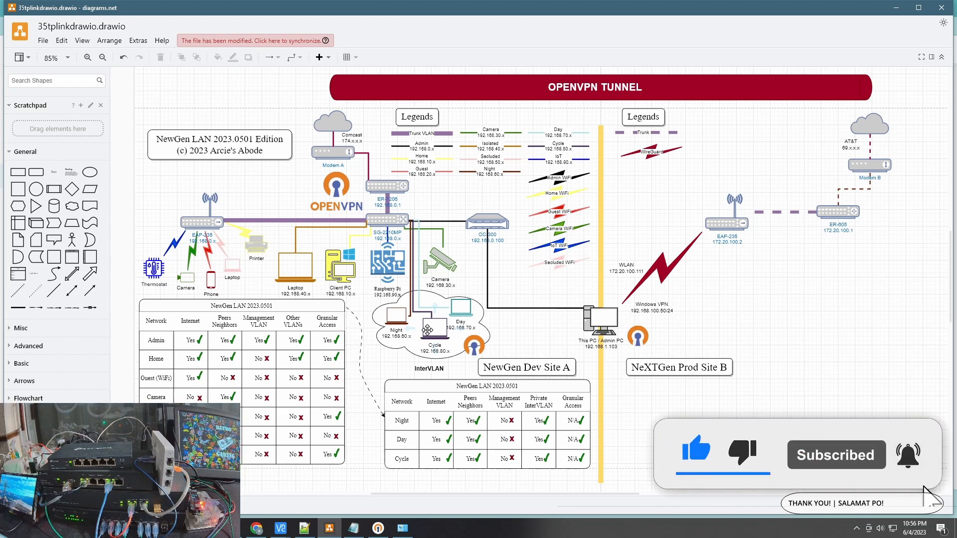